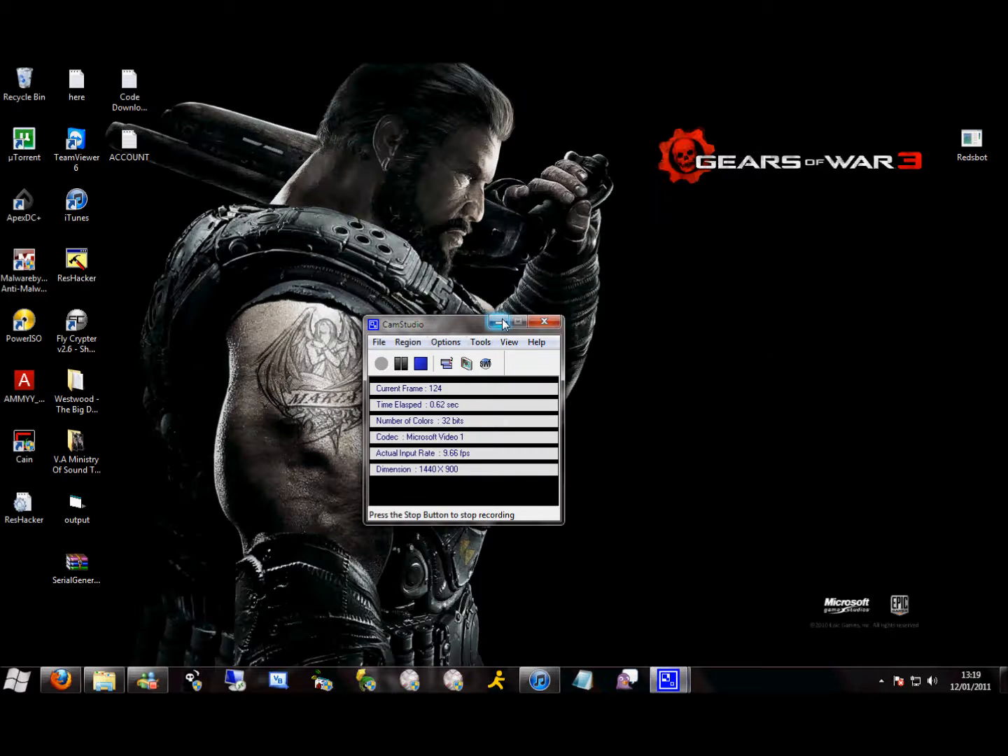
- Minimize CamStudio and drag SerialGenerator to the right of the desktop beneath Redsbot
{"action": "left_click", "coordinate": [499, 322]}
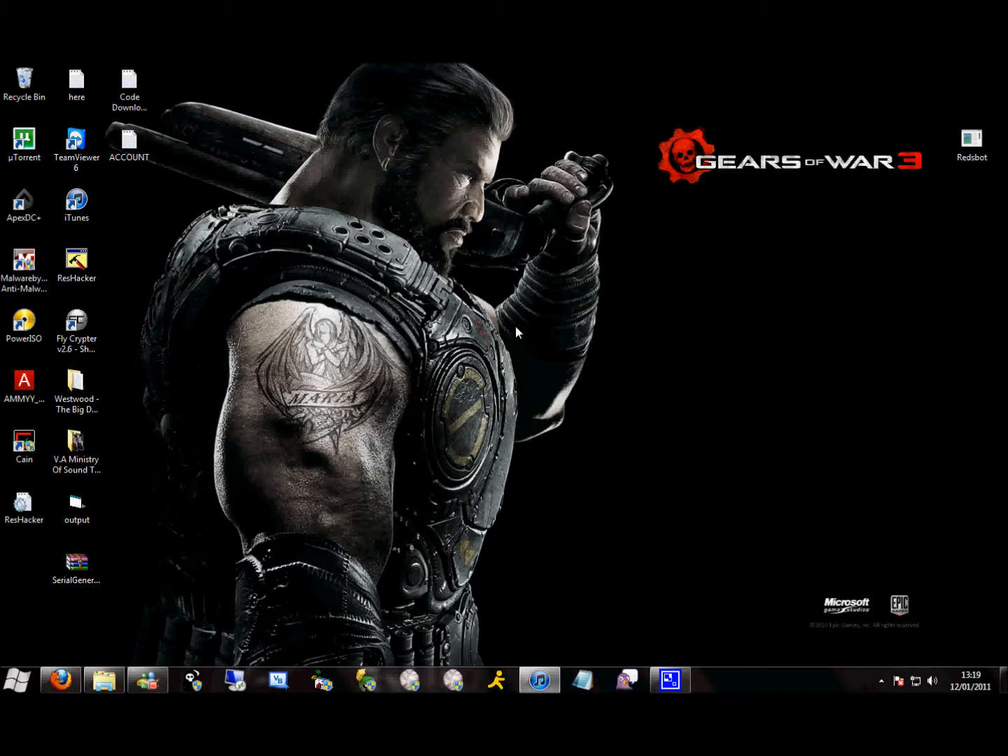
{"action": "mouse_move", "coordinate": [308, 456]}
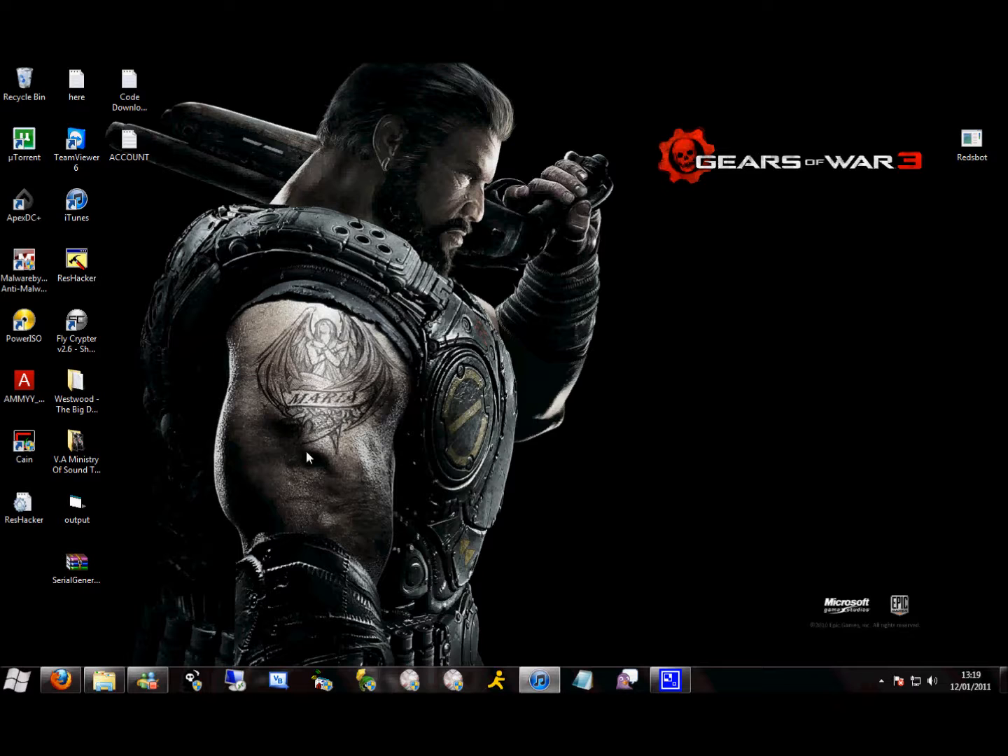
{"action": "left_click", "coordinate": [76, 563]}
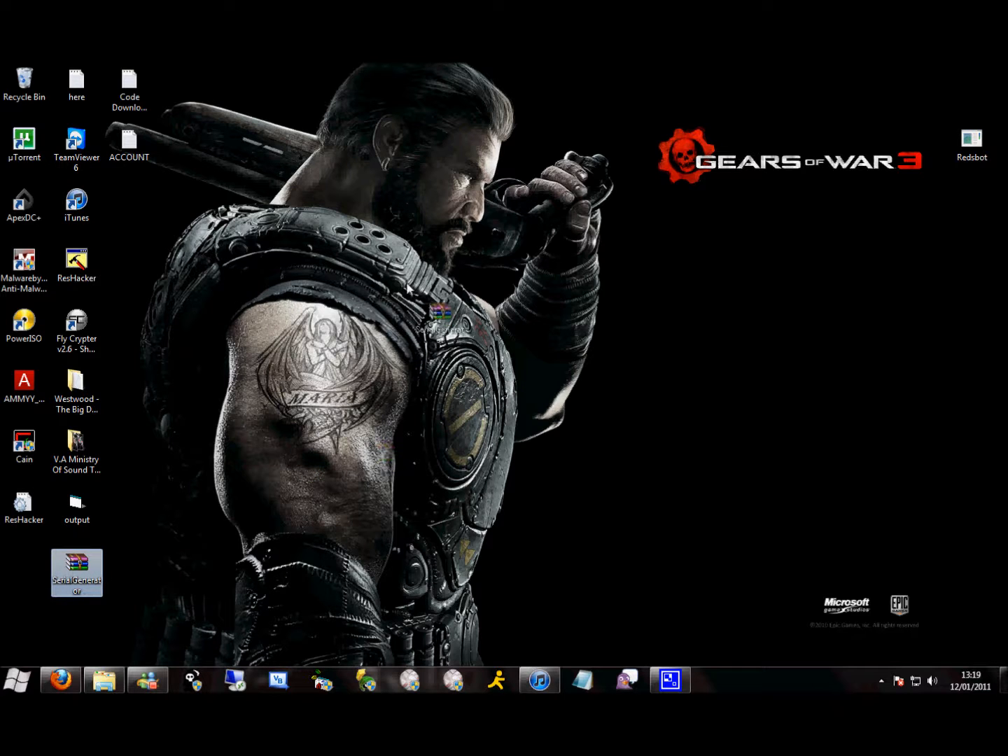
{"action": "left_click_drag", "start_coordinate": [77, 573], "coordinate": [918, 270]}
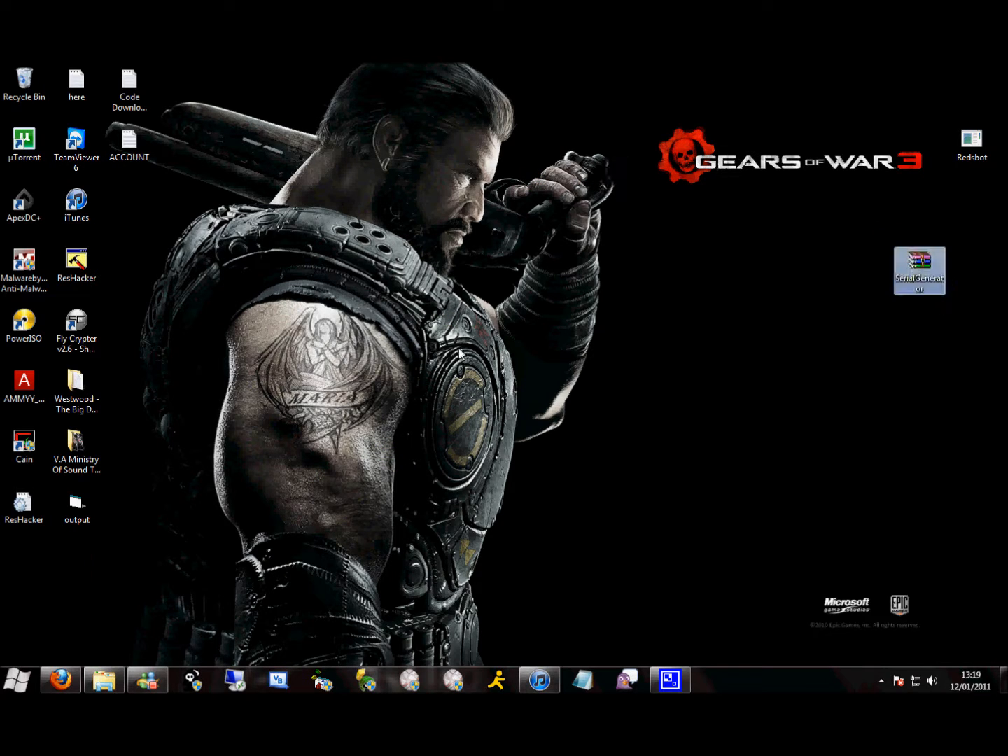
{"action": "left_click_drag", "start_coordinate": [460, 352], "coordinate": [608, 529]}
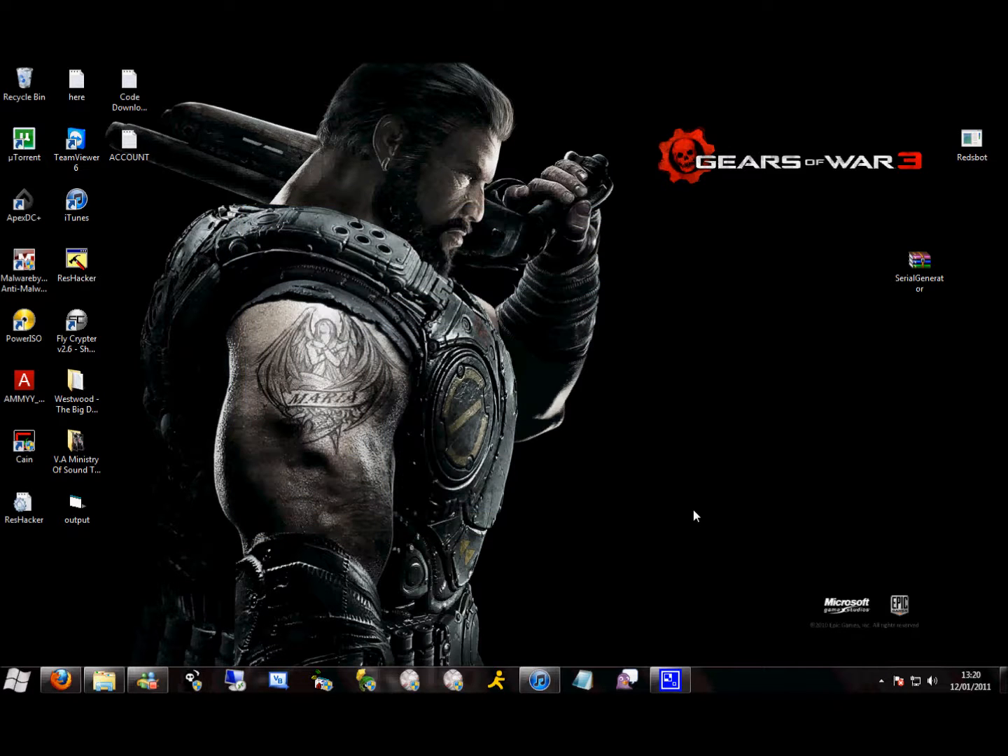
{"action": "mouse_move", "coordinate": [104, 596]}
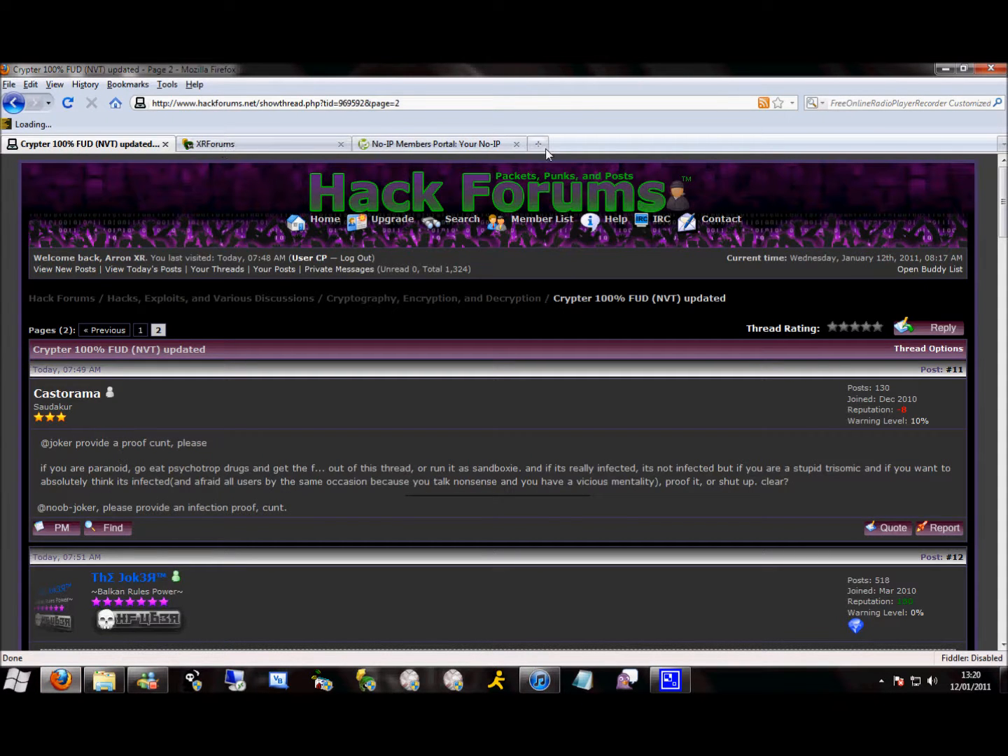
- Load hostbooter.com in a new tab from the address-bar suggestion
{"action": "type", "text": "hostbooter.co"}
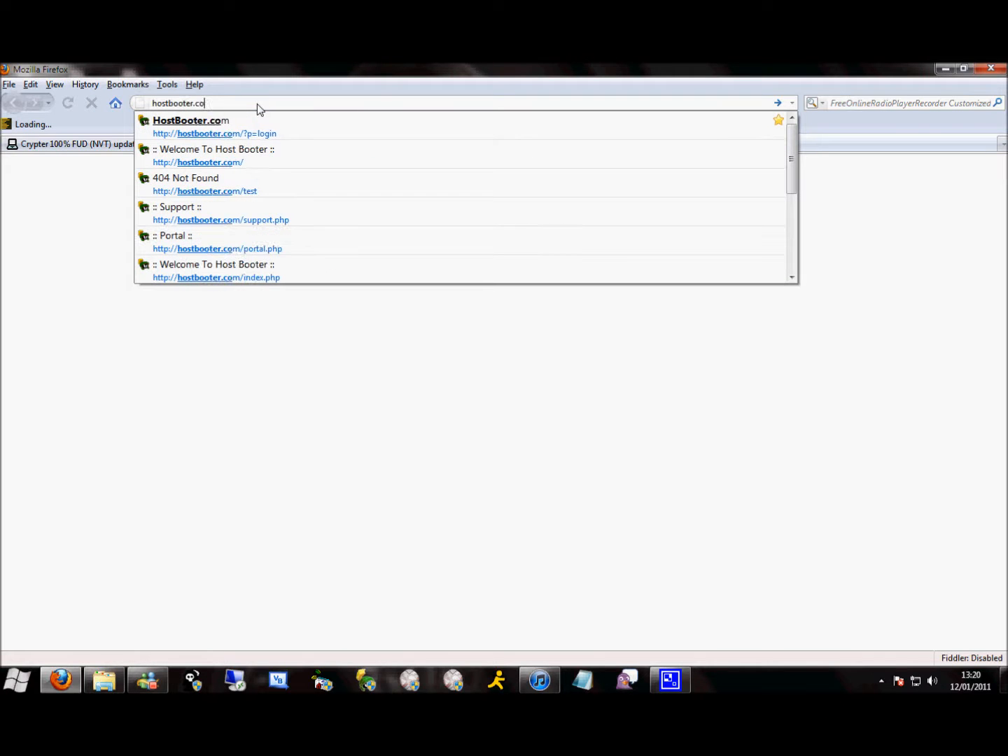
{"action": "left_click", "coordinate": [191, 120]}
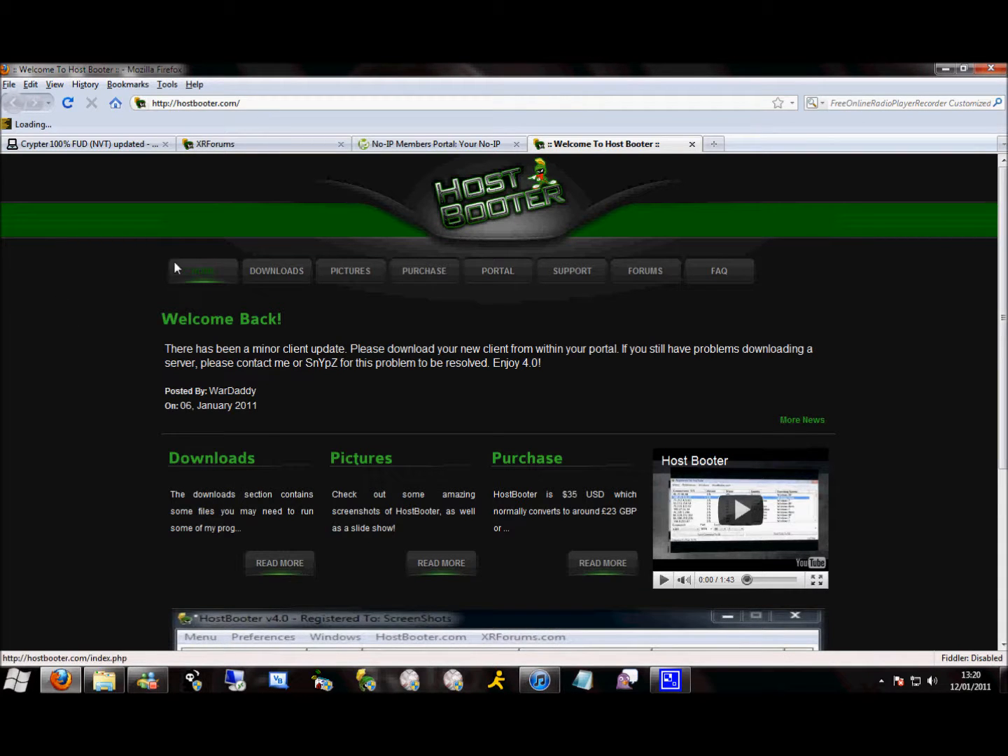
- Download the Library Files Pack from the Downloads page, noting the Serial Grabber entry
{"action": "left_click", "coordinate": [276, 272]}
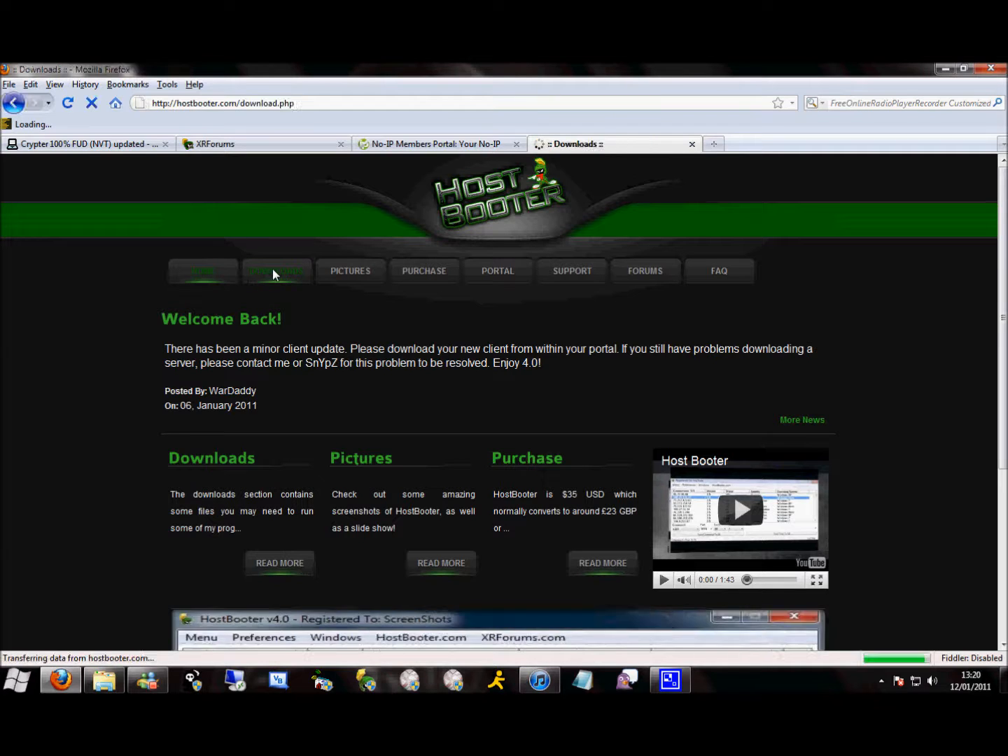
{"action": "left_click", "coordinate": [276, 272]}
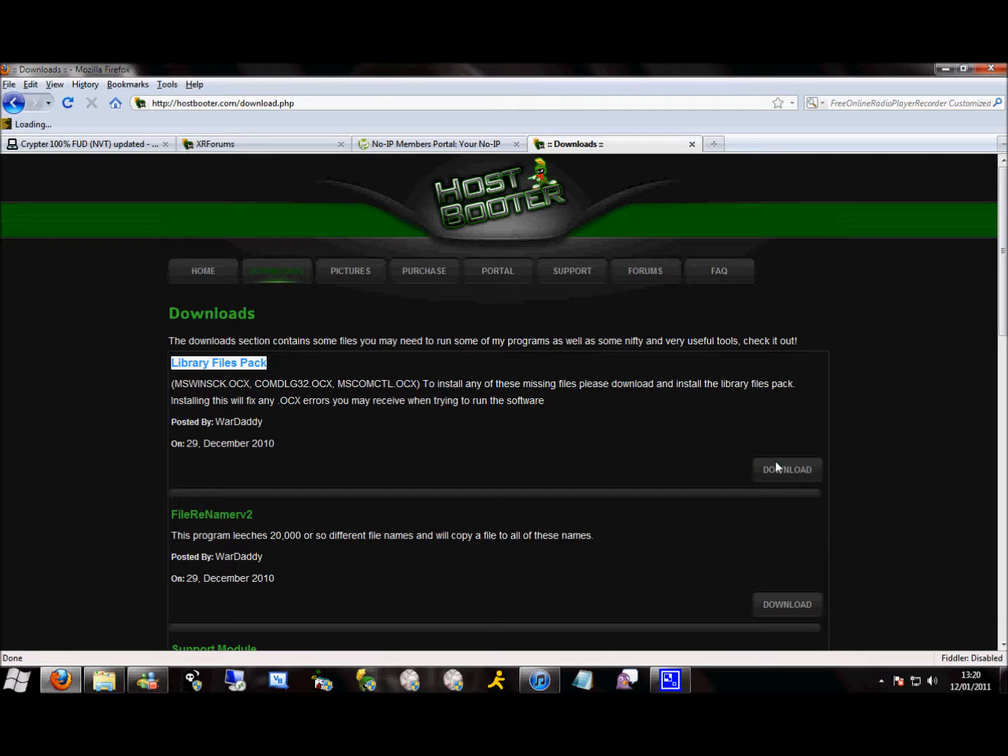
{"action": "left_click", "coordinate": [786, 470]}
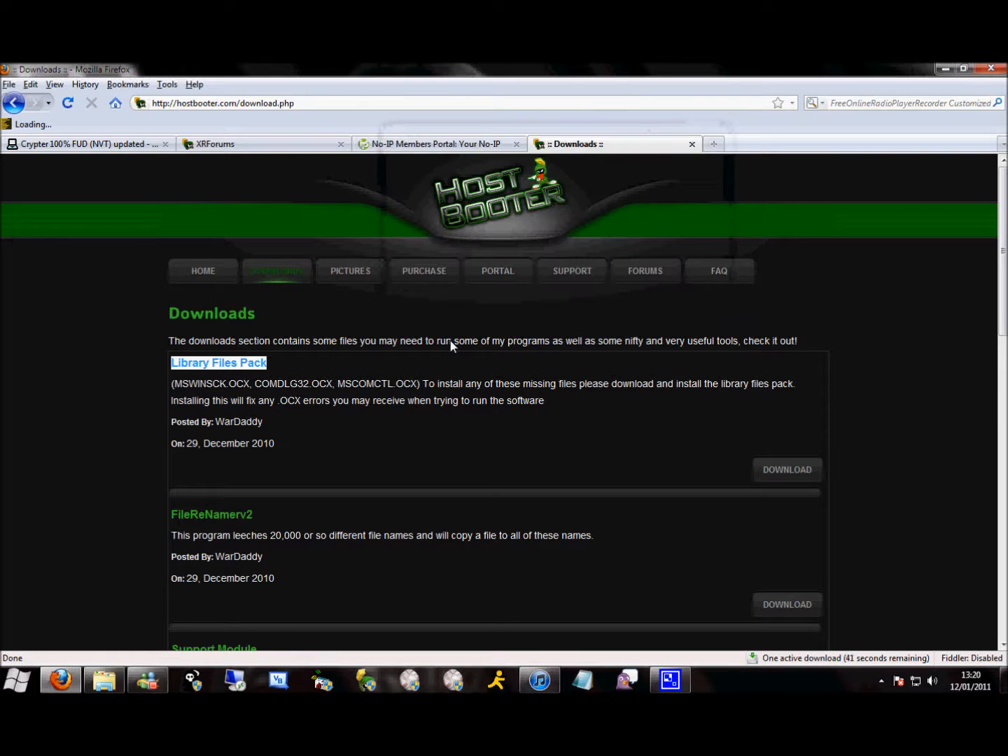
{"action": "scroll", "scroll_direction": "down", "scroll_amount": 3}
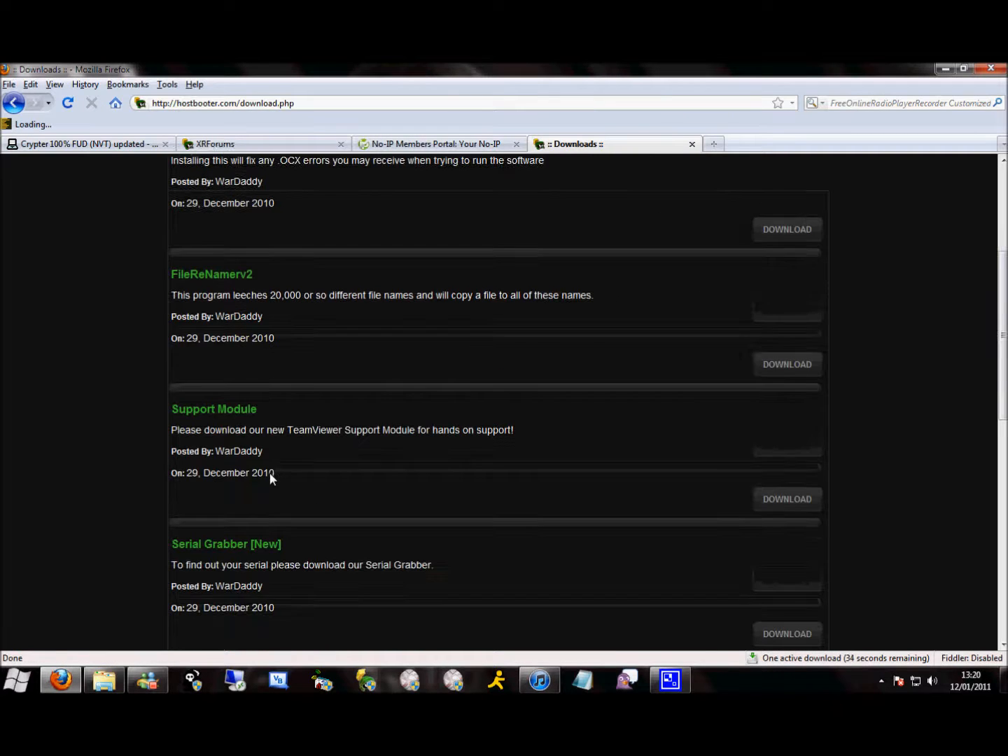
{"action": "mouse_move", "coordinate": [291, 500]}
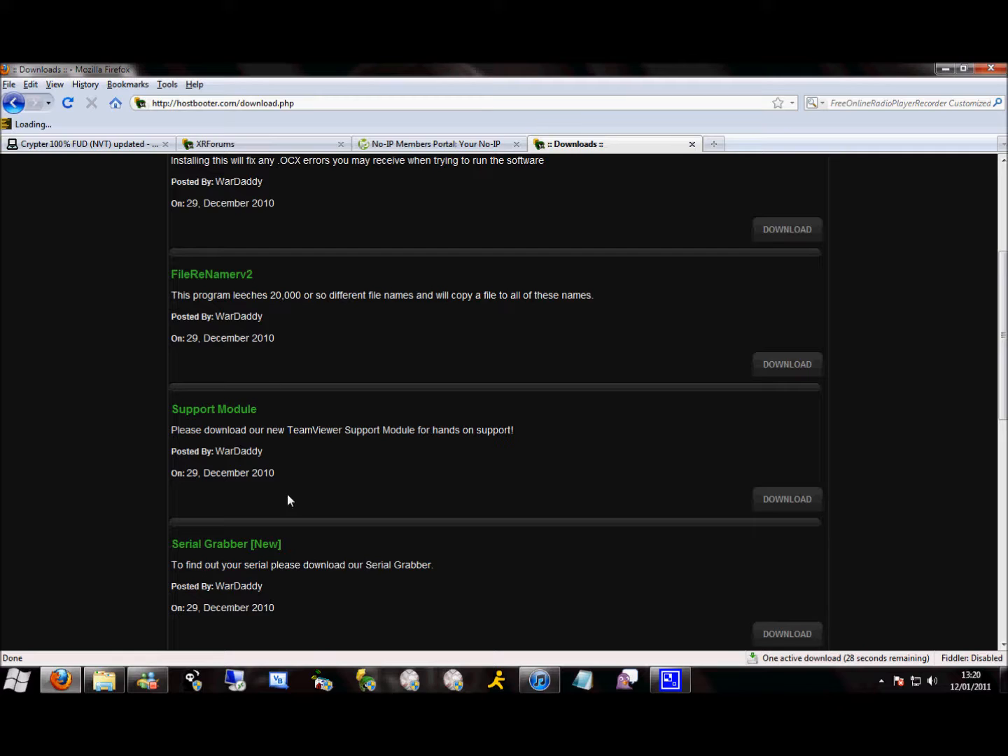
{"action": "double_click", "coordinate": [226, 543]}
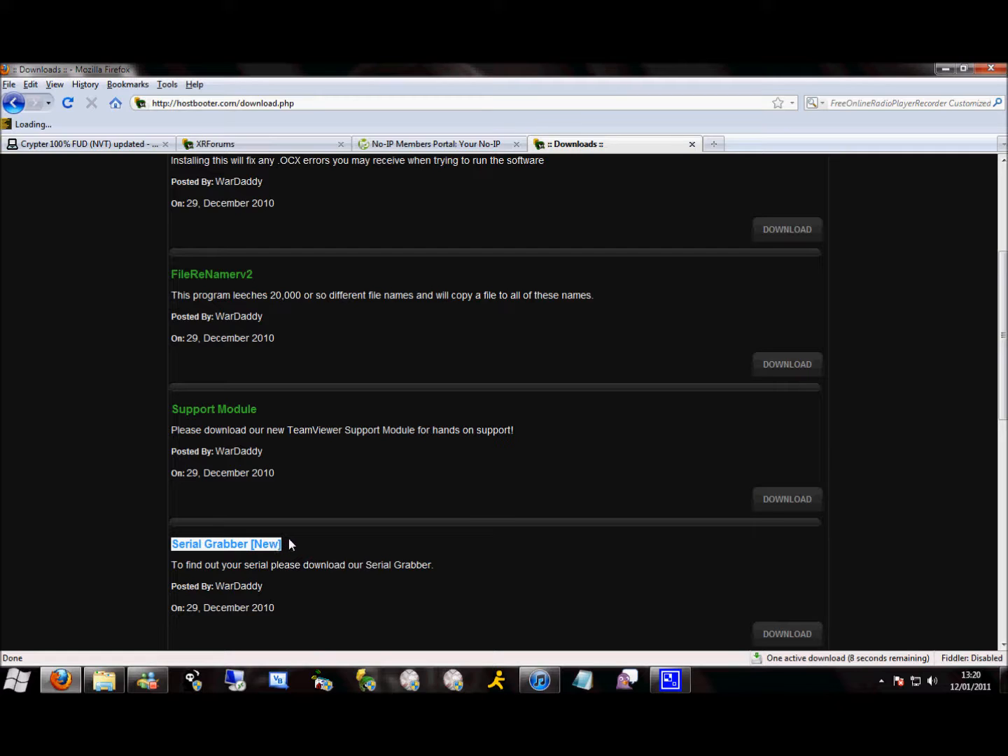
{"action": "mouse_move", "coordinate": [213, 553]}
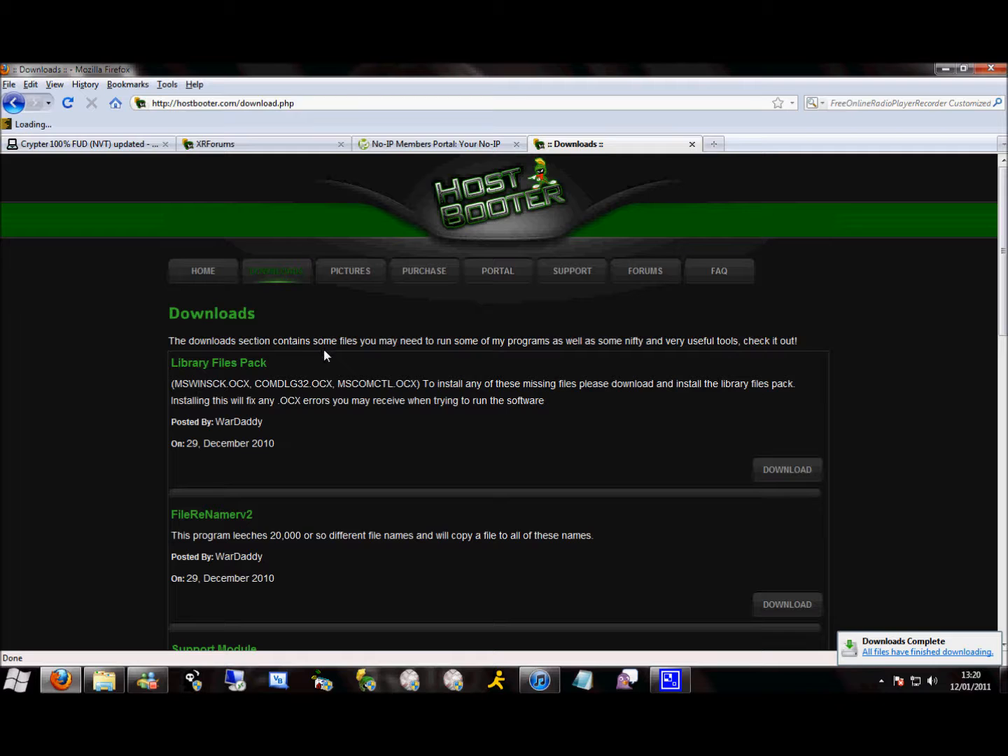
{"action": "left_click", "coordinate": [424, 272]}
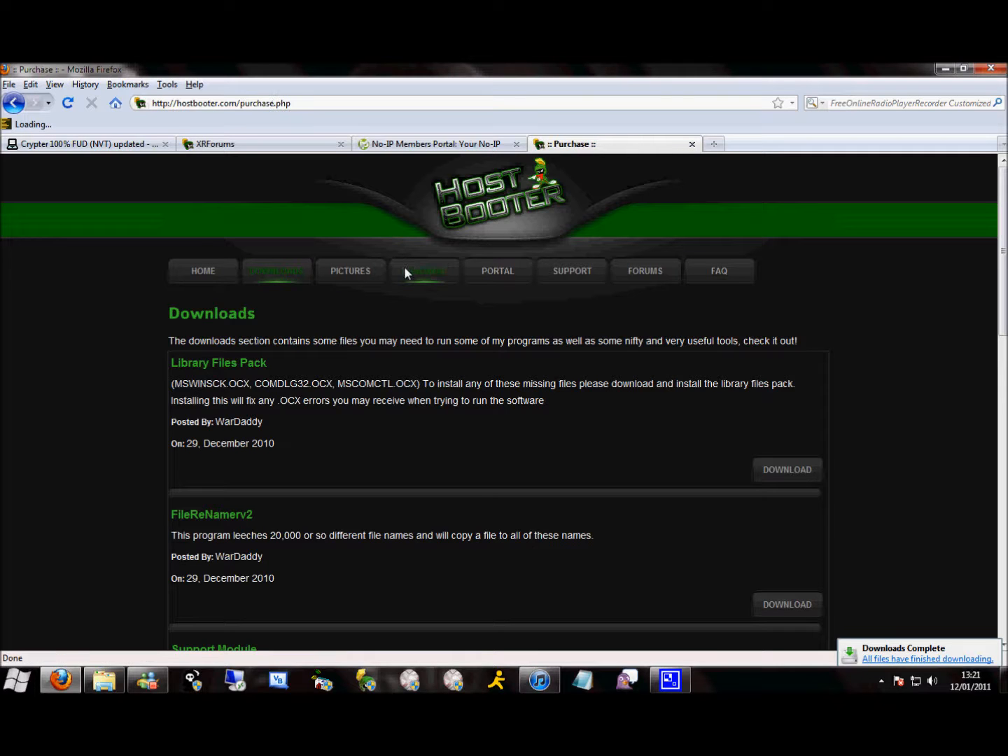
- Load the Purchase page and highlight its Serial and Dynamic DNS fields
{"action": "left_click", "coordinate": [429, 272]}
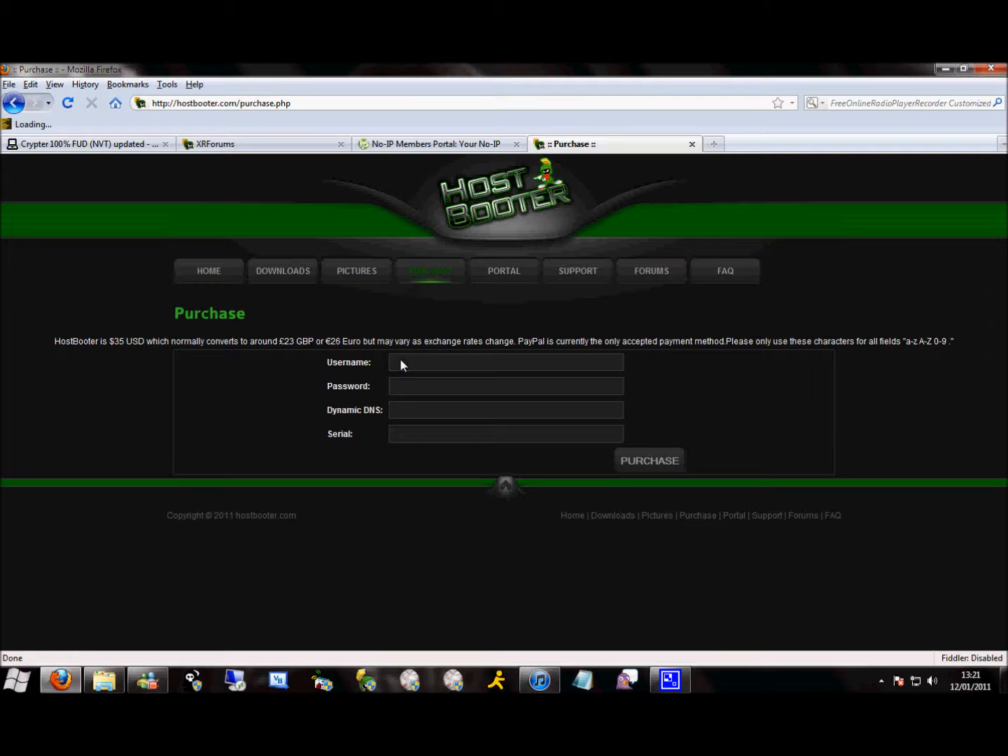
{"action": "mouse_move", "coordinate": [546, 389]}
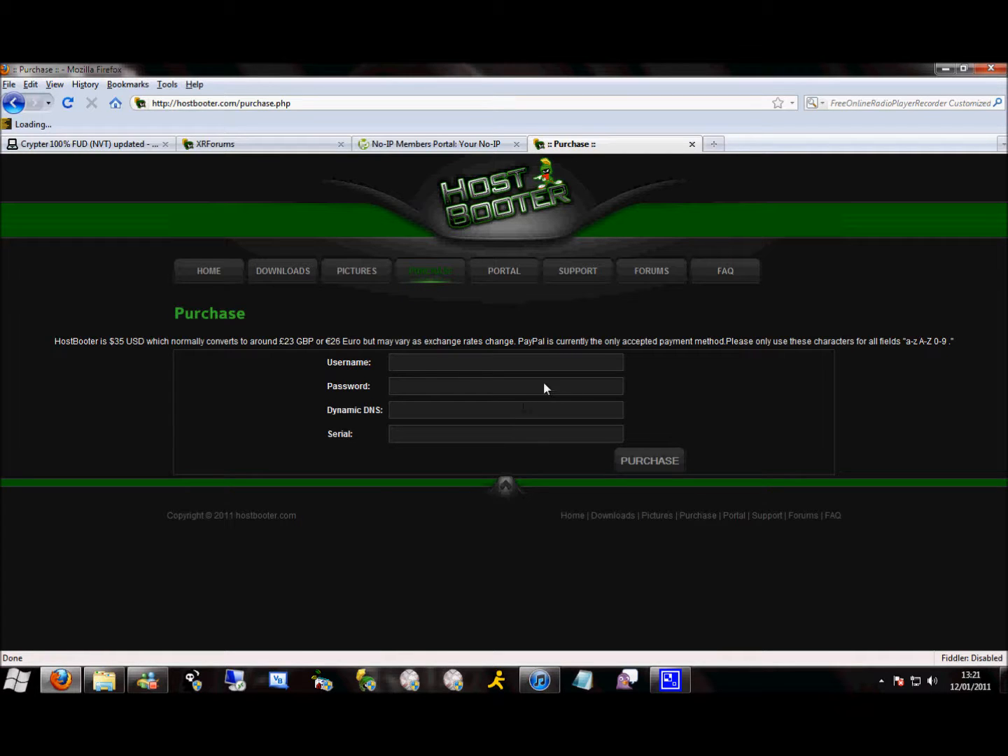
{"action": "mouse_move", "coordinate": [376, 399]}
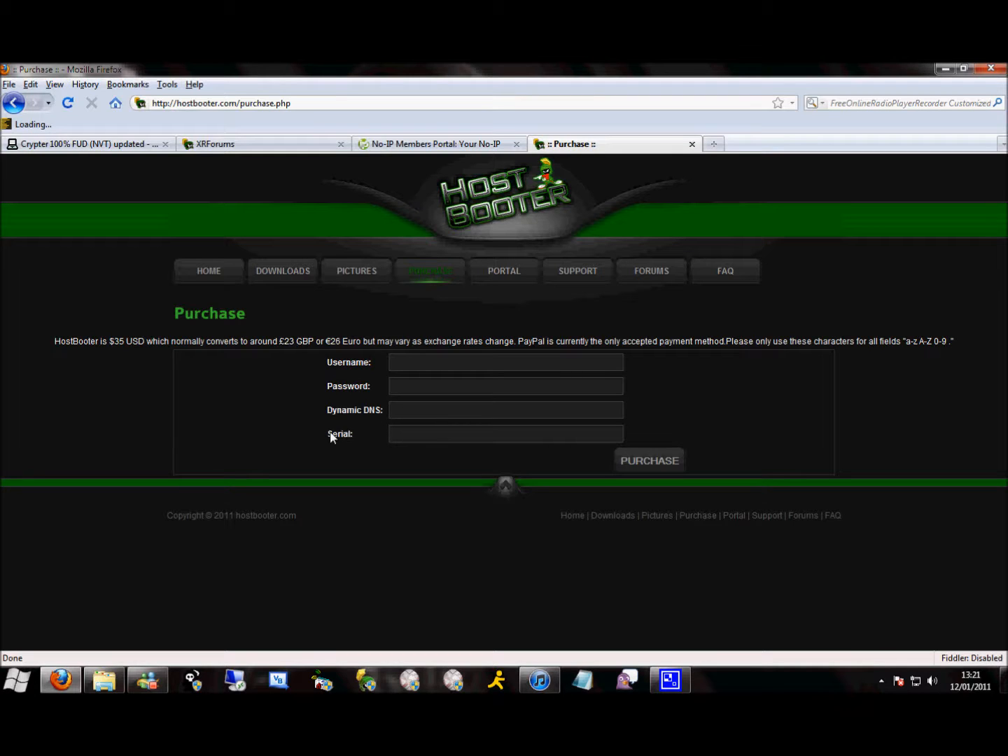
{"action": "double_click", "coordinate": [340, 434]}
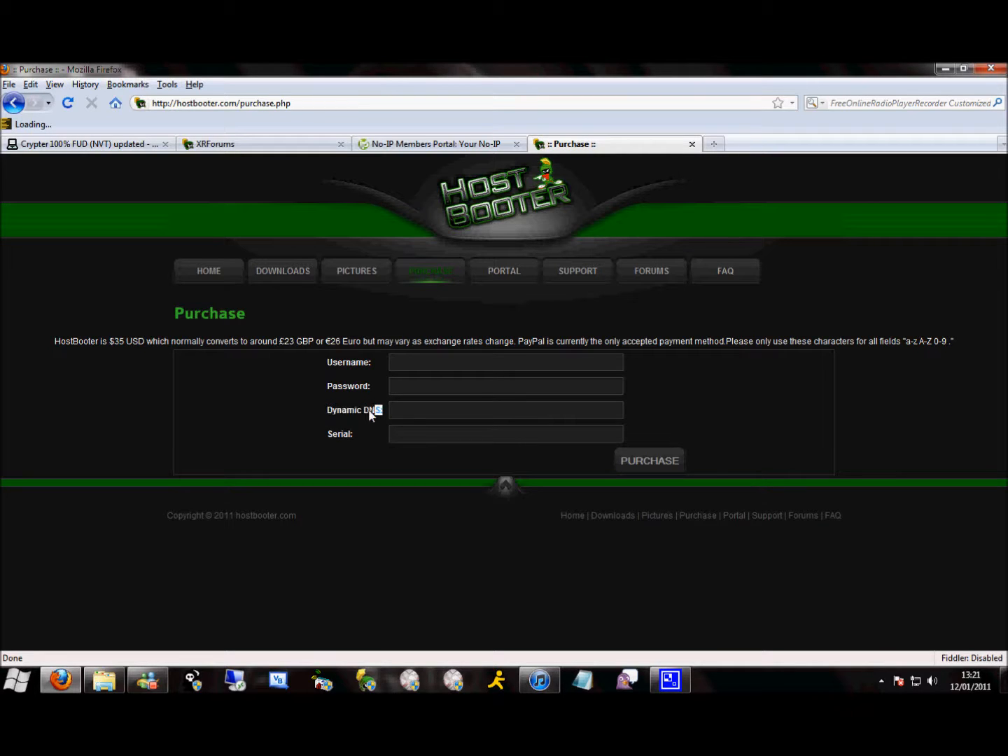
{"action": "double_click", "coordinate": [353, 409]}
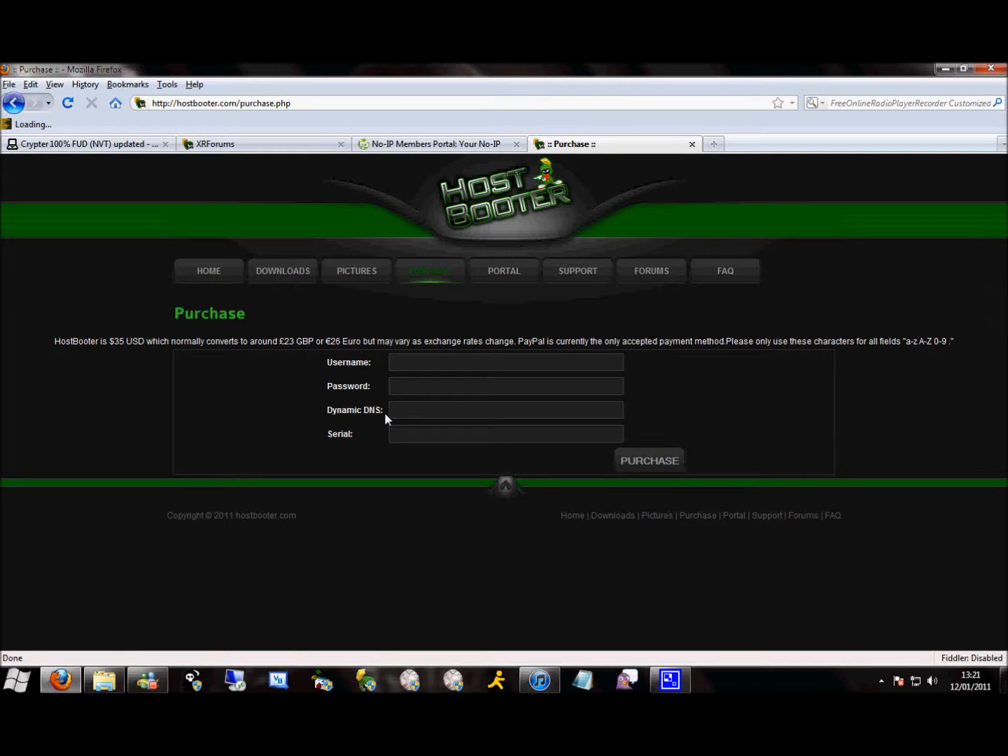
{"action": "mouse_move", "coordinate": [707, 151]}
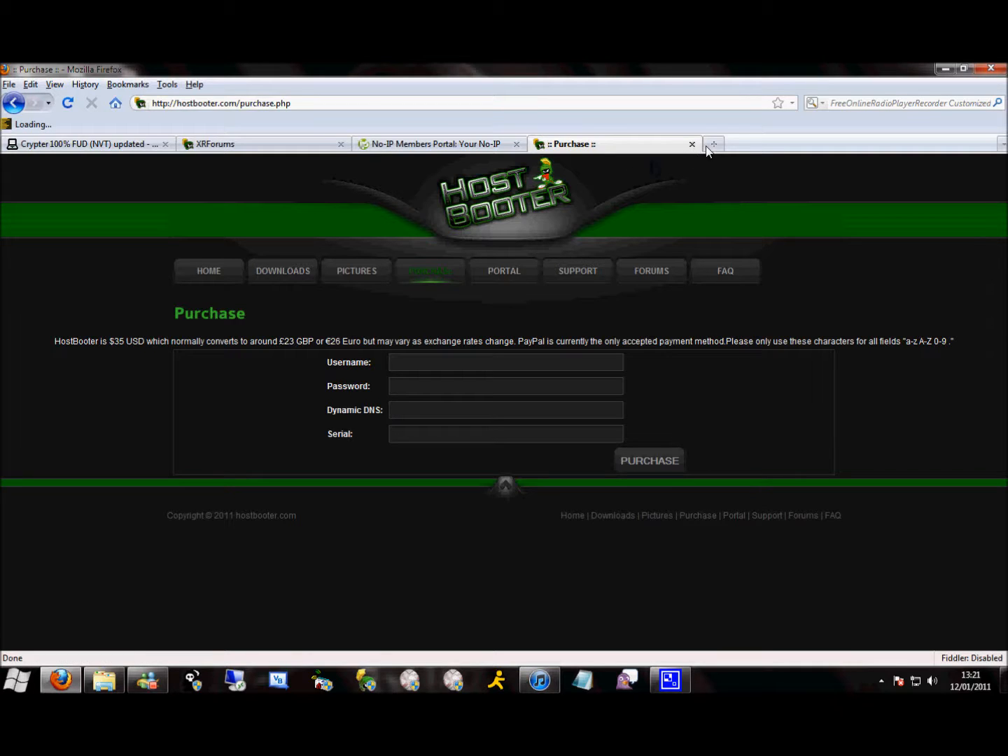
- Switch to the No-IP tab showing the signed-in members portal
{"action": "left_click", "coordinate": [712, 144]}
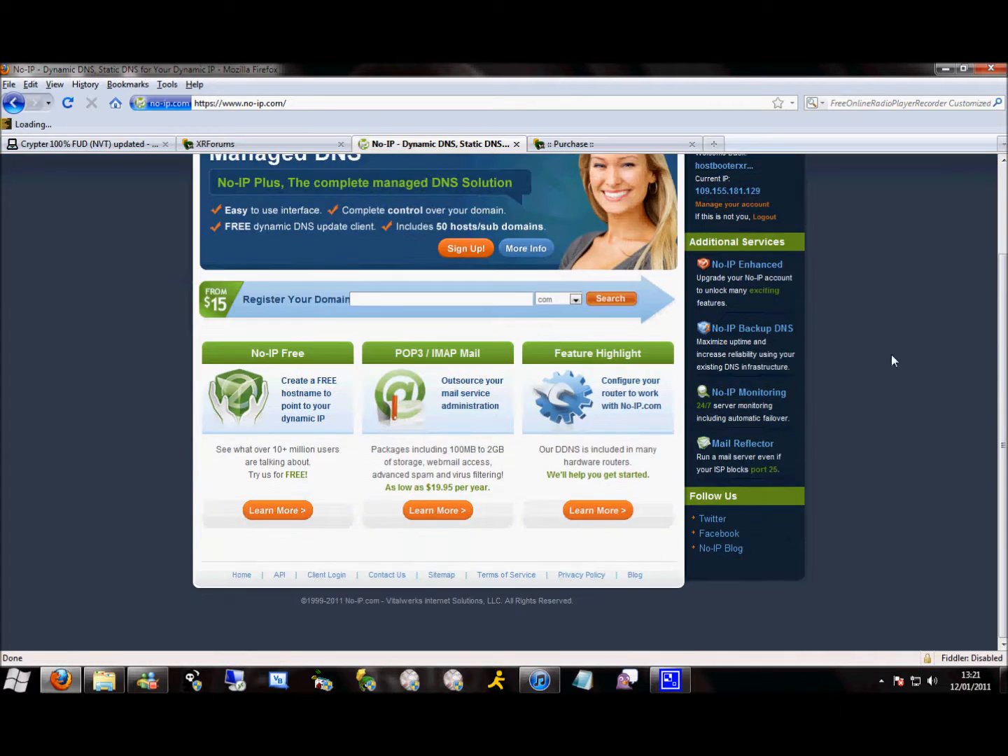
{"action": "mouse_move", "coordinate": [778, 219]}
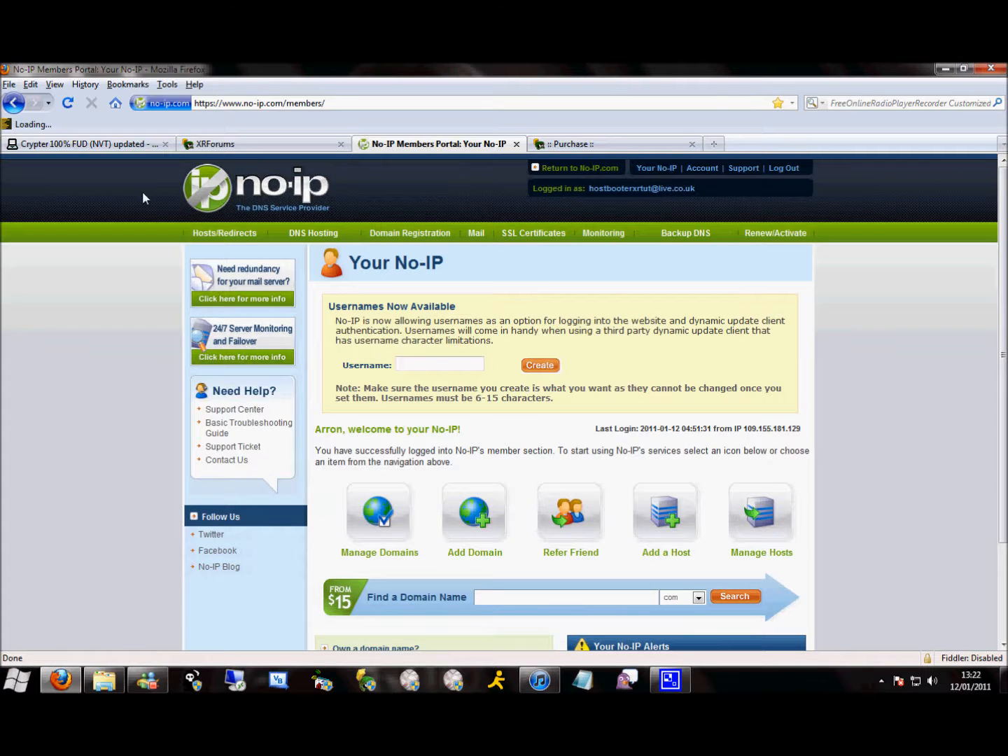
{"action": "mouse_move", "coordinate": [840, 526]}
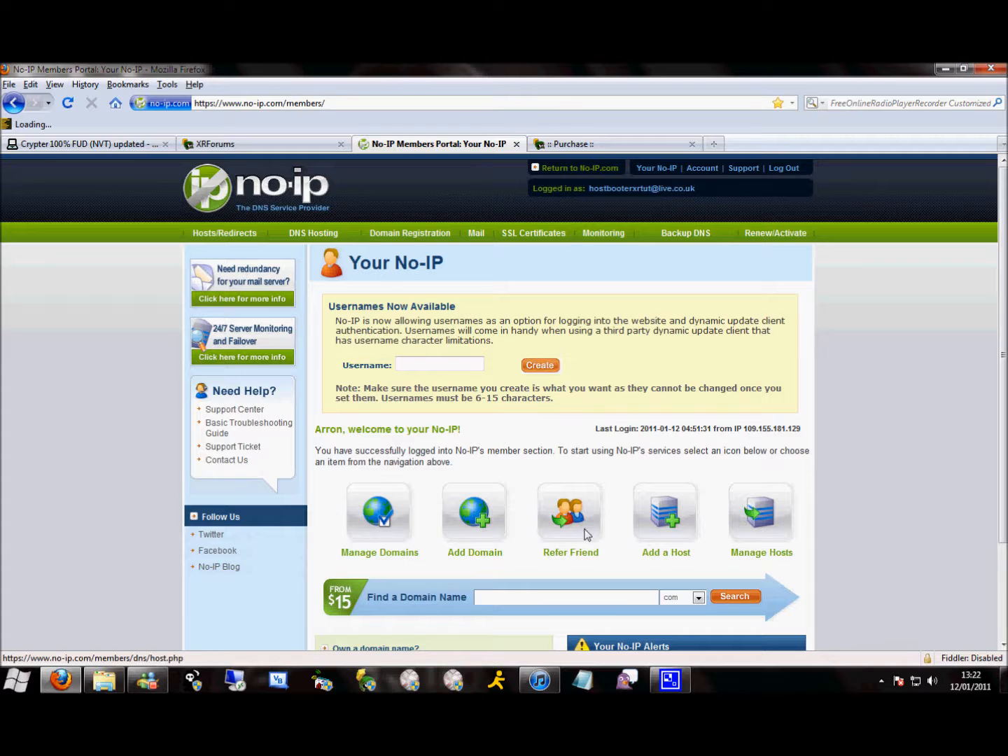
{"action": "mouse_move", "coordinate": [986, 412]}
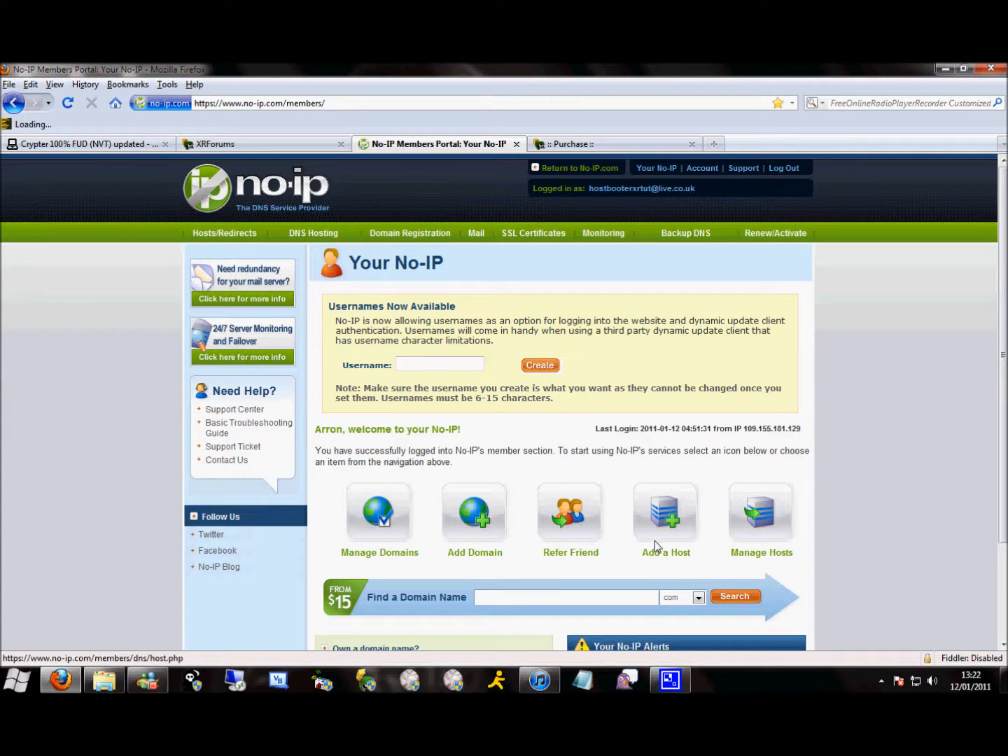
- Start a new No-IP host and enter the hostname test1231231
{"action": "left_click", "coordinate": [664, 511]}
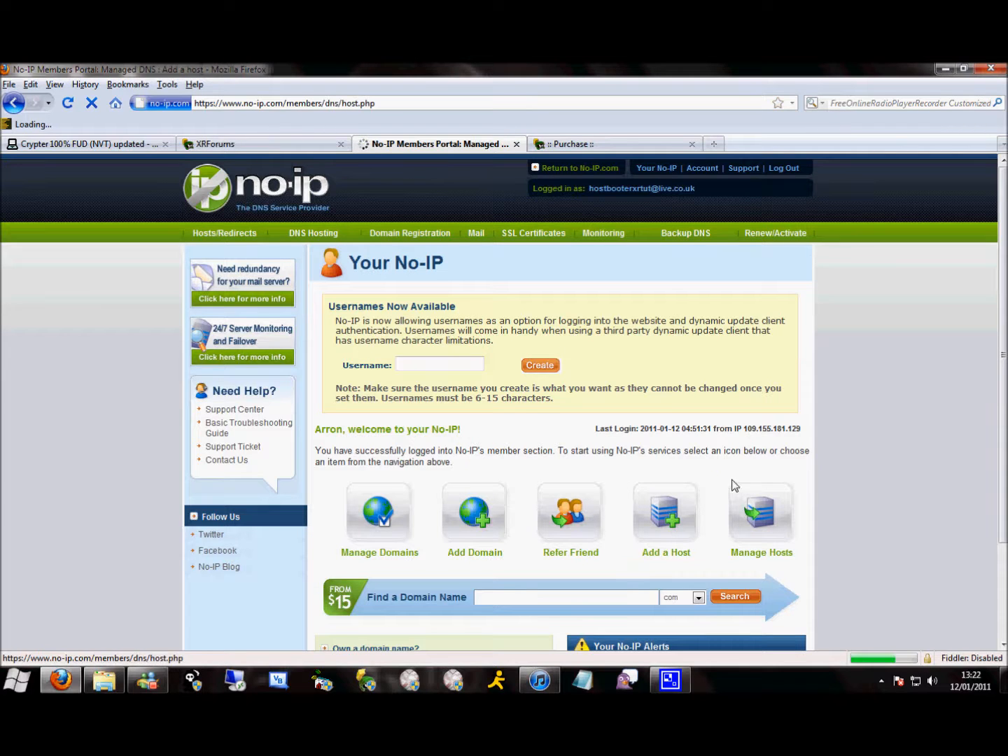
{"action": "left_click", "coordinate": [664, 512]}
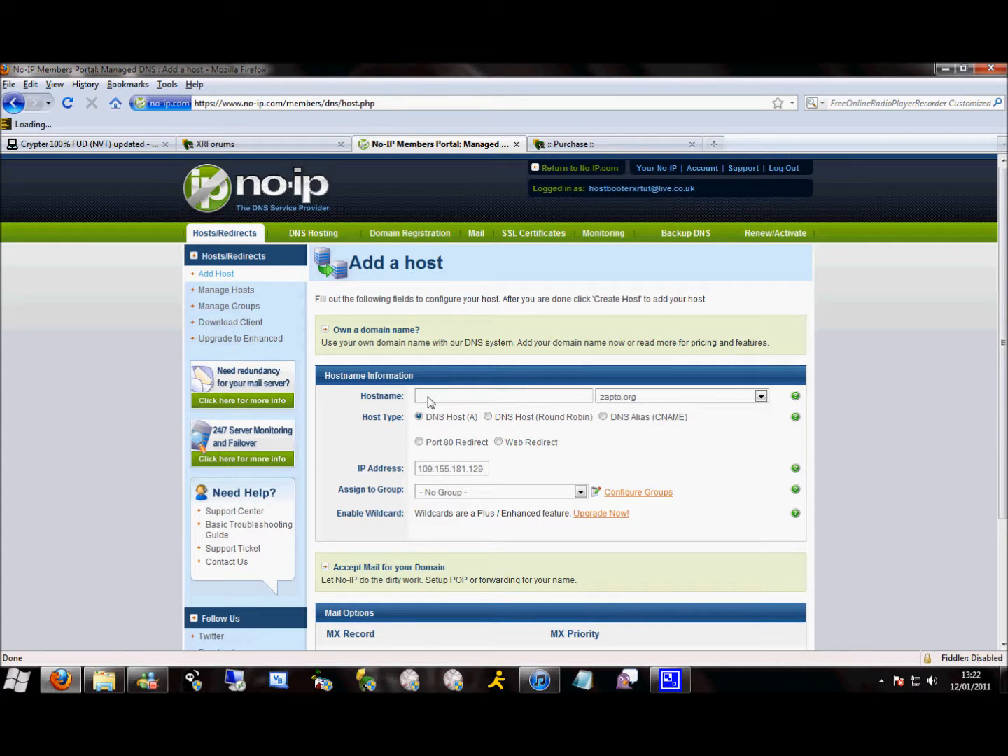
{"action": "left_click", "coordinate": [503, 396]}
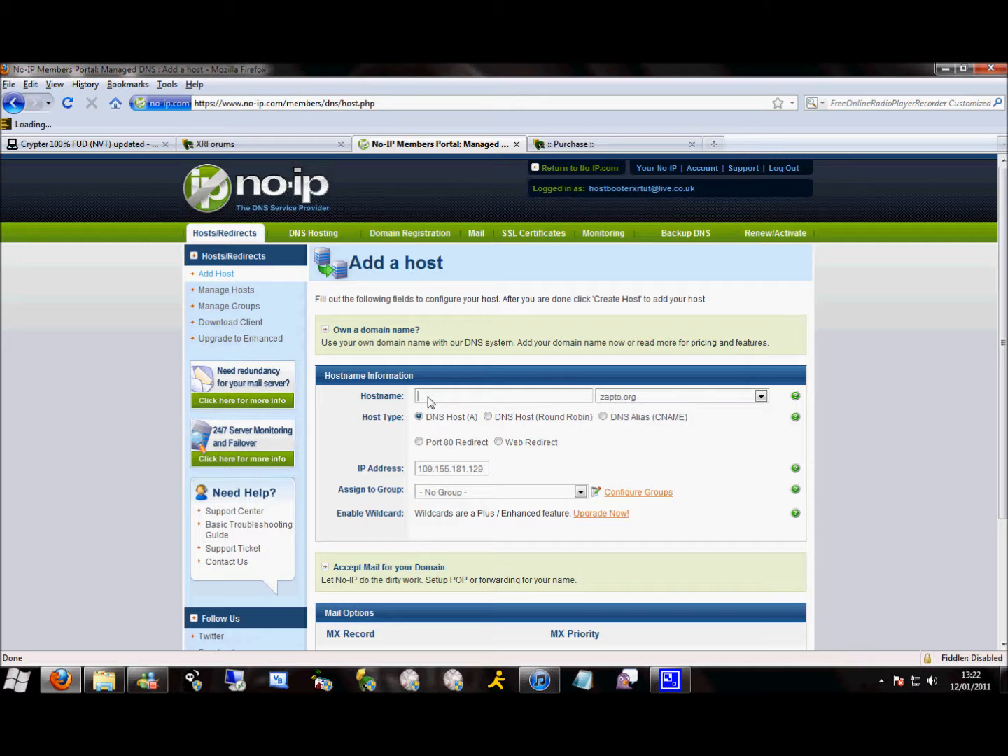
{"action": "type", "text": "test"}
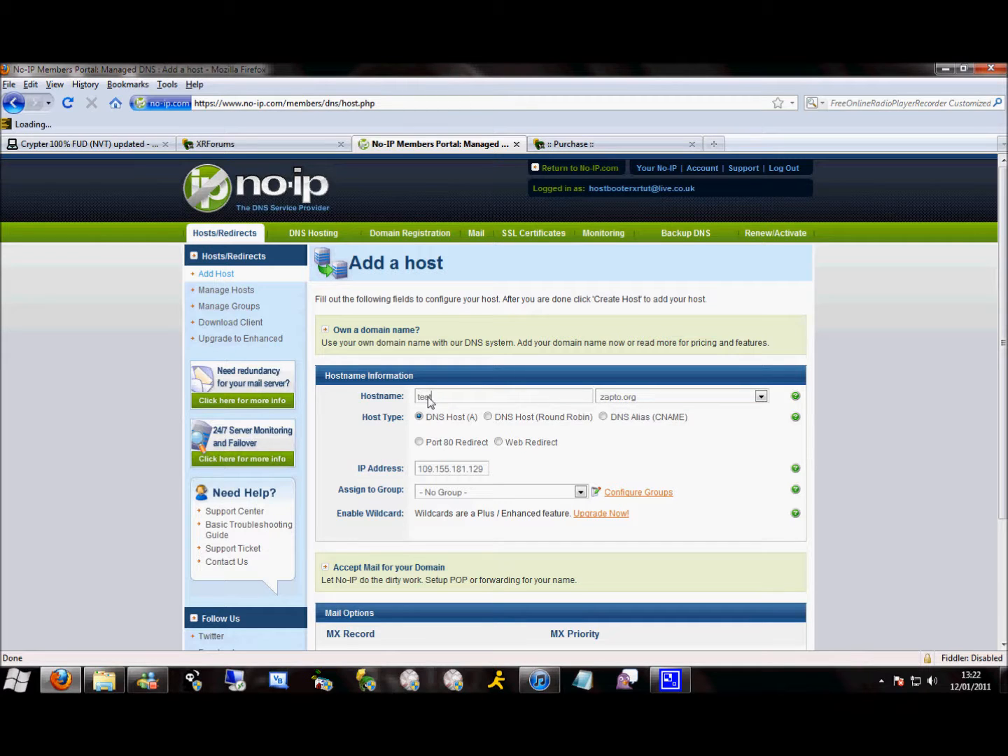
{"action": "type", "text": "123123"}
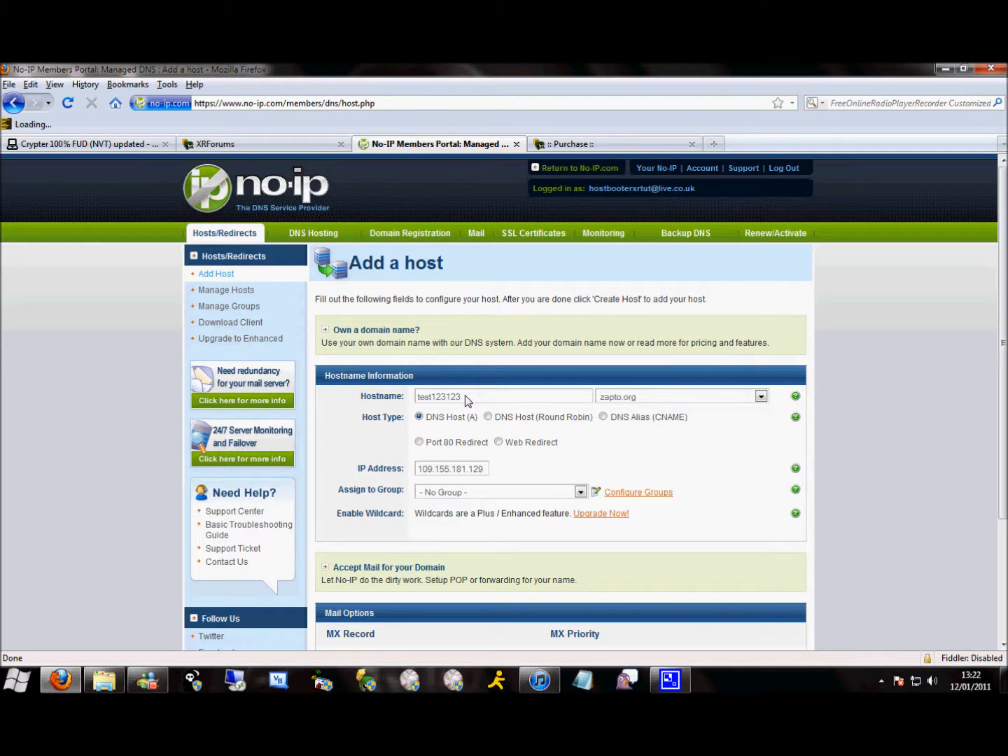
- Choose the no-ip.biz domain and submit the host with Create Host
{"action": "left_click", "coordinate": [761, 396]}
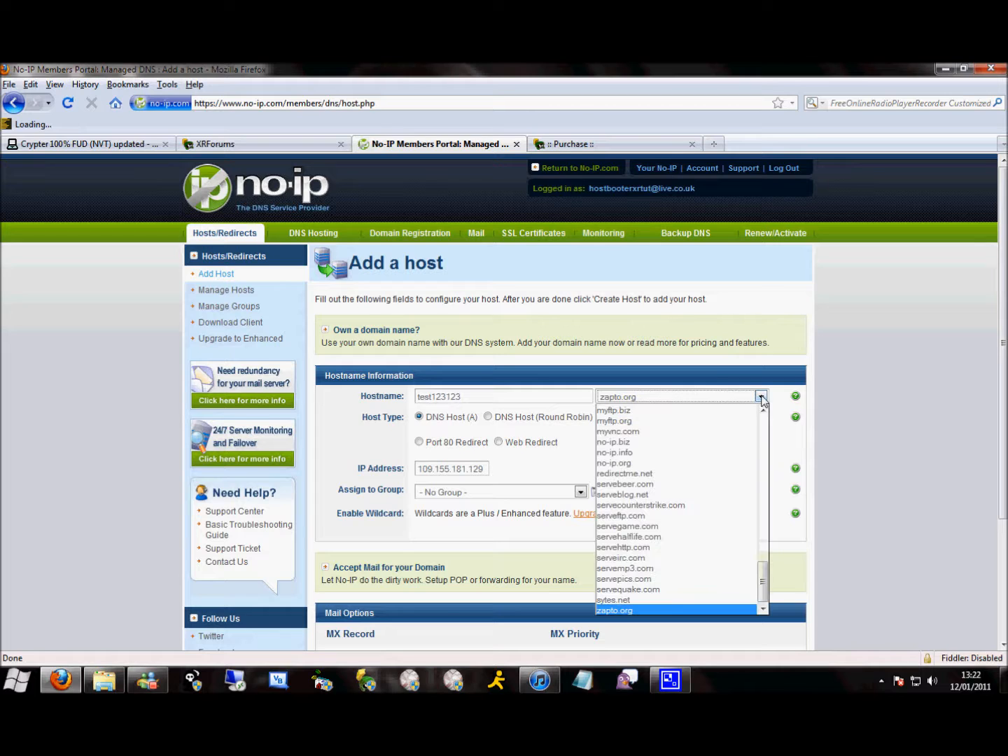
{"action": "mouse_move", "coordinate": [674, 462]}
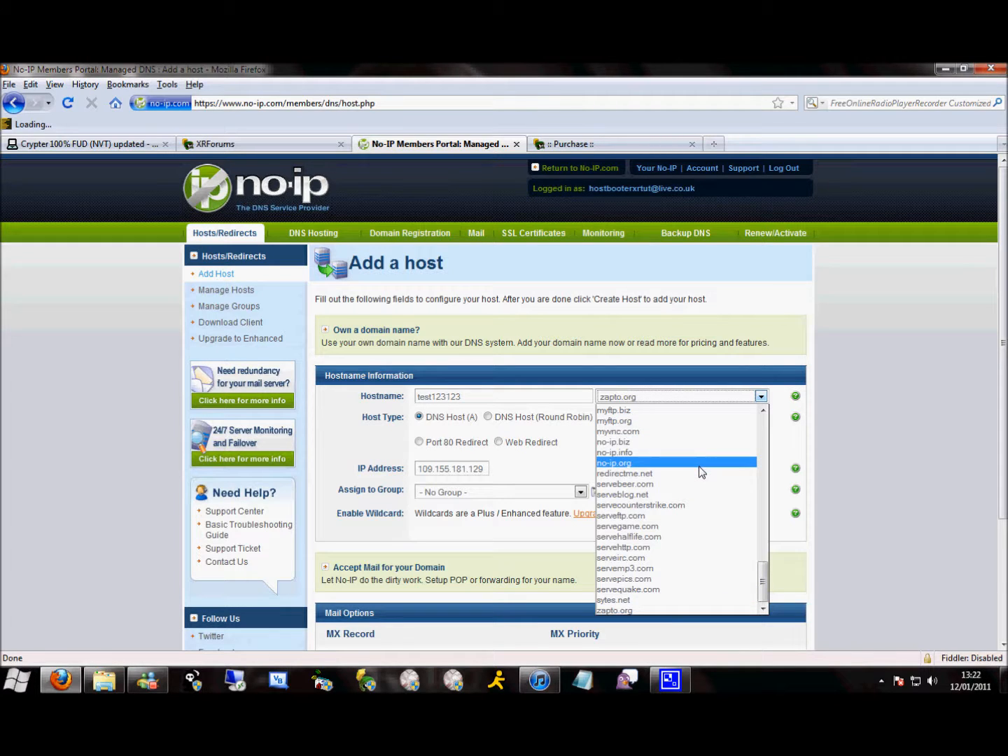
{"action": "mouse_move", "coordinate": [673, 439]}
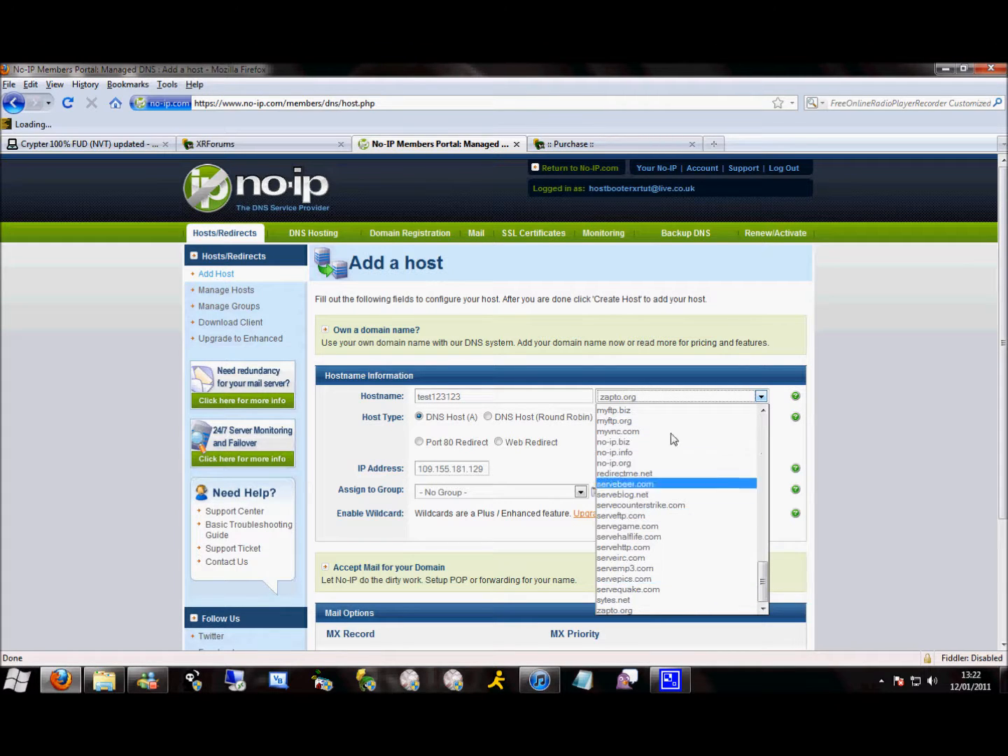
{"action": "mouse_move", "coordinate": [612, 461]}
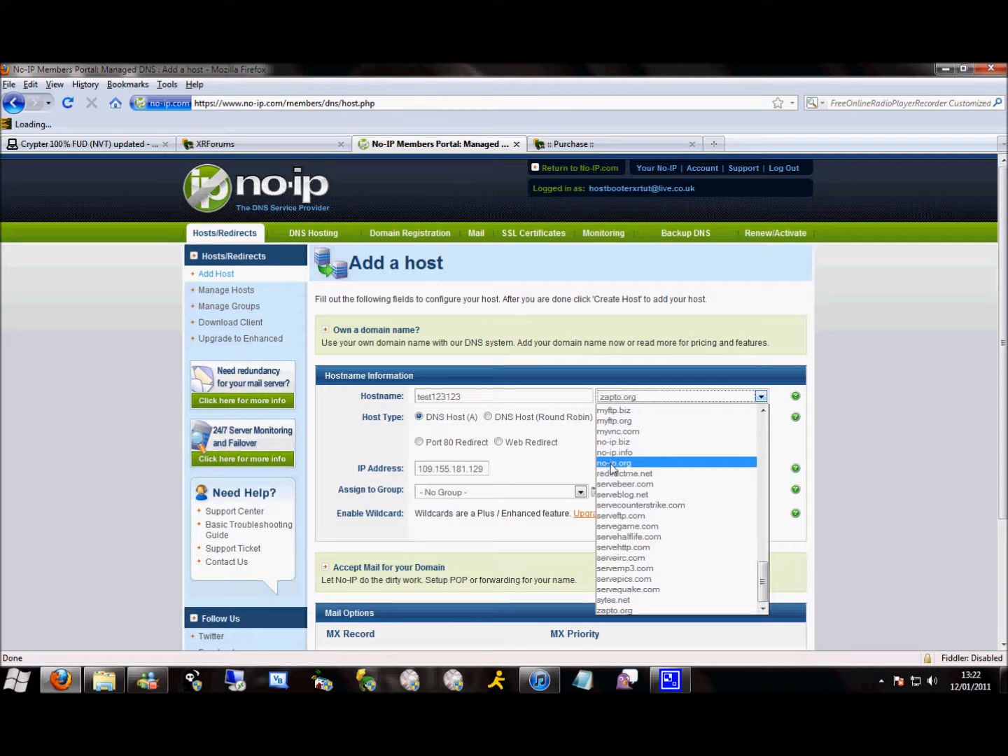
{"action": "mouse_move", "coordinate": [612, 443]}
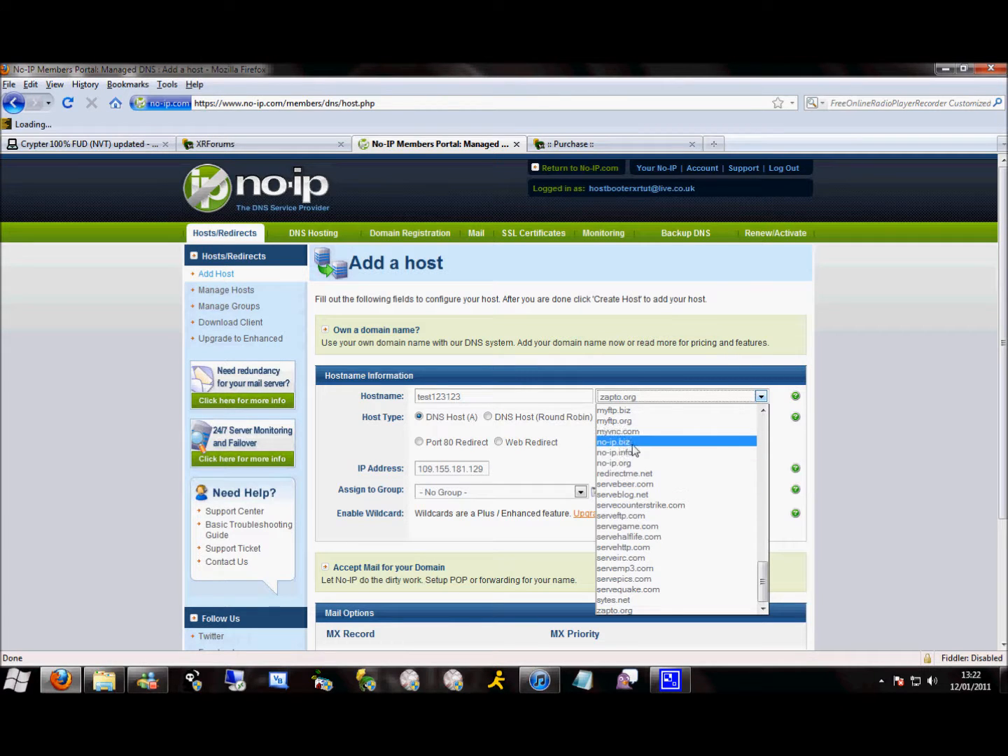
{"action": "mouse_move", "coordinate": [638, 461]}
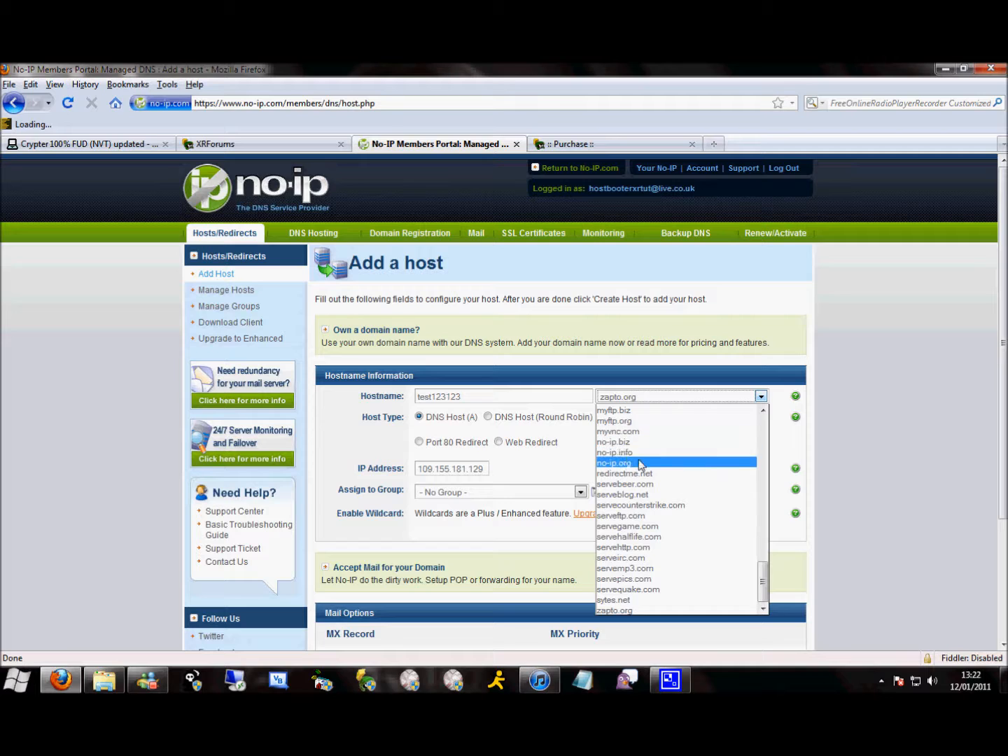
{"action": "mouse_move", "coordinate": [613, 452]}
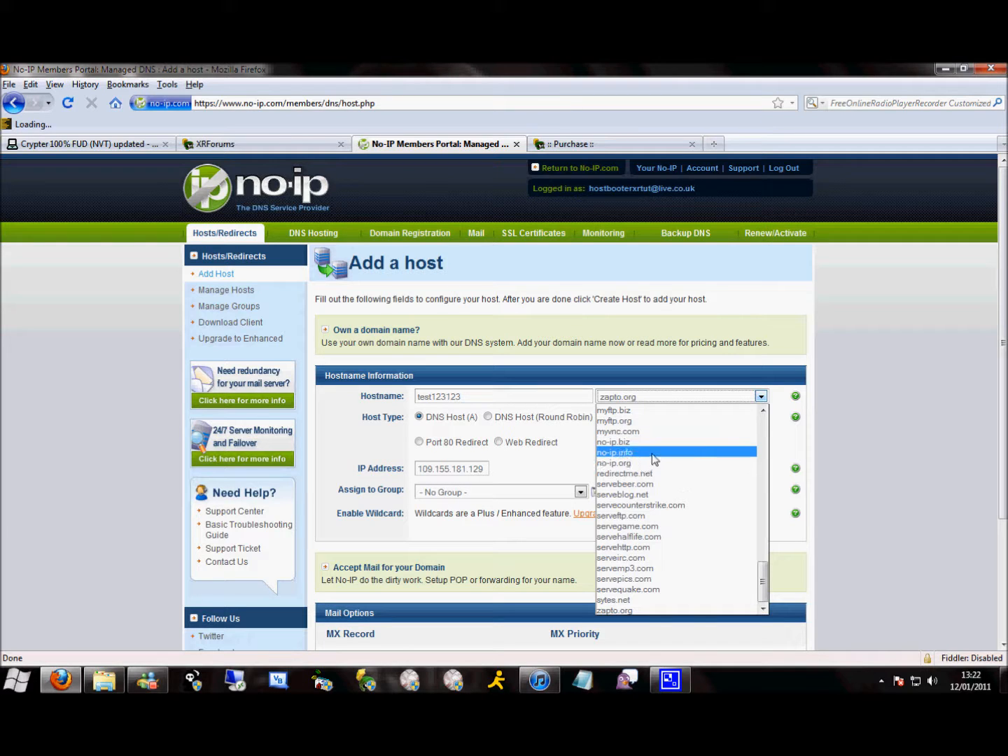
{"action": "left_click", "coordinate": [611, 442]}
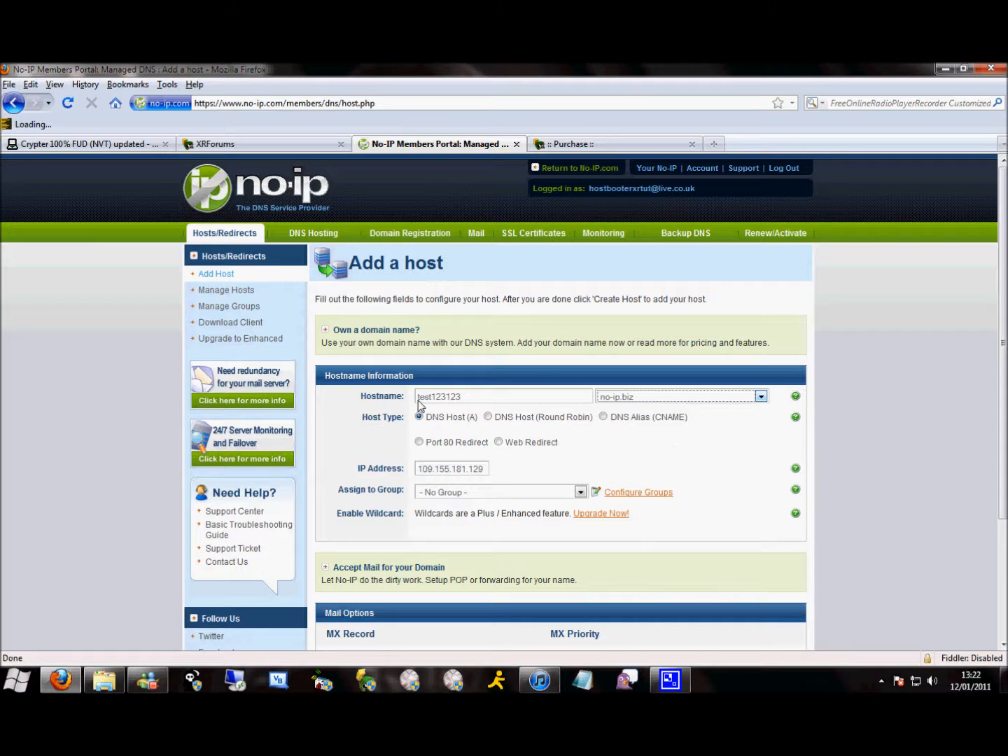
{"action": "mouse_move", "coordinate": [448, 409]}
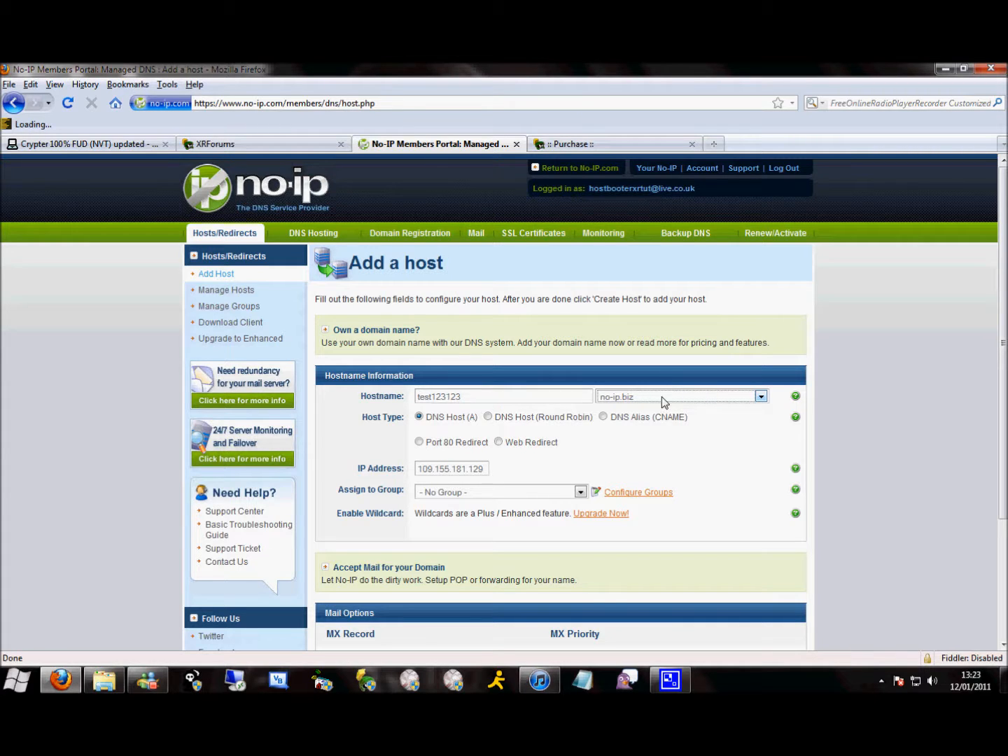
{"action": "mouse_move", "coordinate": [627, 381]}
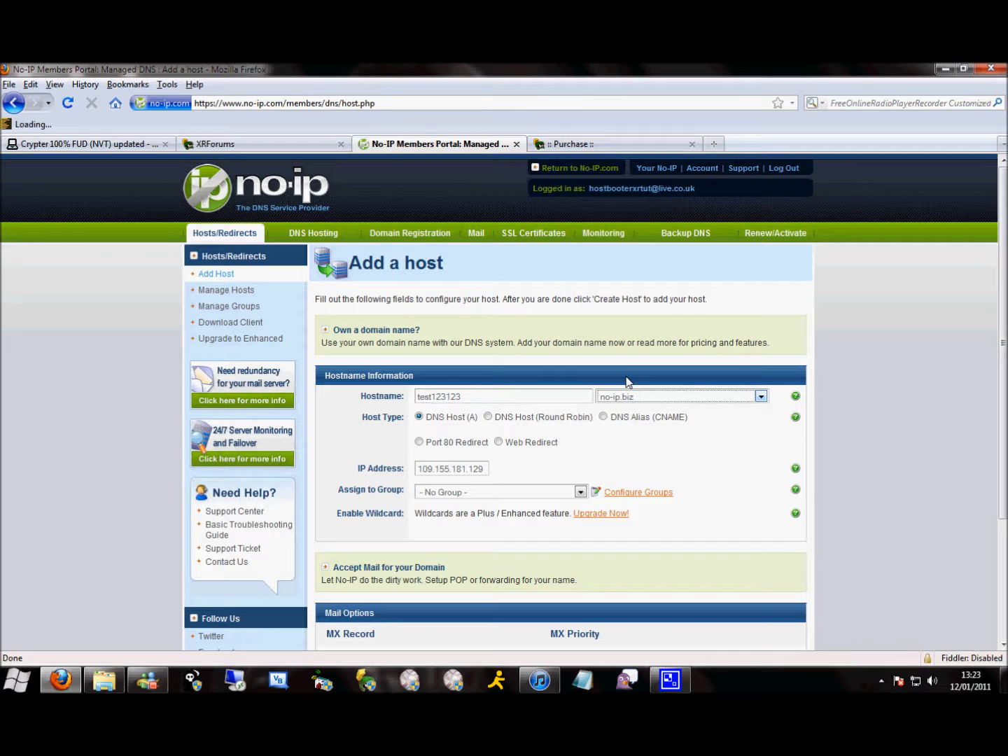
{"action": "mouse_move", "coordinate": [637, 404]}
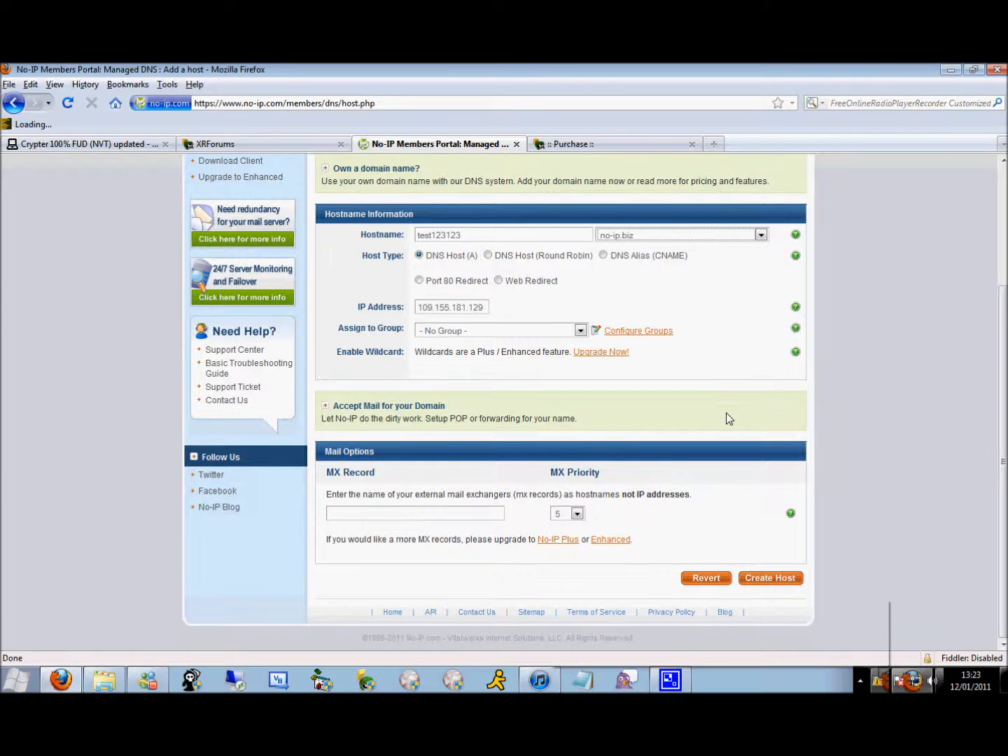
{"action": "left_click", "coordinate": [769, 577]}
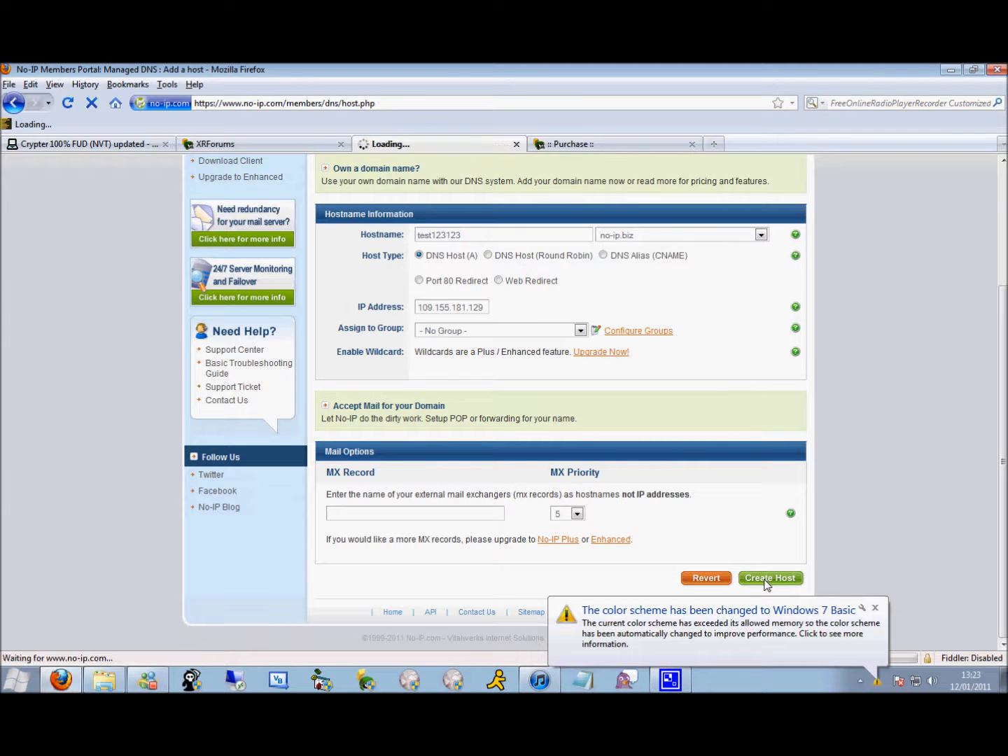
{"action": "left_click", "coordinate": [770, 576]}
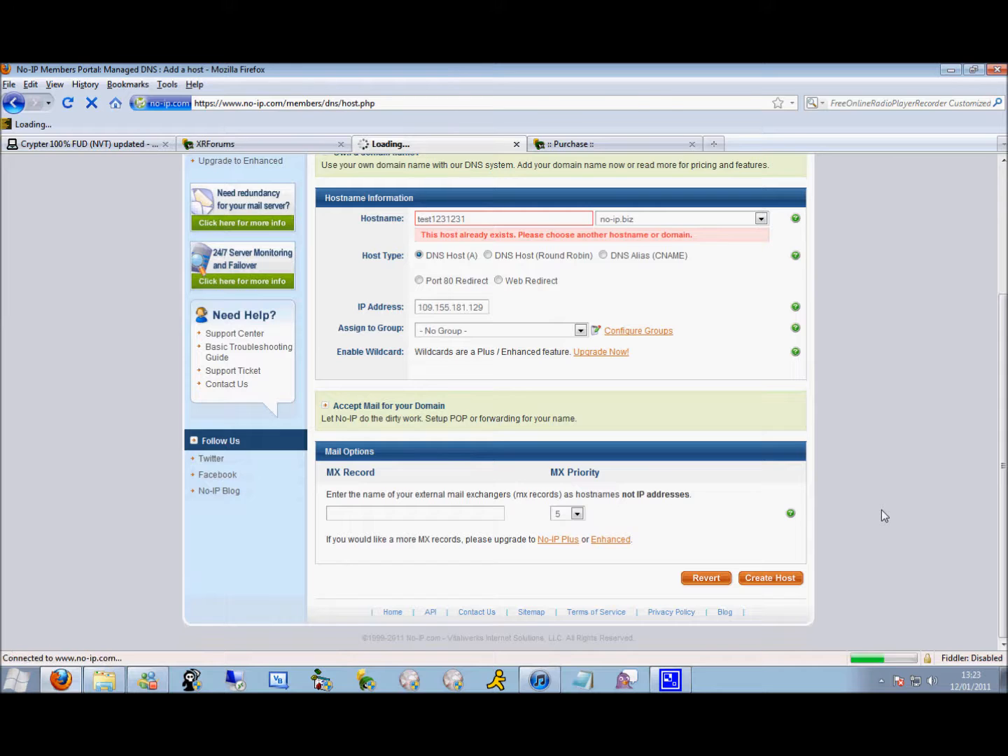
- Create host test1231231.no-ip.biz and select its name in Manage Hosts
{"action": "left_click", "coordinate": [769, 577]}
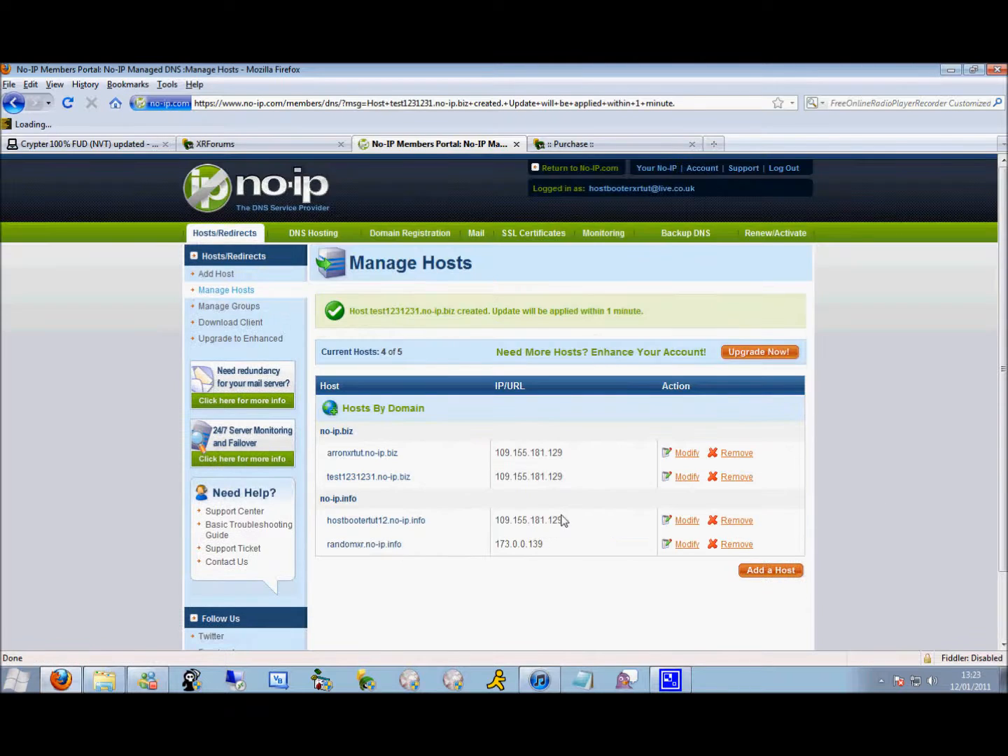
{"action": "mouse_move", "coordinate": [628, 492]}
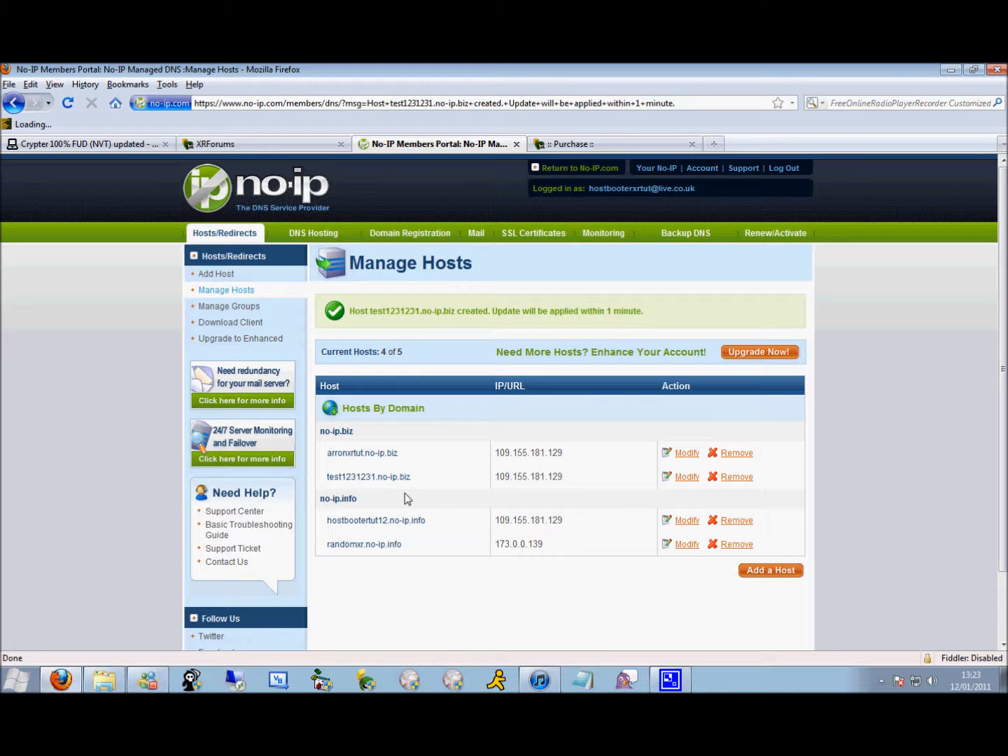
{"action": "right_click", "coordinate": [368, 476]}
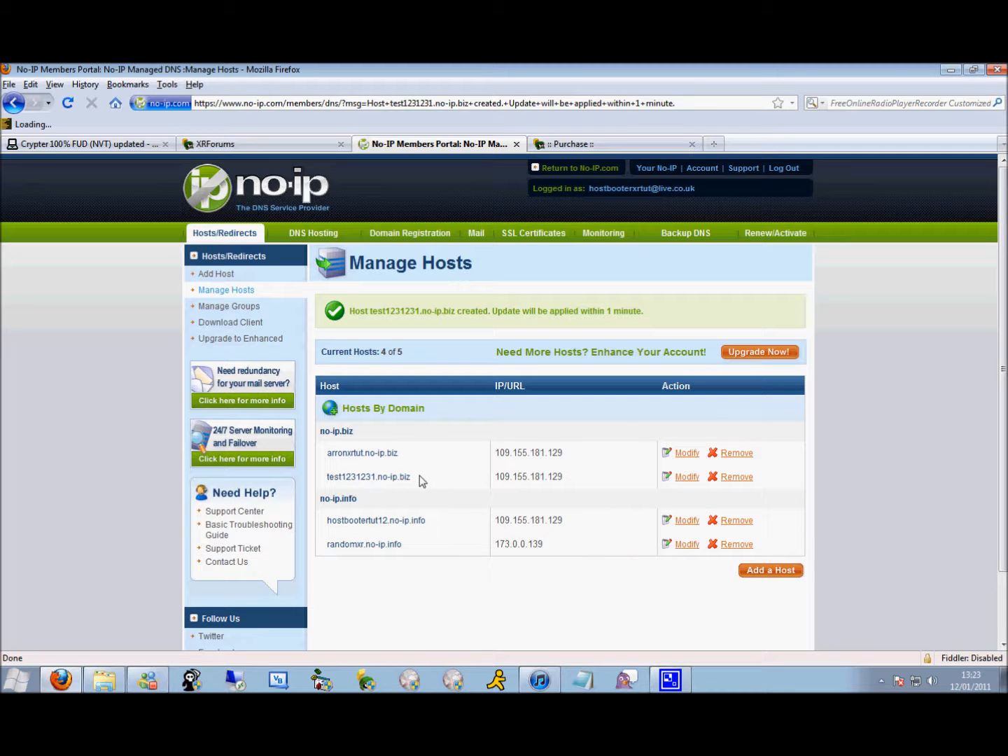
{"action": "double_click", "coordinate": [368, 476]}
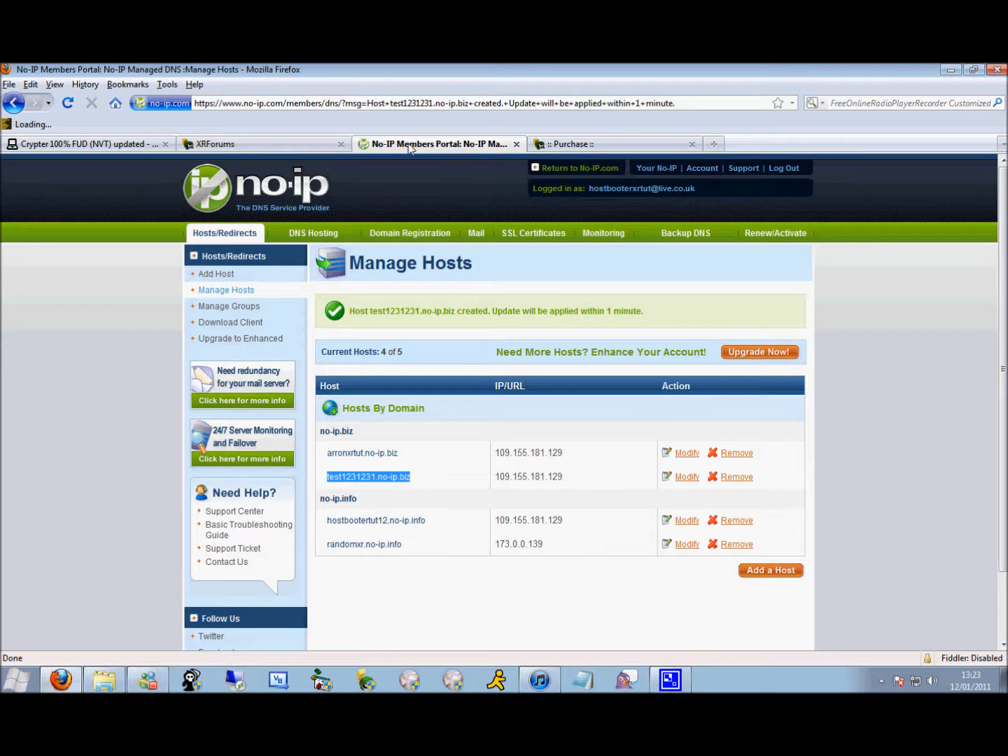
- Enter test1231231.no-ip.biz in the HostBooter Dynamic DNS field
{"action": "left_click", "coordinate": [614, 143]}
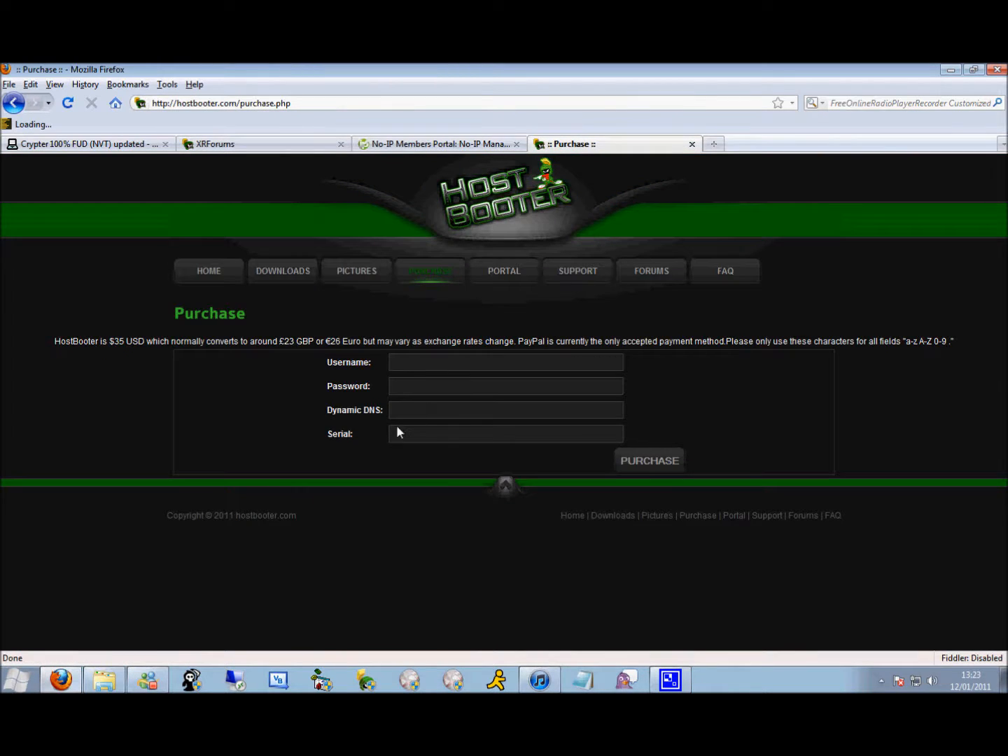
{"action": "type", "text": "test1231231.no-ip.biz"}
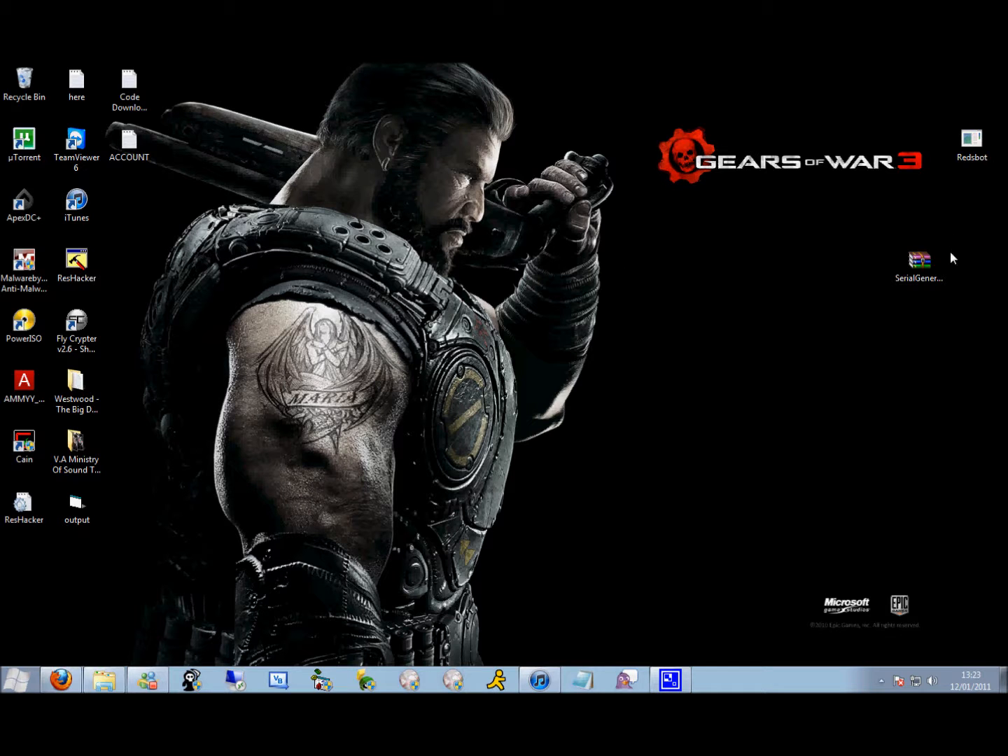
- Extract the SerialGenerator program onto the desktop and launch it
{"action": "right_click", "coordinate": [918, 263]}
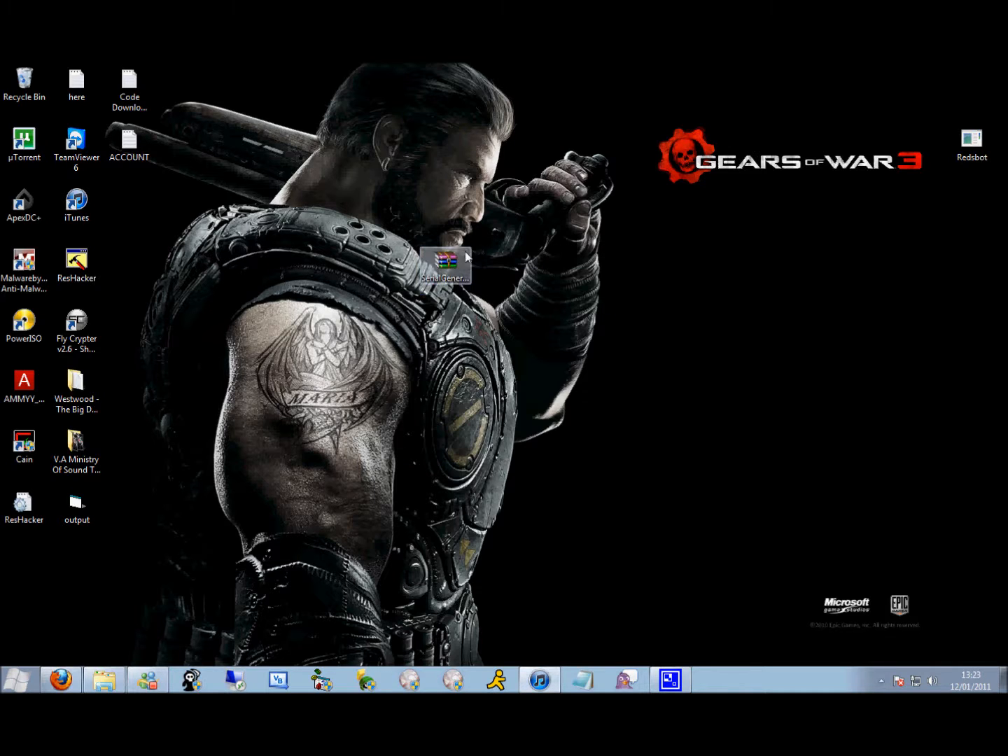
{"action": "left_click_drag", "start_coordinate": [443, 264], "coordinate": [26, 560]}
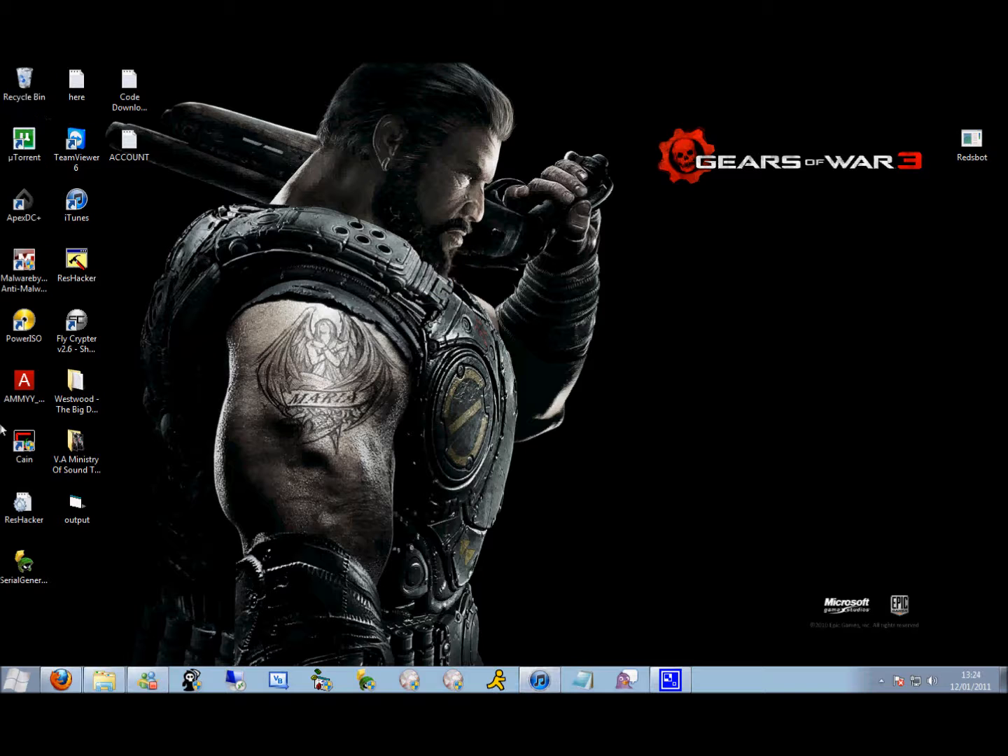
{"action": "left_click_drag", "start_coordinate": [25, 562], "coordinate": [497, 268]}
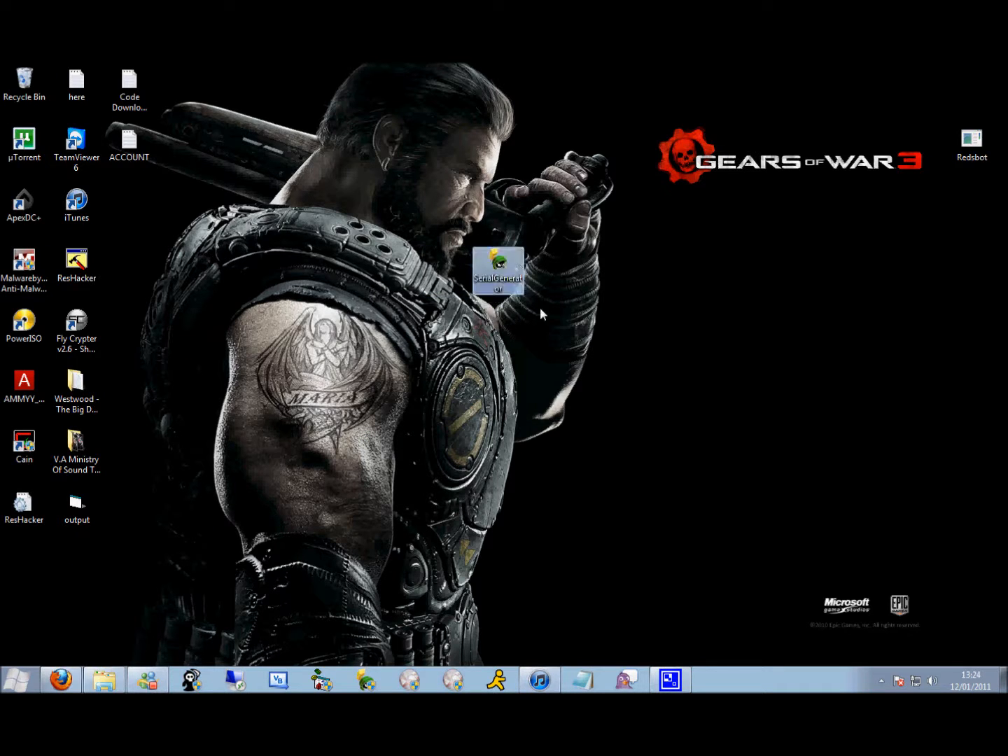
{"action": "mouse_move", "coordinate": [357, 202]}
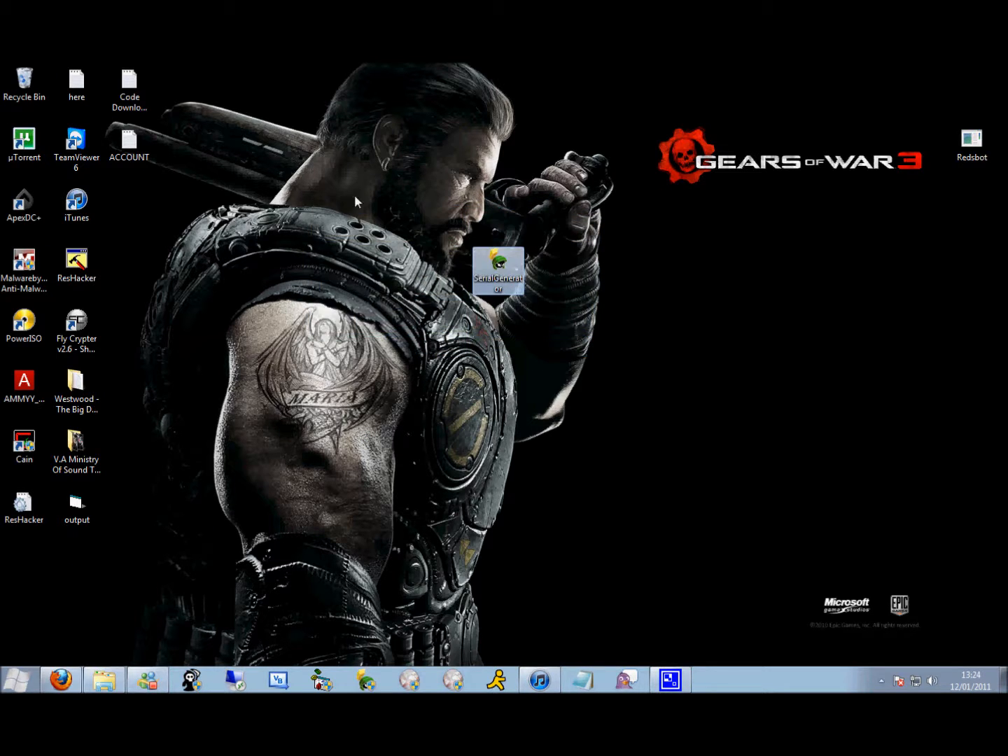
{"action": "double_click", "coordinate": [498, 269]}
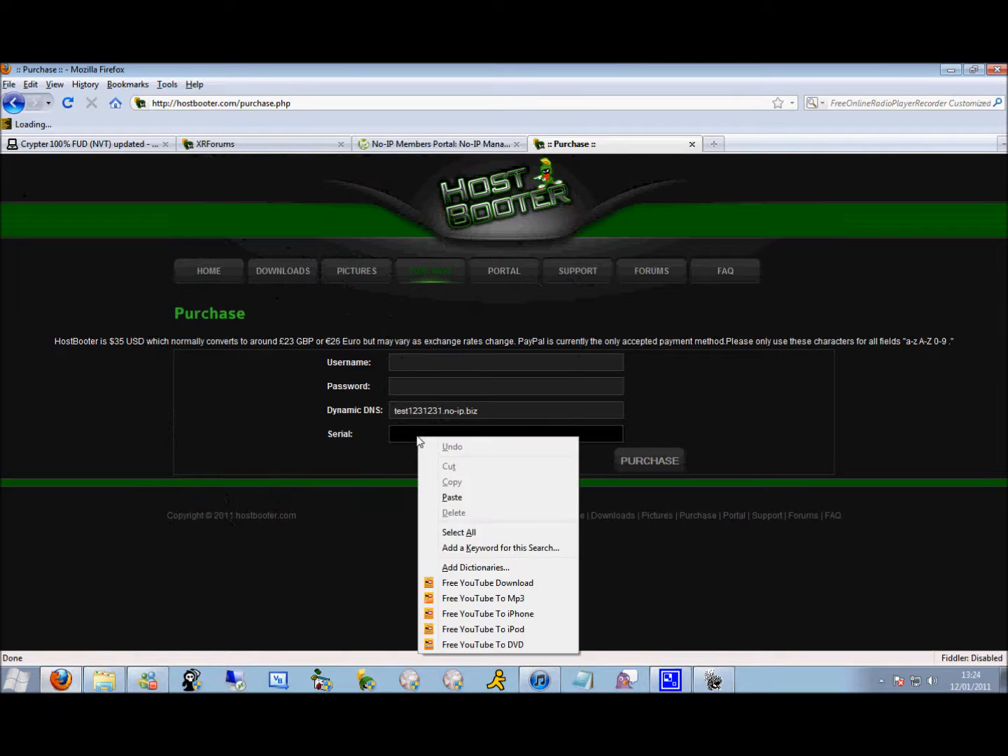
{"action": "left_click", "coordinate": [450, 497]}
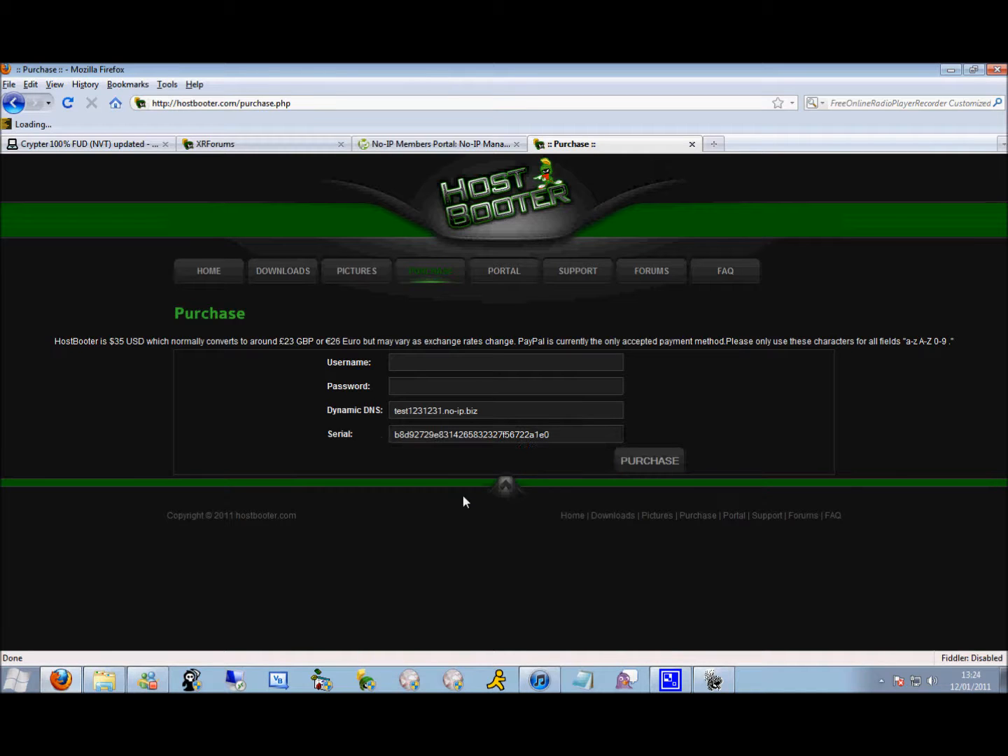
{"action": "mouse_move", "coordinate": [480, 492]}
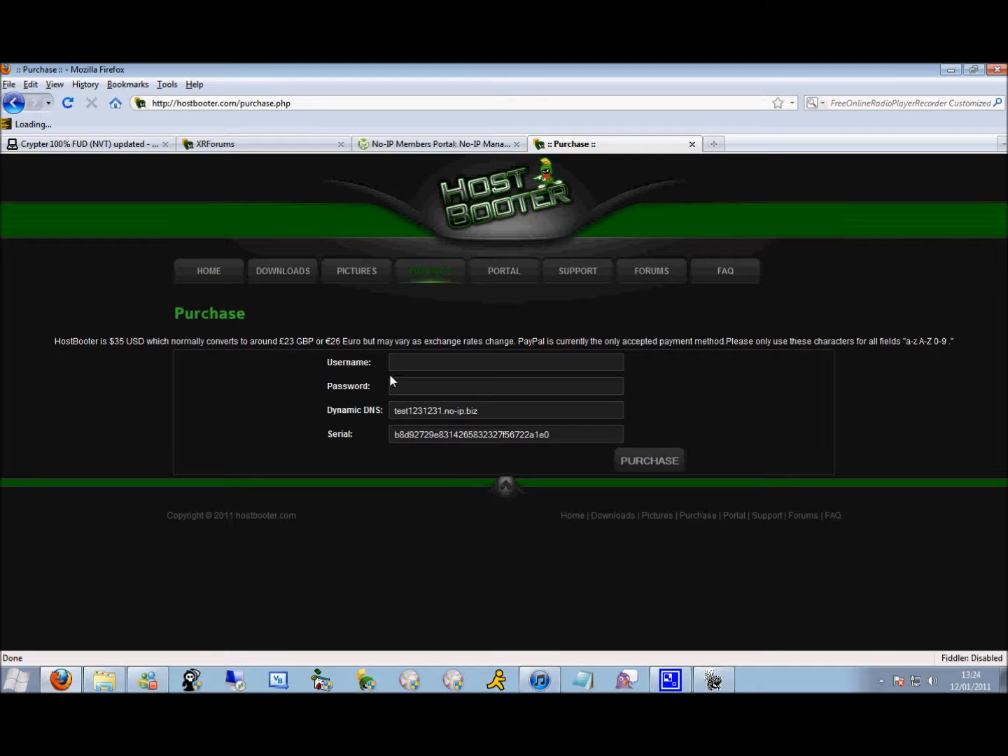
{"action": "left_click", "coordinate": [505, 386]}
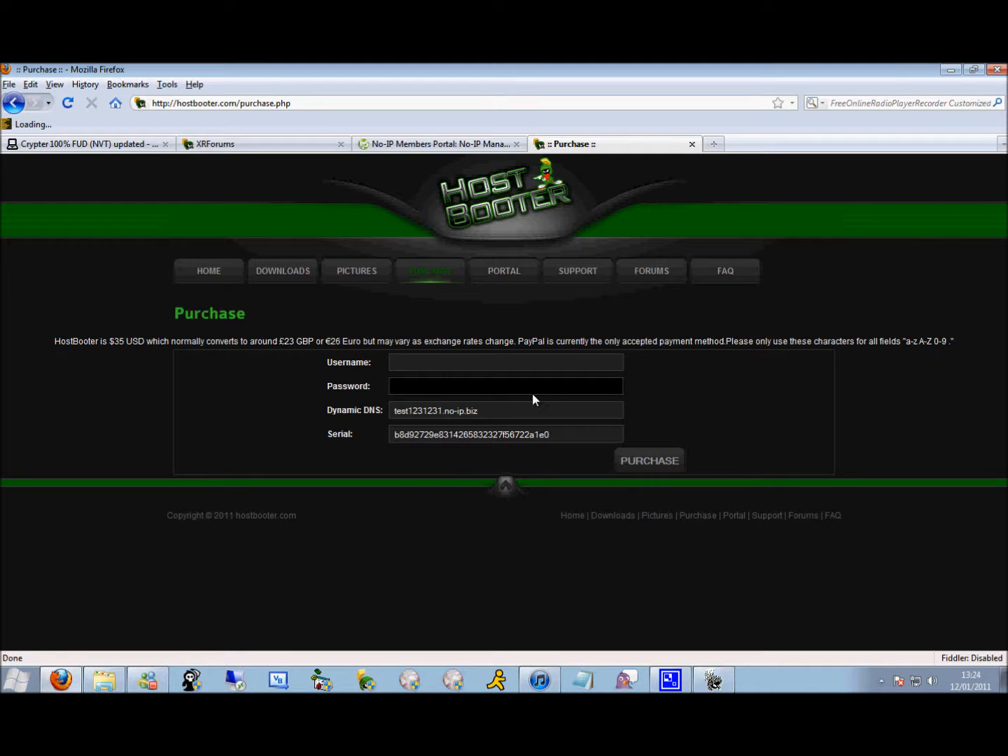
{"action": "left_click", "coordinate": [504, 387]}
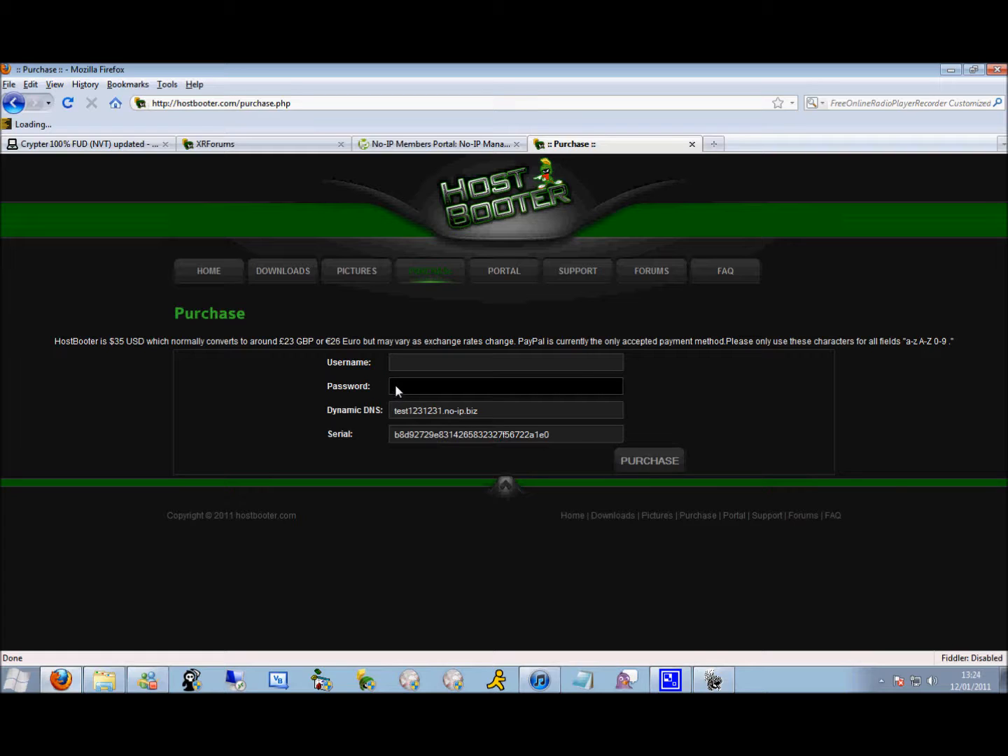
{"action": "mouse_move", "coordinate": [484, 329]}
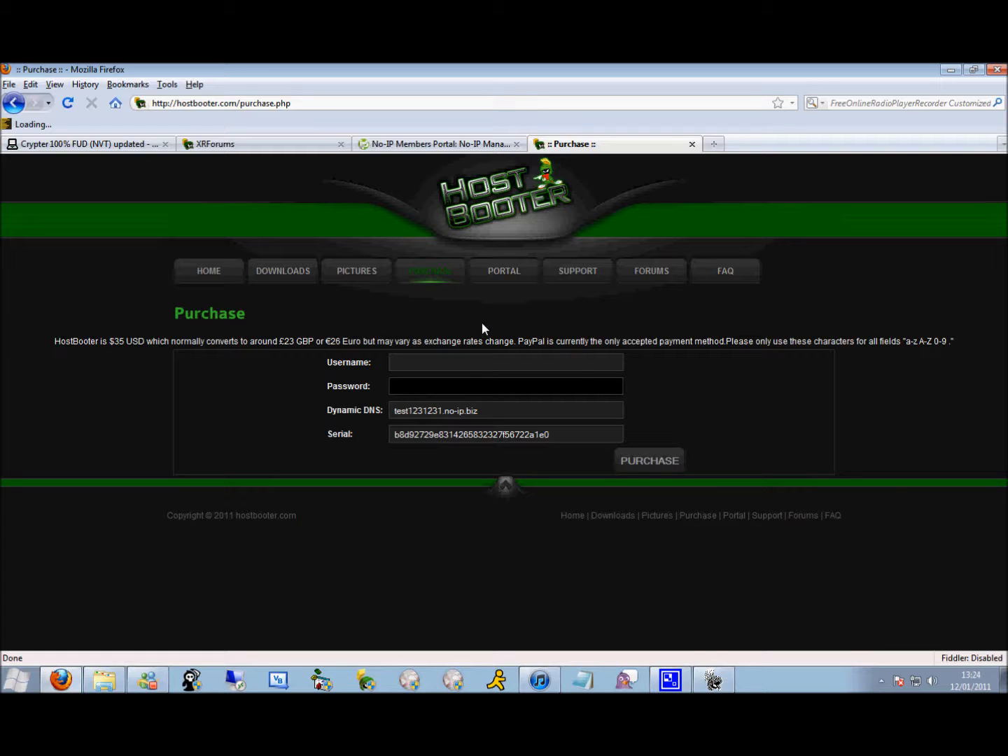
{"action": "left_click", "coordinate": [505, 386]}
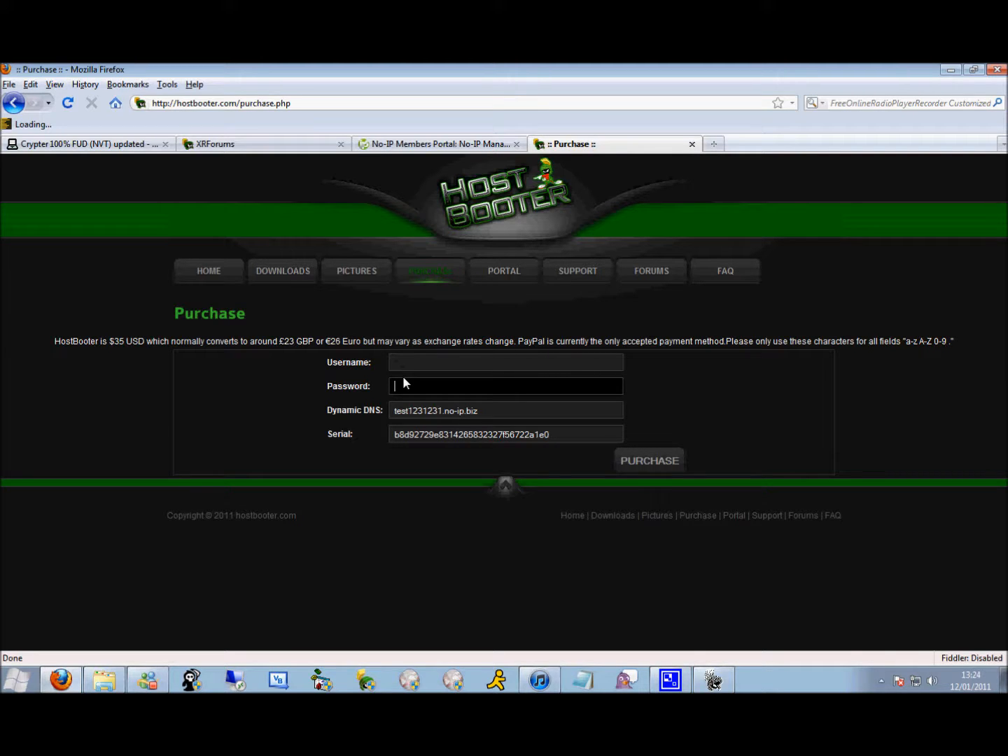
{"action": "type", "text": "password"}
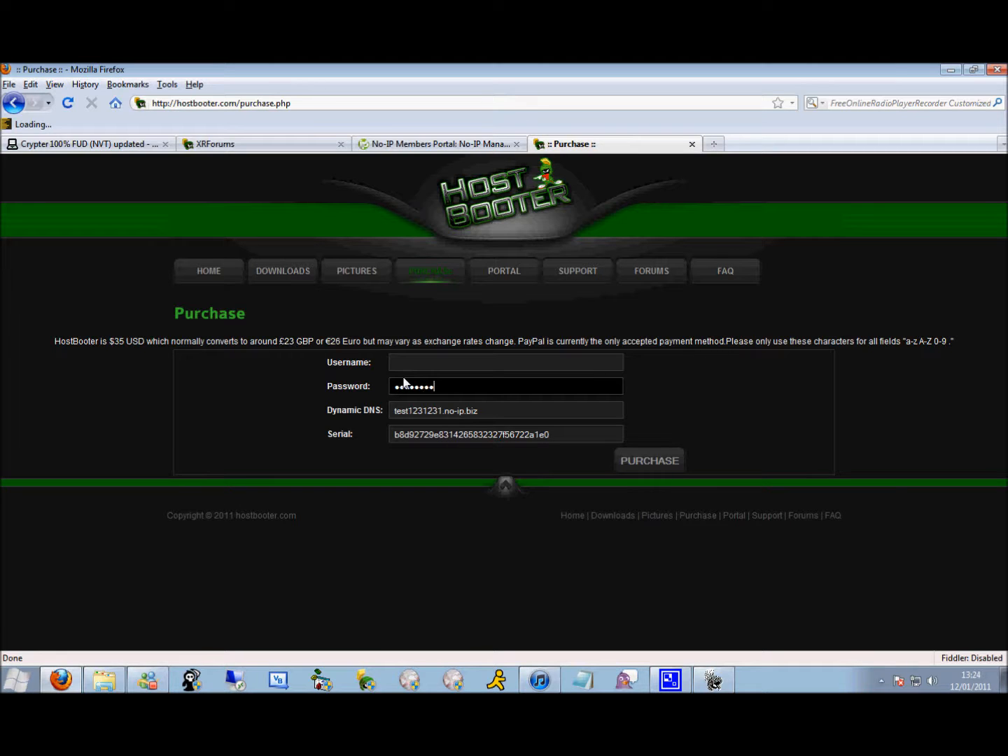
- Enter the username ArronXR in the Username field
{"action": "left_click", "coordinate": [505, 361]}
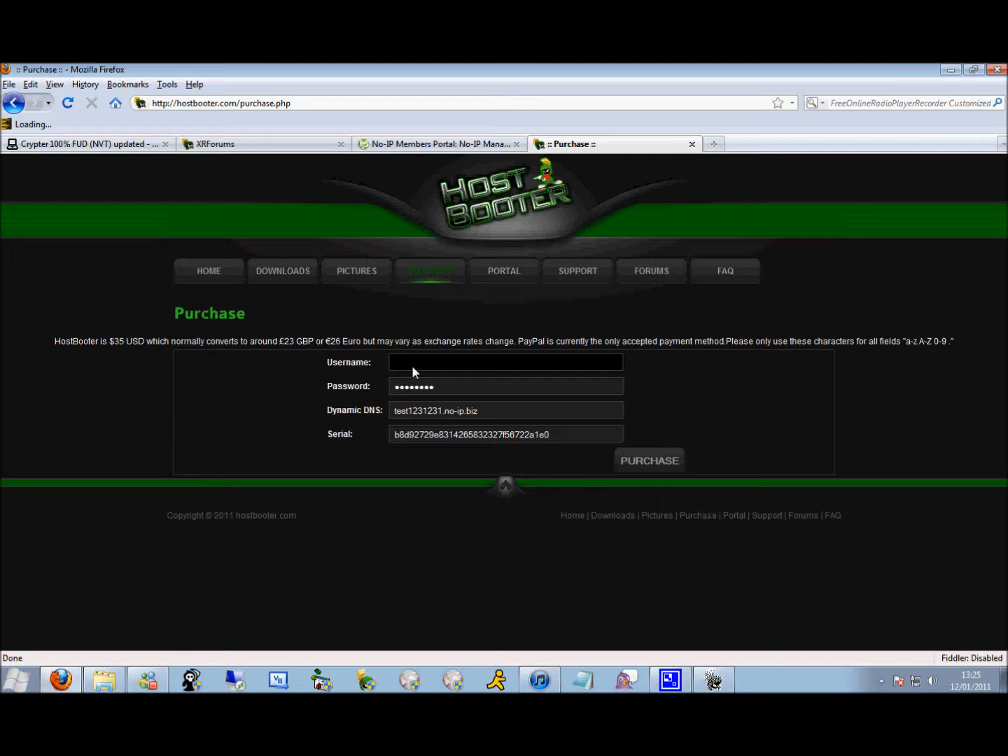
{"action": "left_click", "coordinate": [504, 361]}
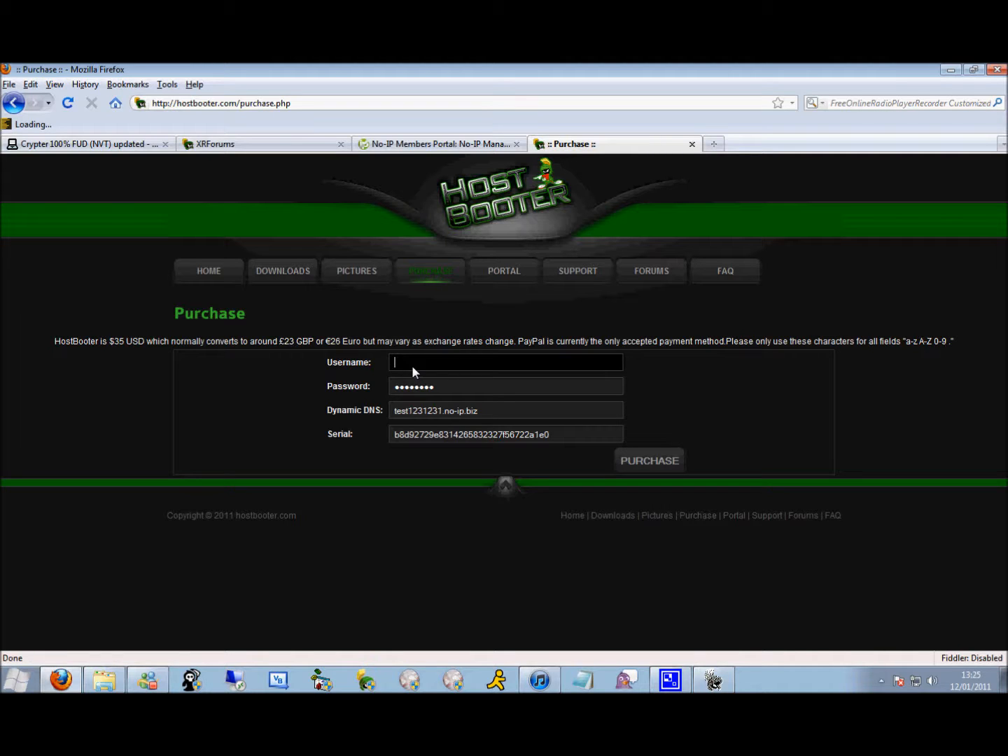
{"action": "type", "text": "ArronXR"}
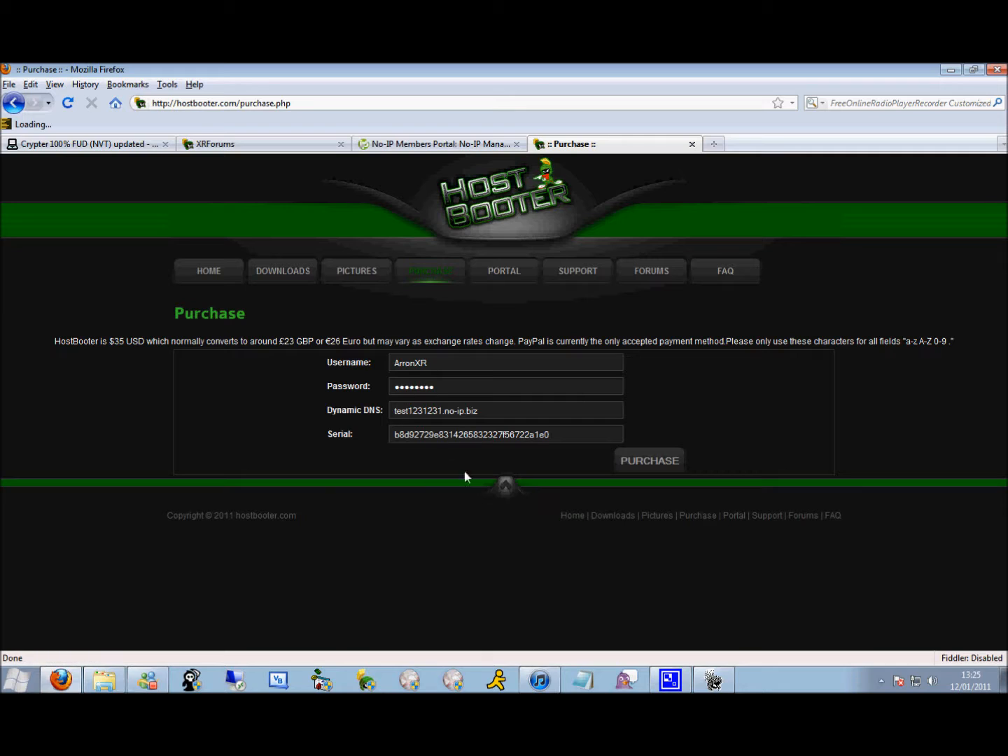
{"action": "mouse_move", "coordinate": [750, 359]}
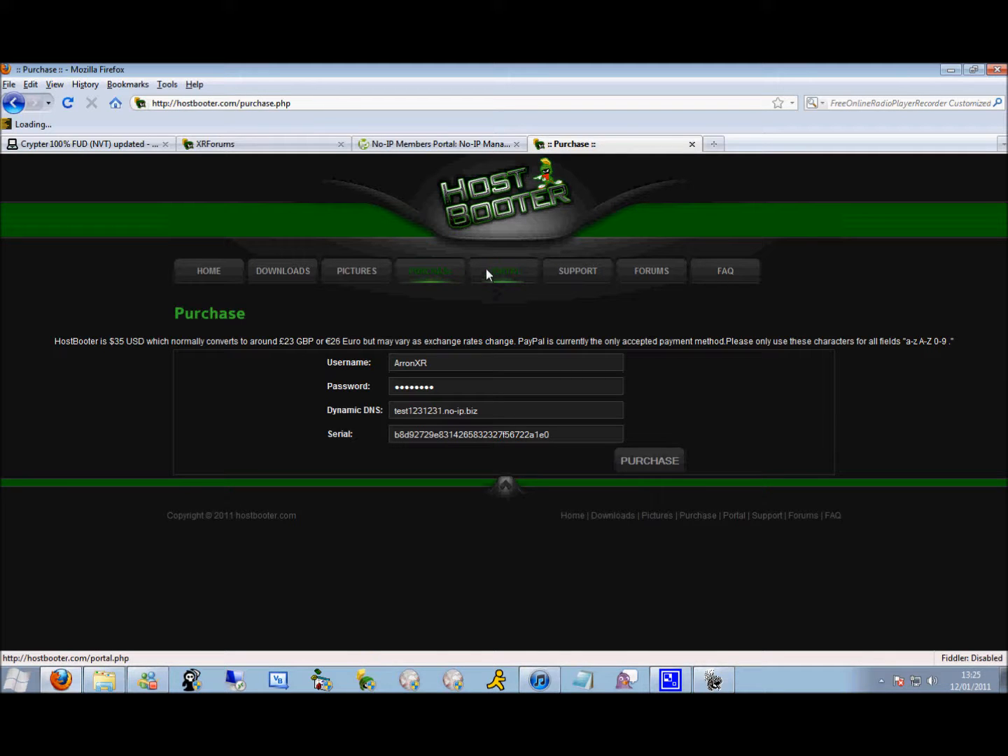
- Open the PORTAL login page and enter username YouTube with the account password
{"action": "left_click", "coordinate": [503, 272]}
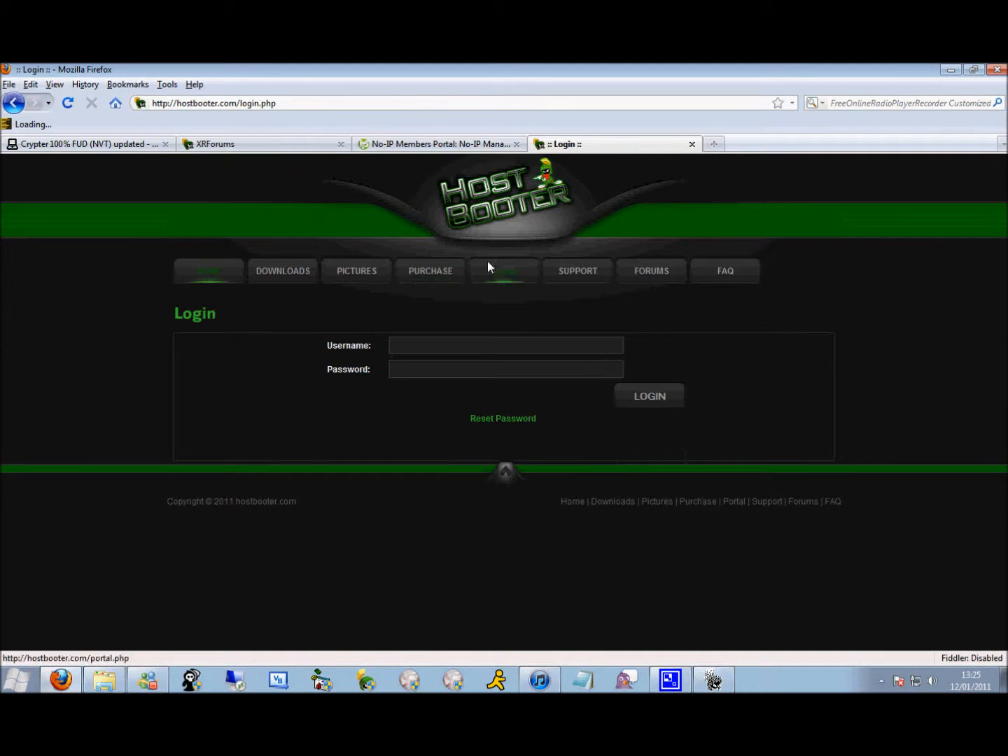
{"action": "left_click", "coordinate": [505, 344]}
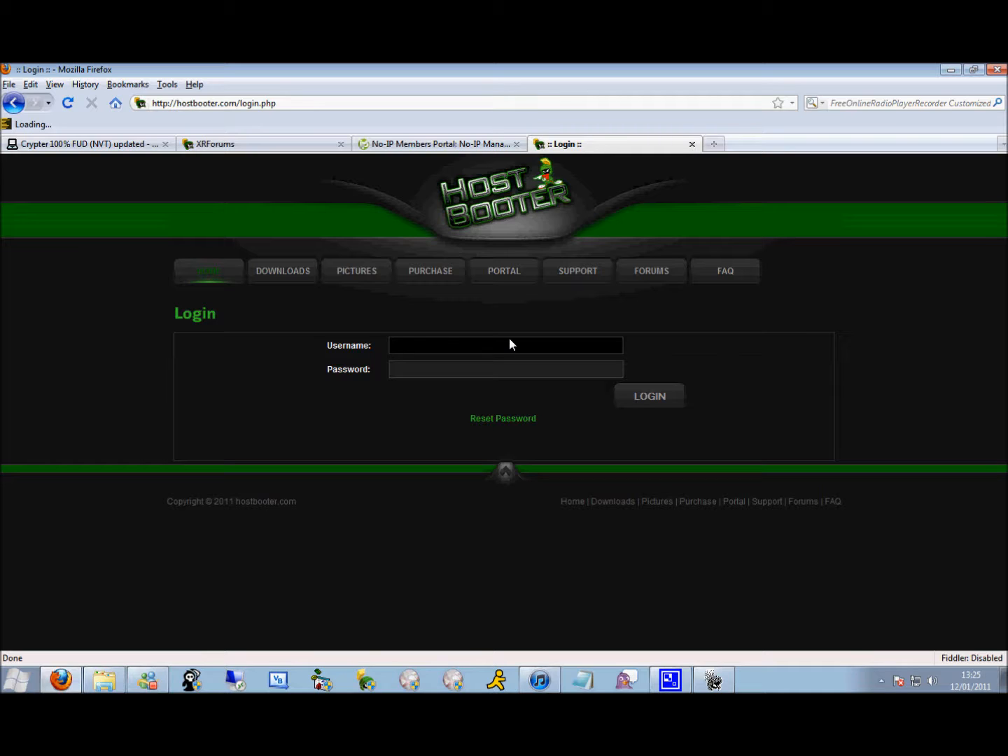
{"action": "type", "text": "Y"}
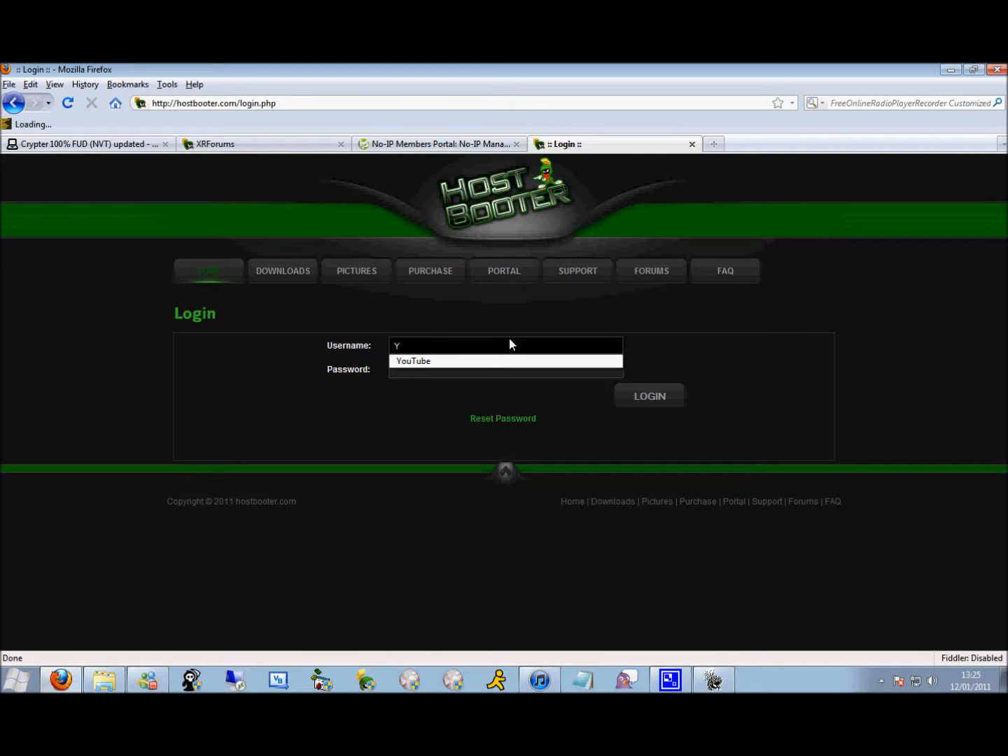
{"action": "type", "text": "ouTube"}
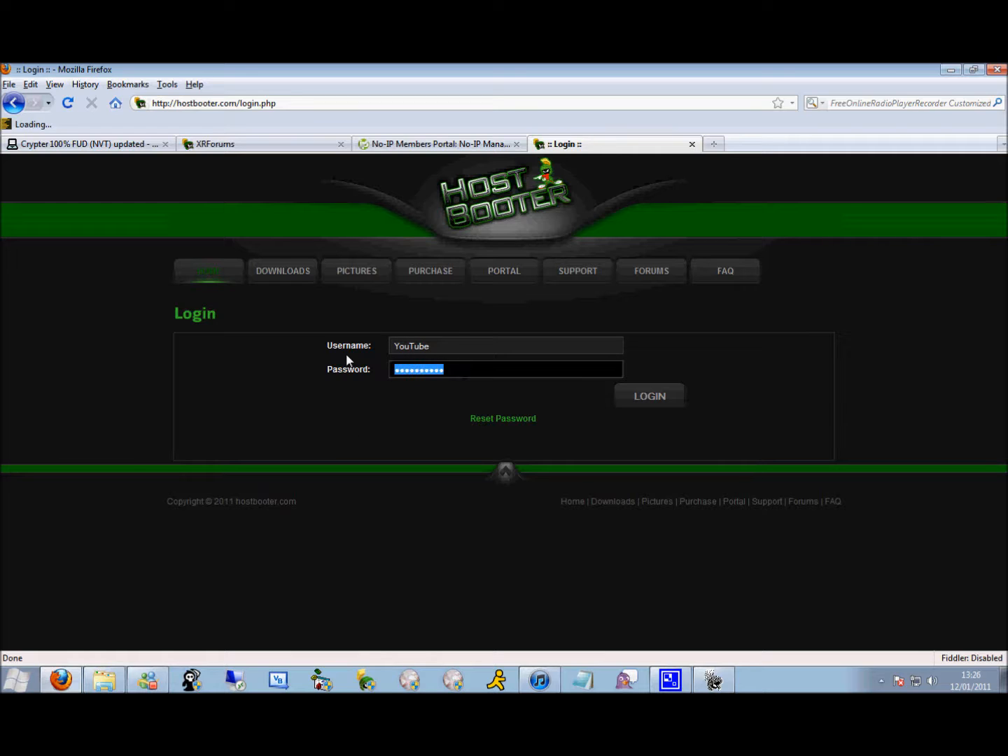
{"action": "left_click", "coordinate": [505, 344]}
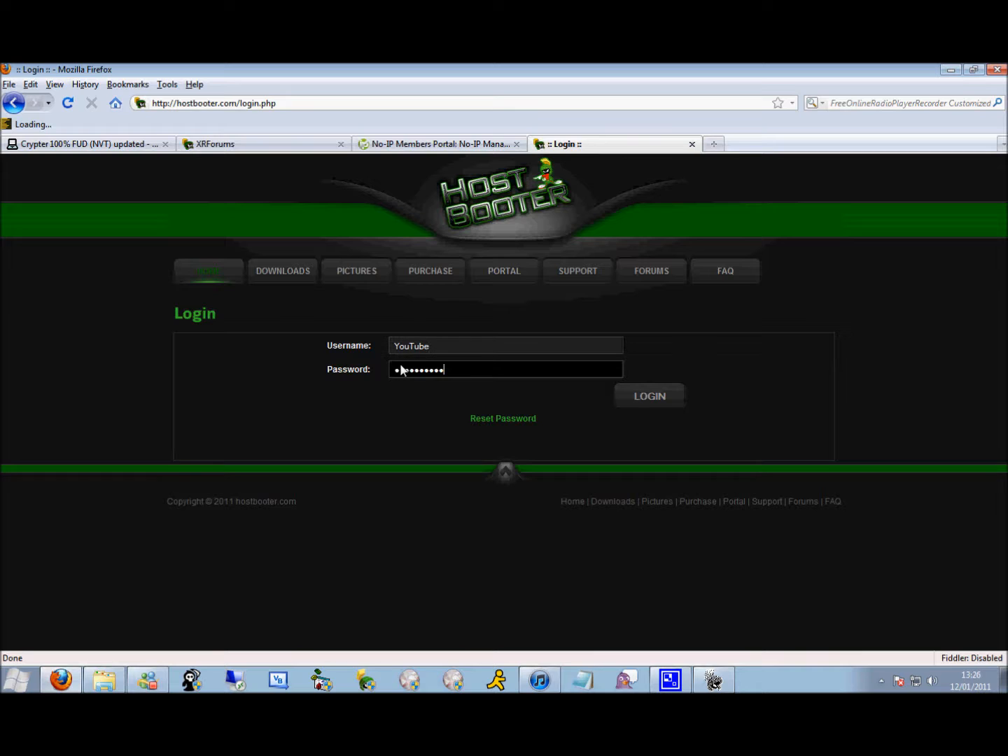
{"action": "left_click", "coordinate": [649, 395]}
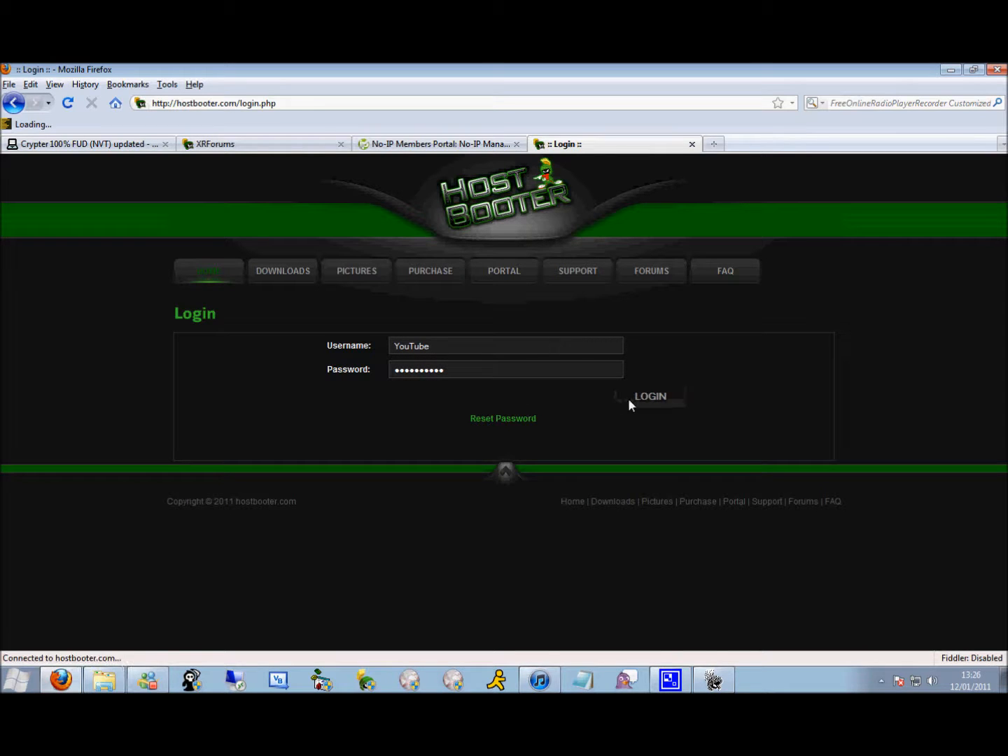
- Log in, download HostBooterv4.0.zip via Download Client and confirm Save File
{"action": "left_click", "coordinate": [650, 394]}
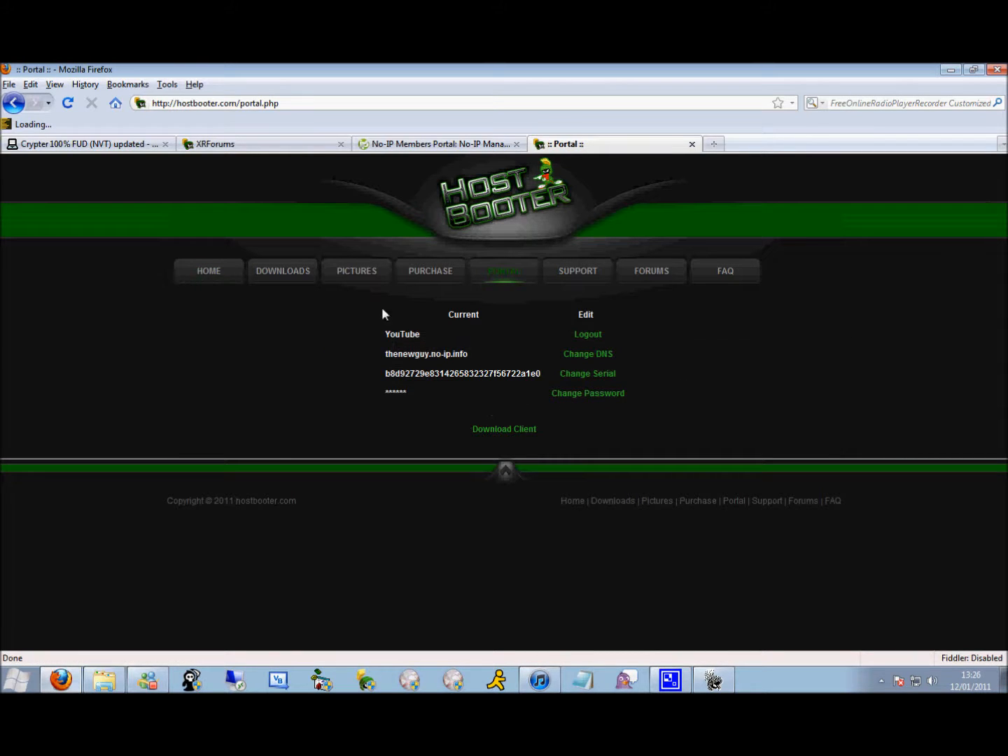
{"action": "mouse_move", "coordinate": [723, 419]}
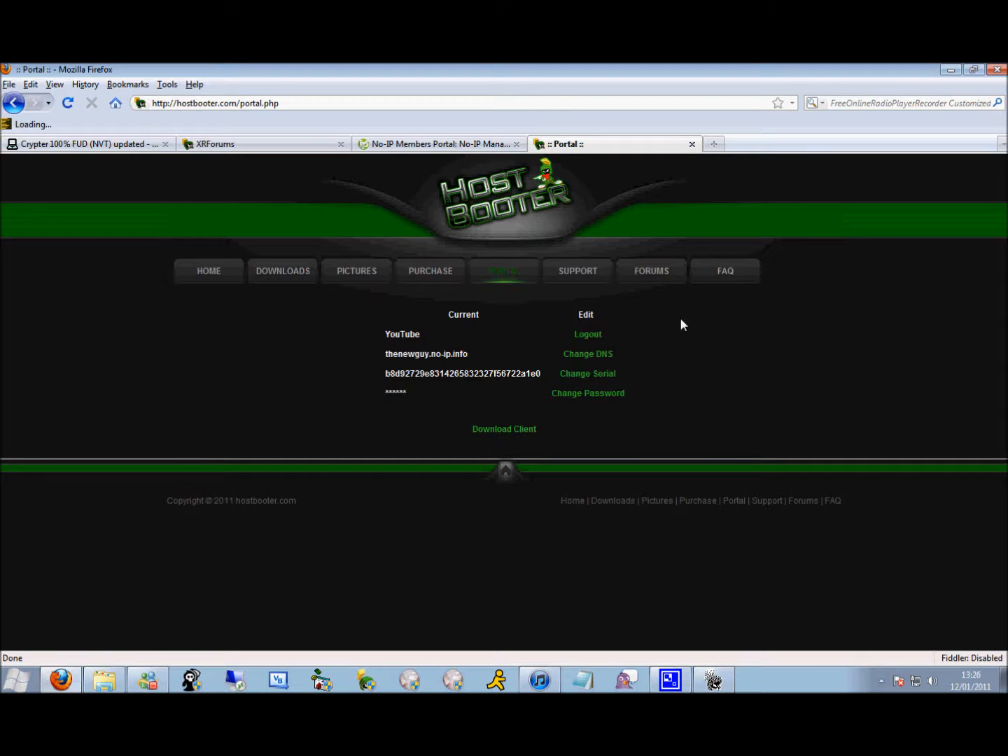
{"action": "mouse_move", "coordinate": [730, 372]}
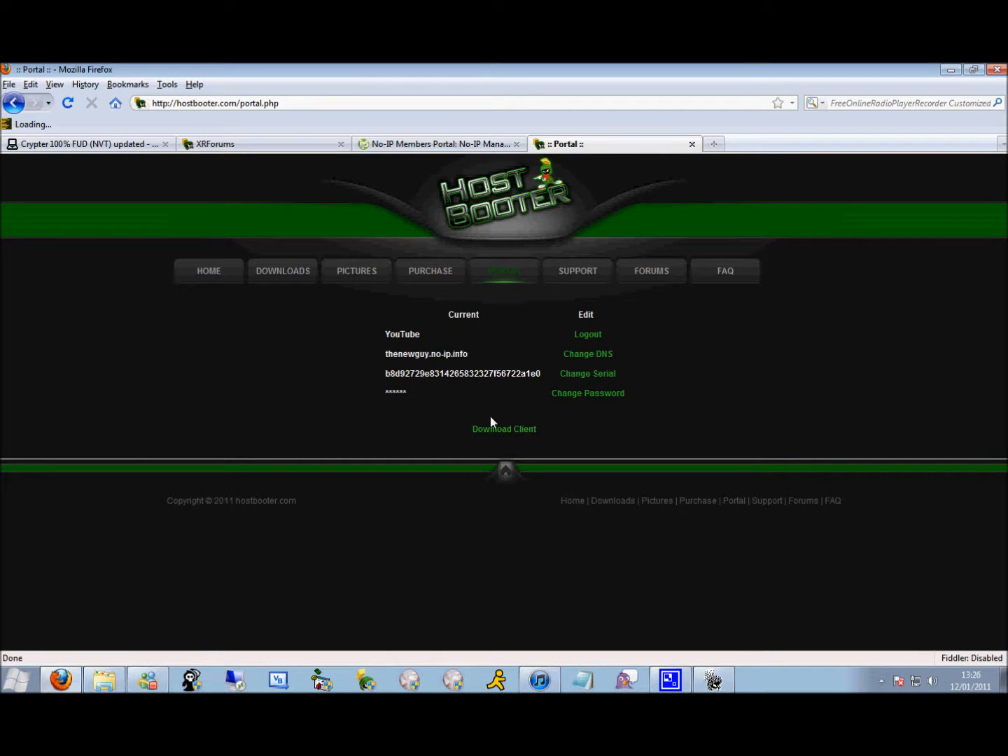
{"action": "left_click", "coordinate": [503, 428]}
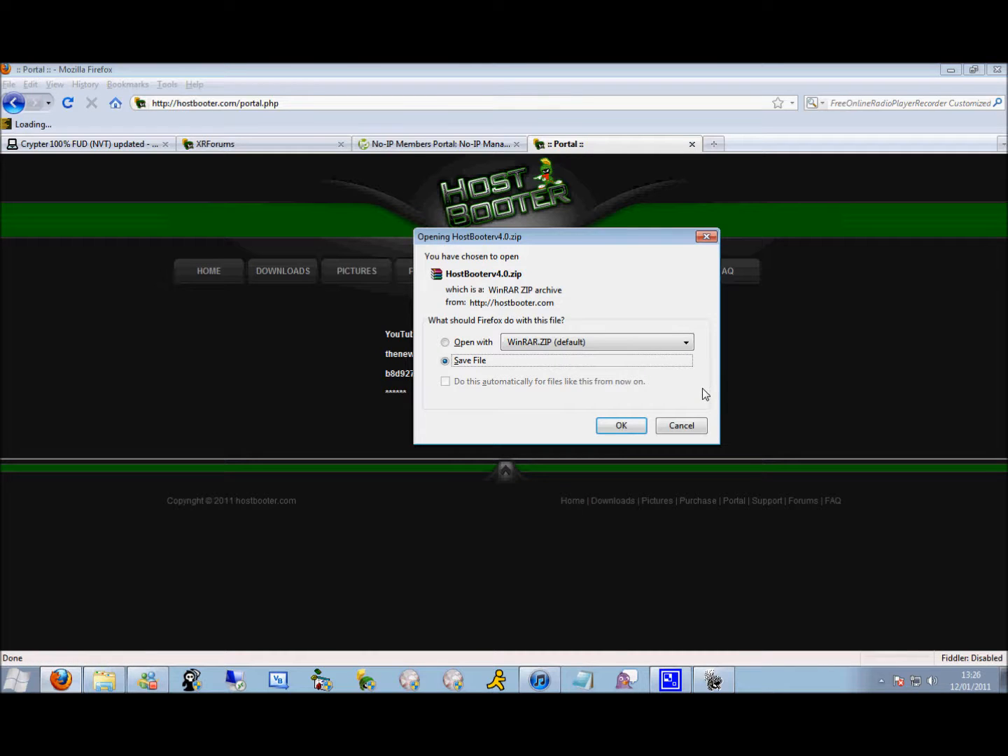
{"action": "mouse_move", "coordinate": [603, 269]}
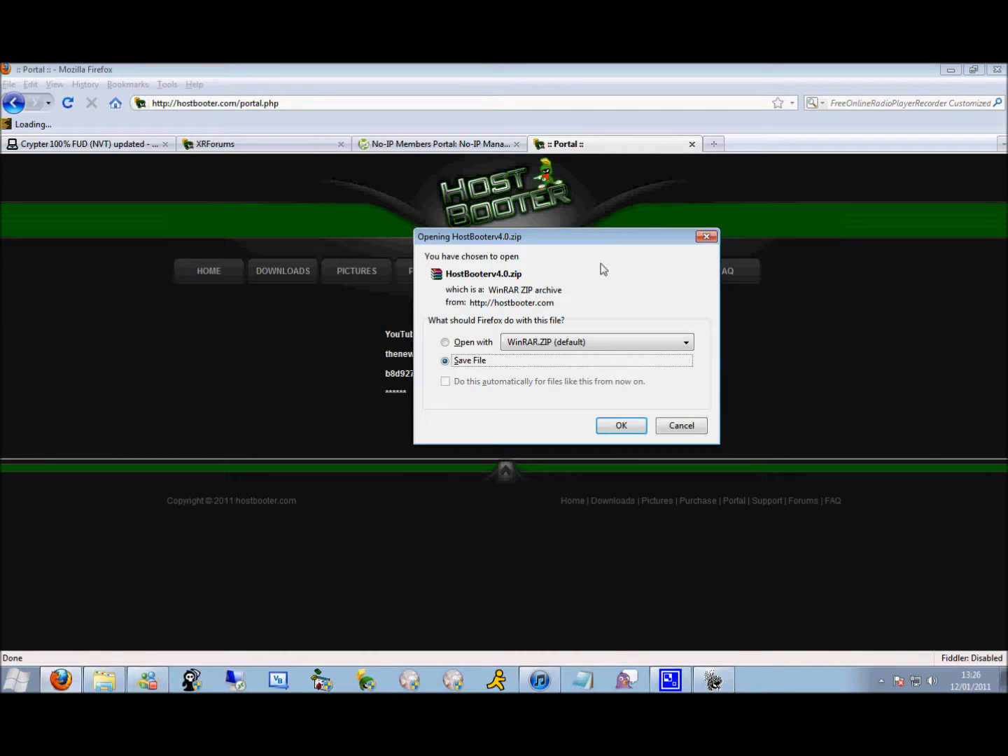
{"action": "mouse_move", "coordinate": [685, 389]}
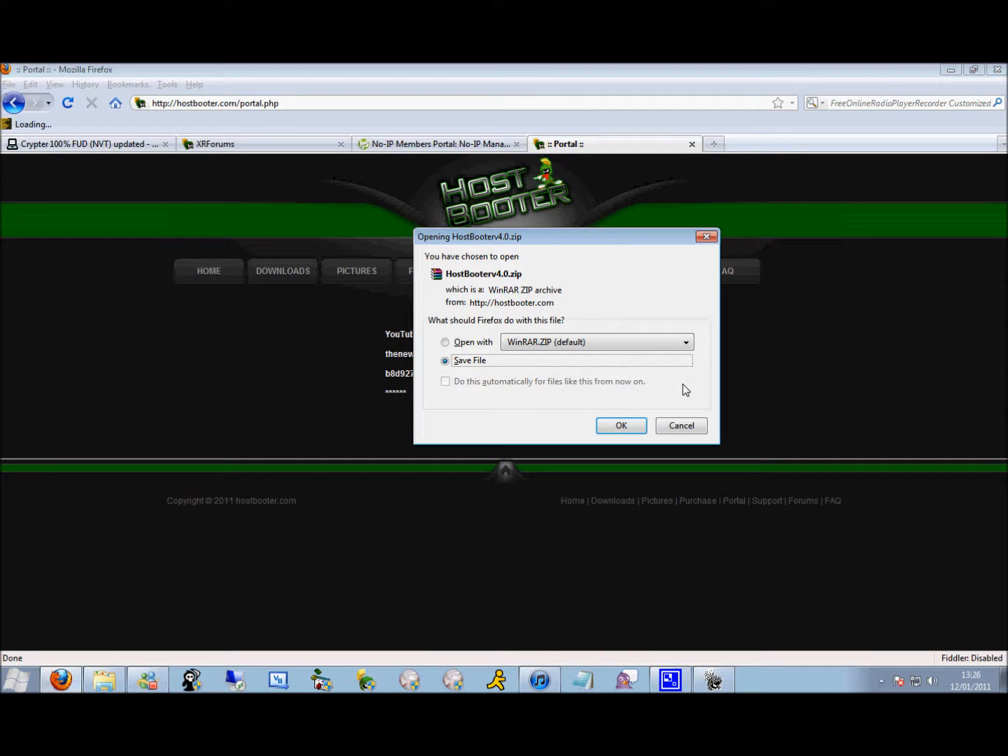
{"action": "left_click", "coordinate": [620, 426]}
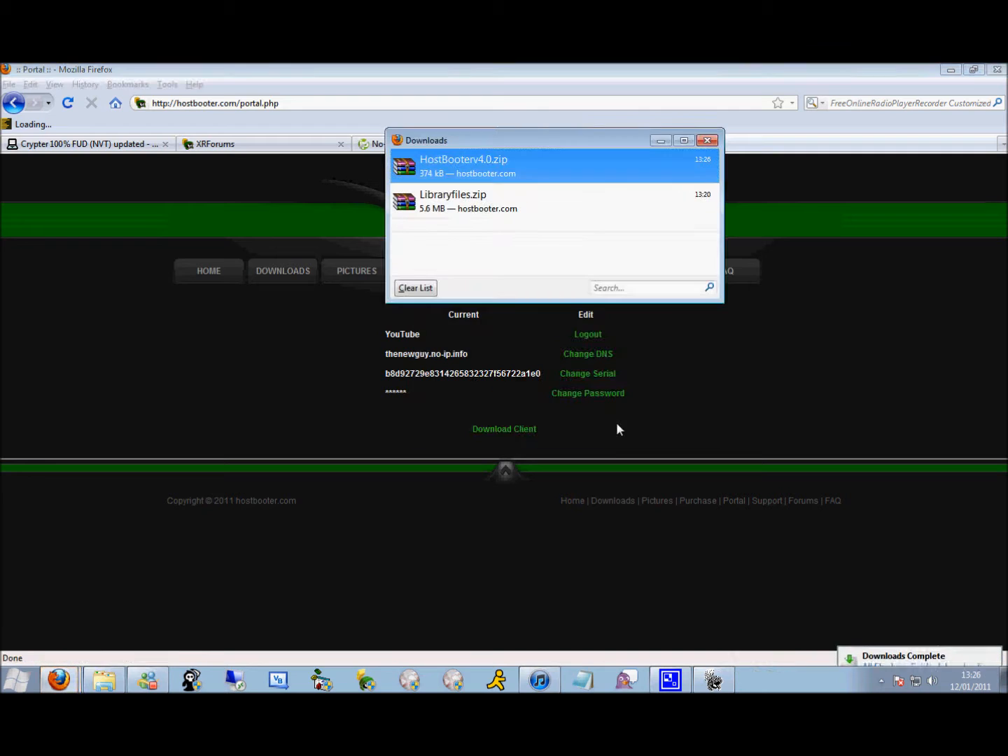
{"action": "left_click", "coordinate": [415, 289]}
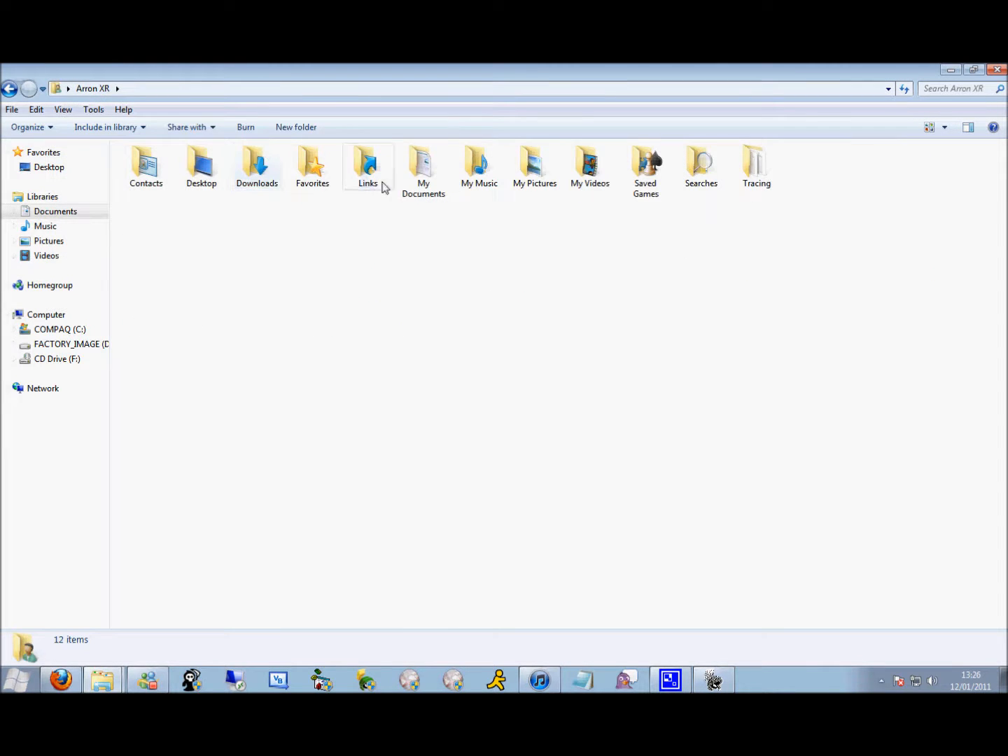
- Open the Downloads folder containing the saved client archive
{"action": "left_click", "coordinate": [258, 162]}
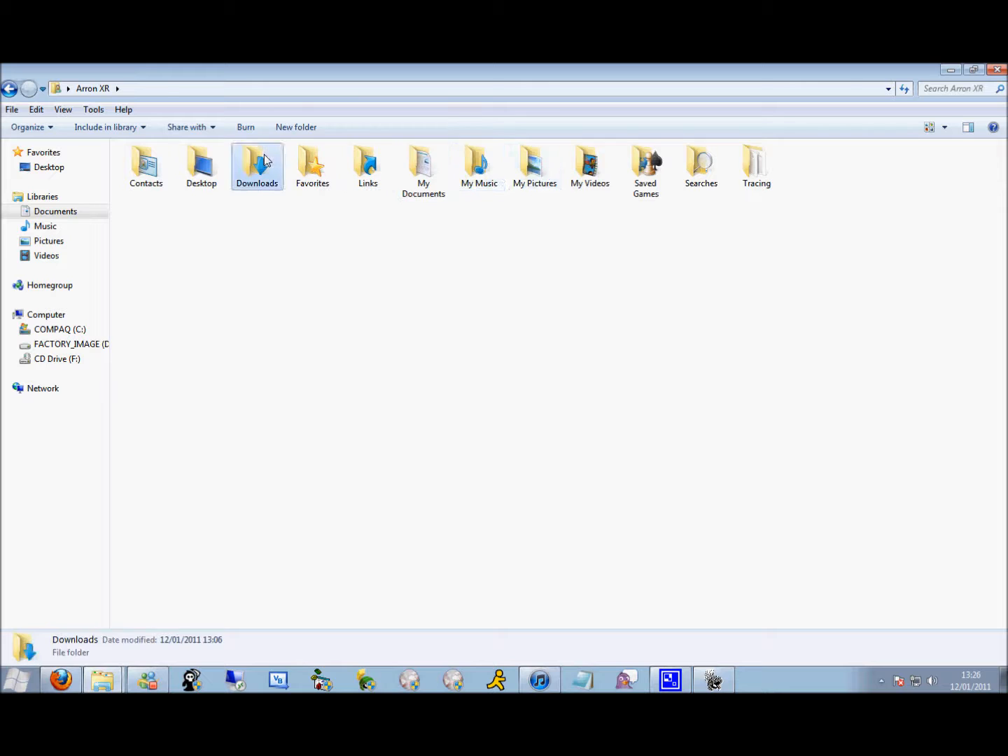
{"action": "double_click", "coordinate": [257, 165]}
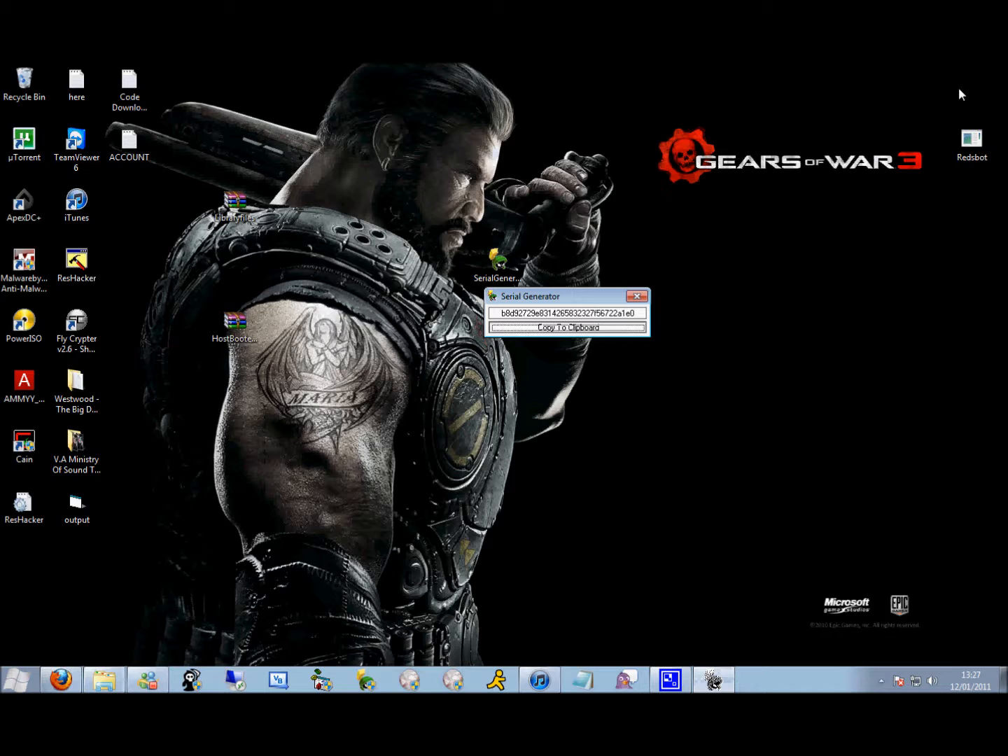
- Close the Serial Generator and launch the libraryfiles installer from the HostBooter archive
{"action": "left_click", "coordinate": [638, 296]}
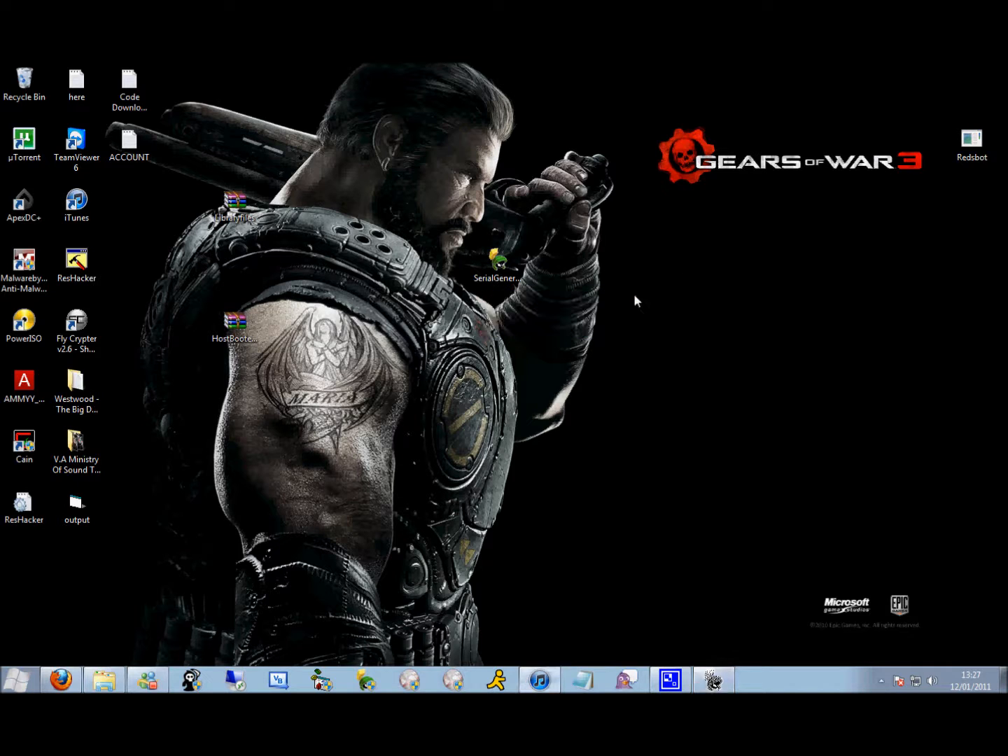
{"action": "right_click", "coordinate": [235, 203]}
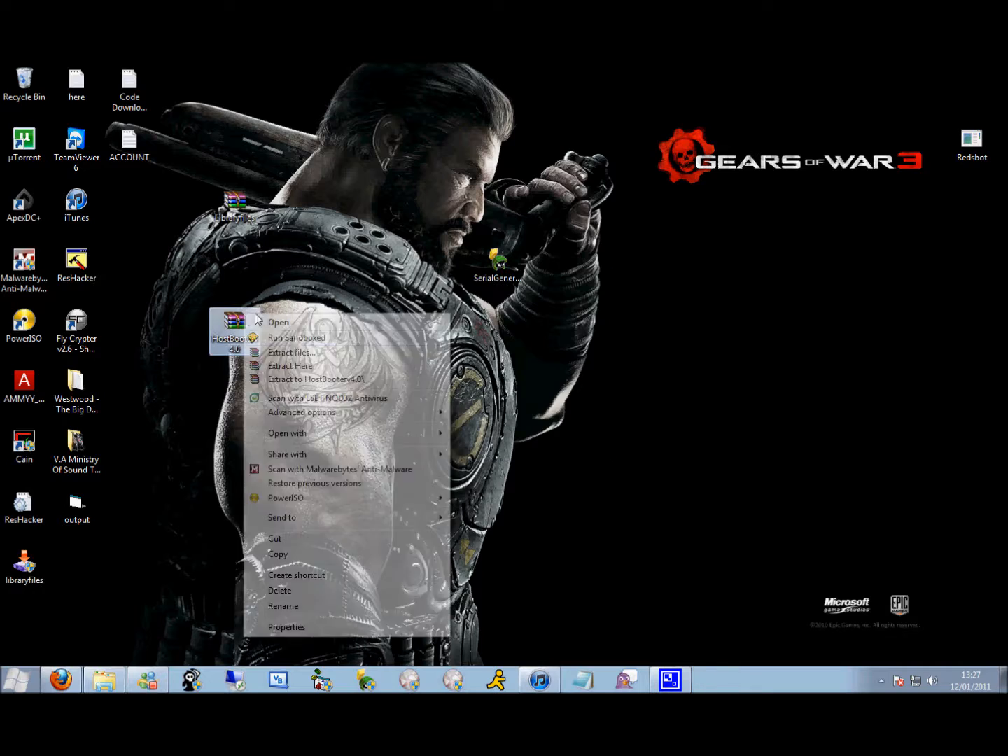
{"action": "left_click", "coordinate": [301, 361]}
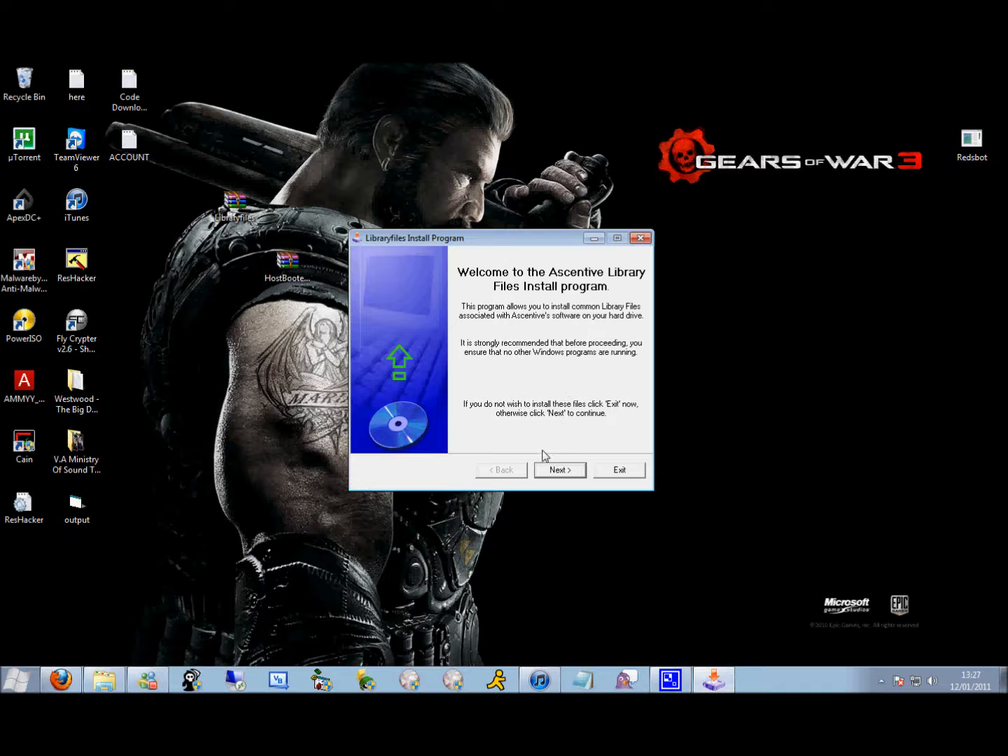
- Accept the licence, install the library files to C:\Windows\system32 and finish the installer
{"action": "left_click", "coordinate": [560, 470]}
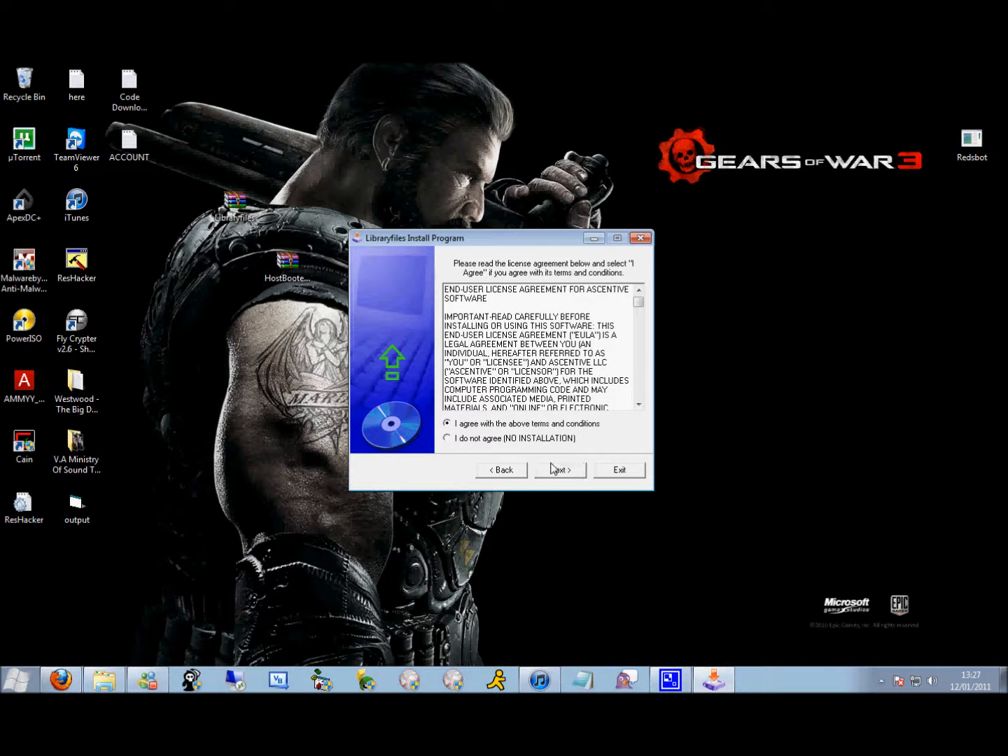
{"action": "left_click", "coordinate": [560, 470]}
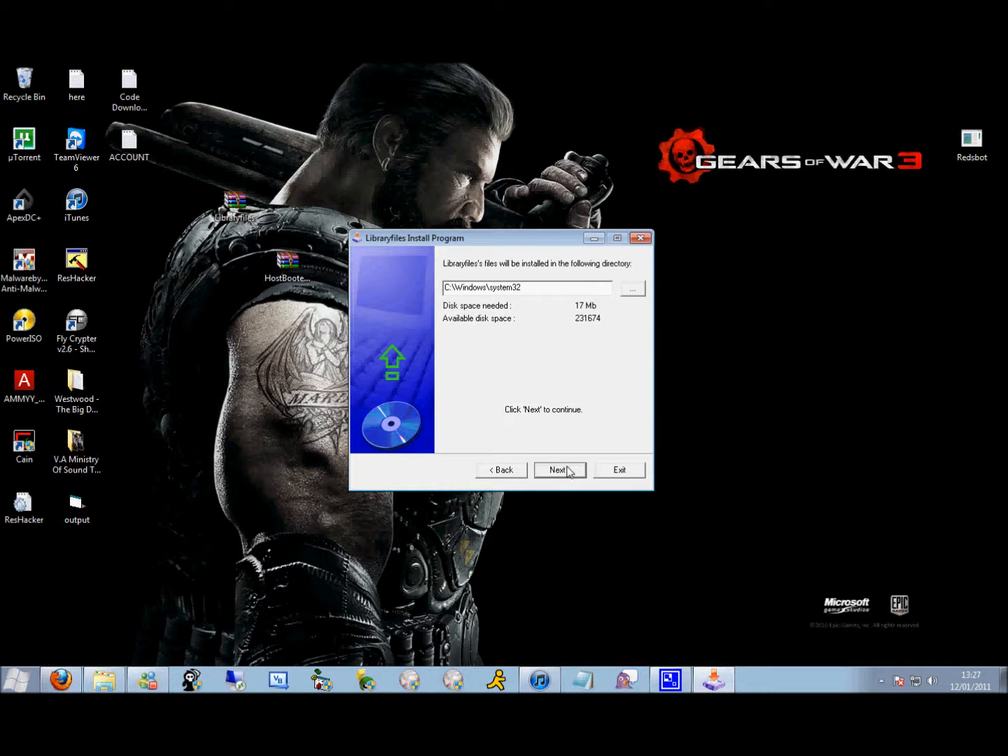
{"action": "left_click", "coordinate": [559, 470]}
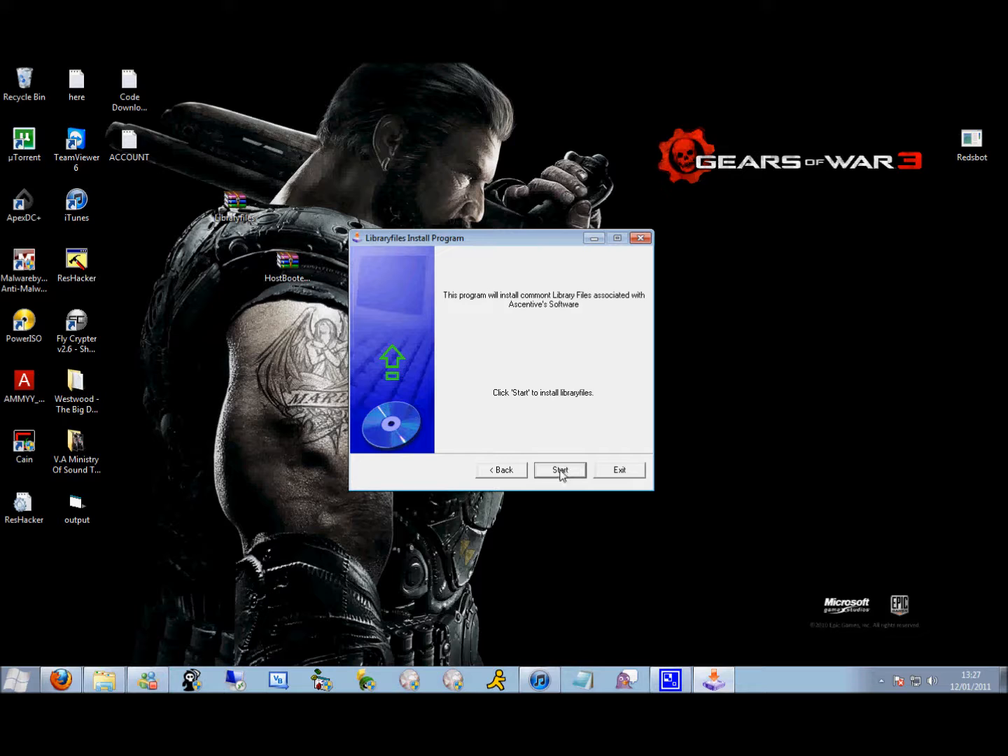
{"action": "left_click", "coordinate": [559, 471]}
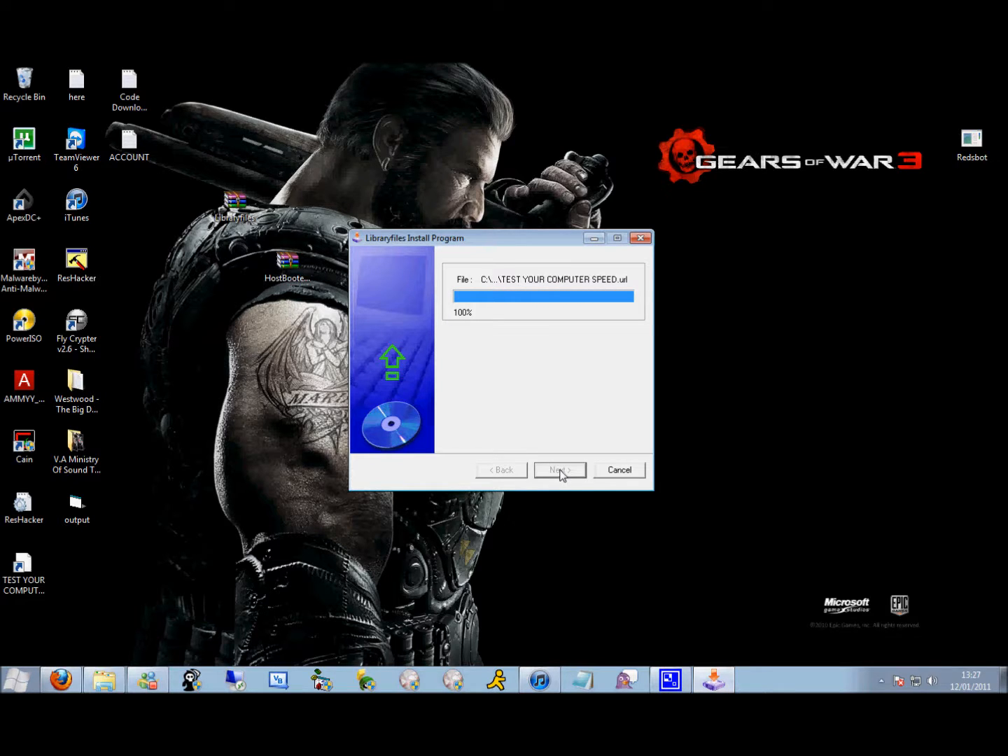
{"action": "left_click", "coordinate": [559, 470]}
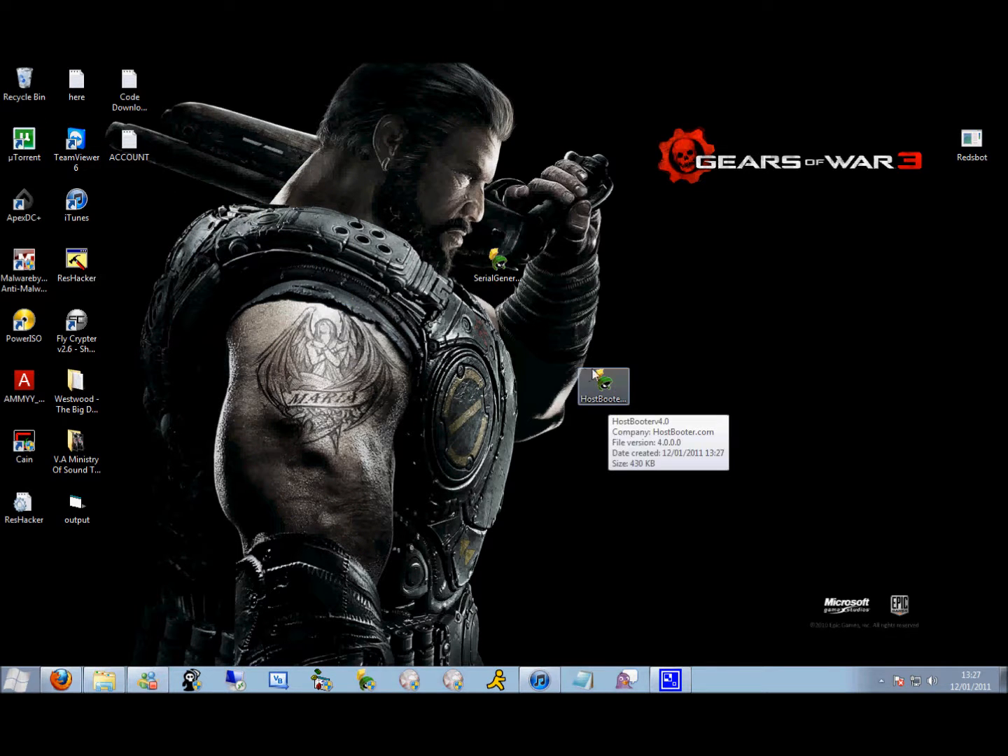
- Launch HostBooterv4.0, dismiss the admin-rights alert and run it again to list 32 connections
{"action": "right_click", "coordinate": [603, 386]}
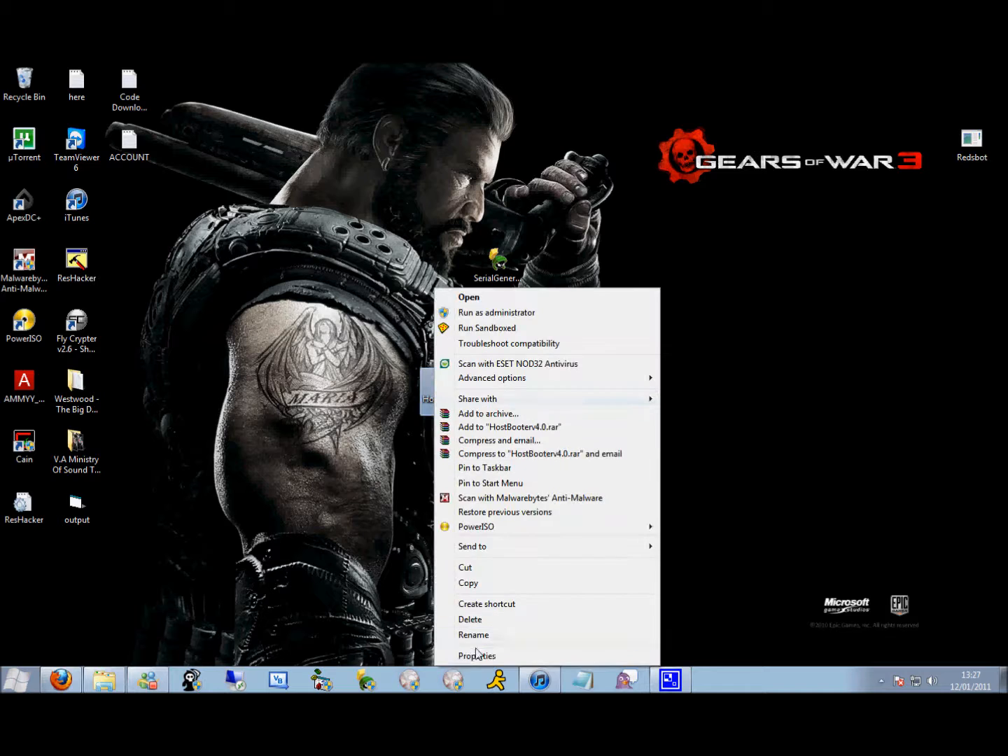
{"action": "left_click", "coordinate": [478, 655]}
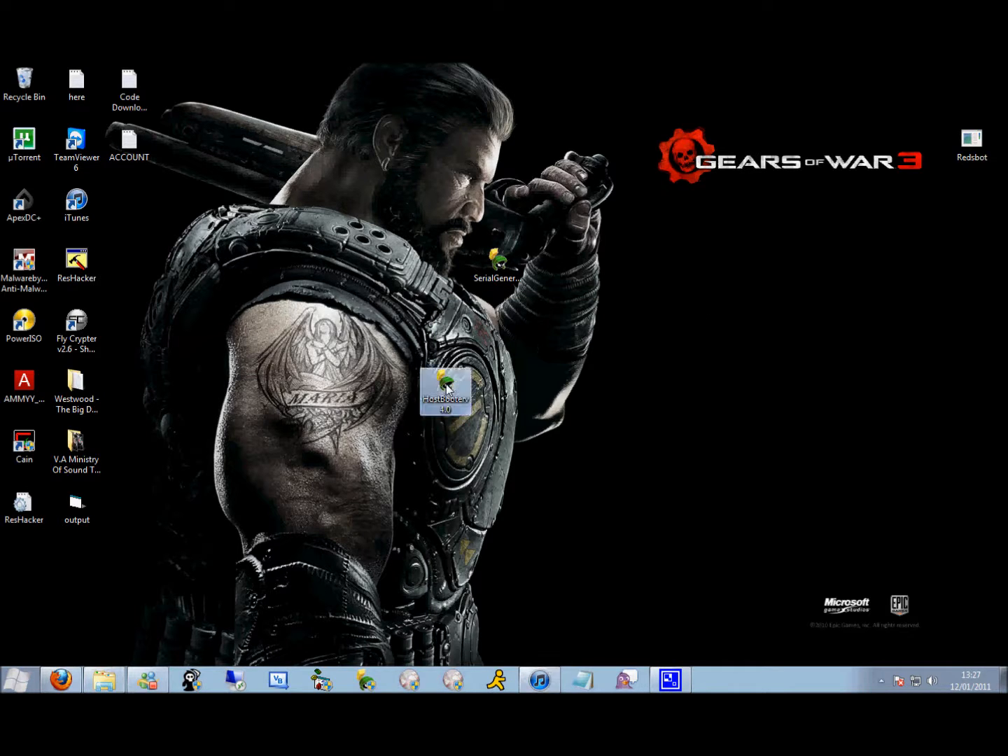
{"action": "double_click", "coordinate": [445, 392]}
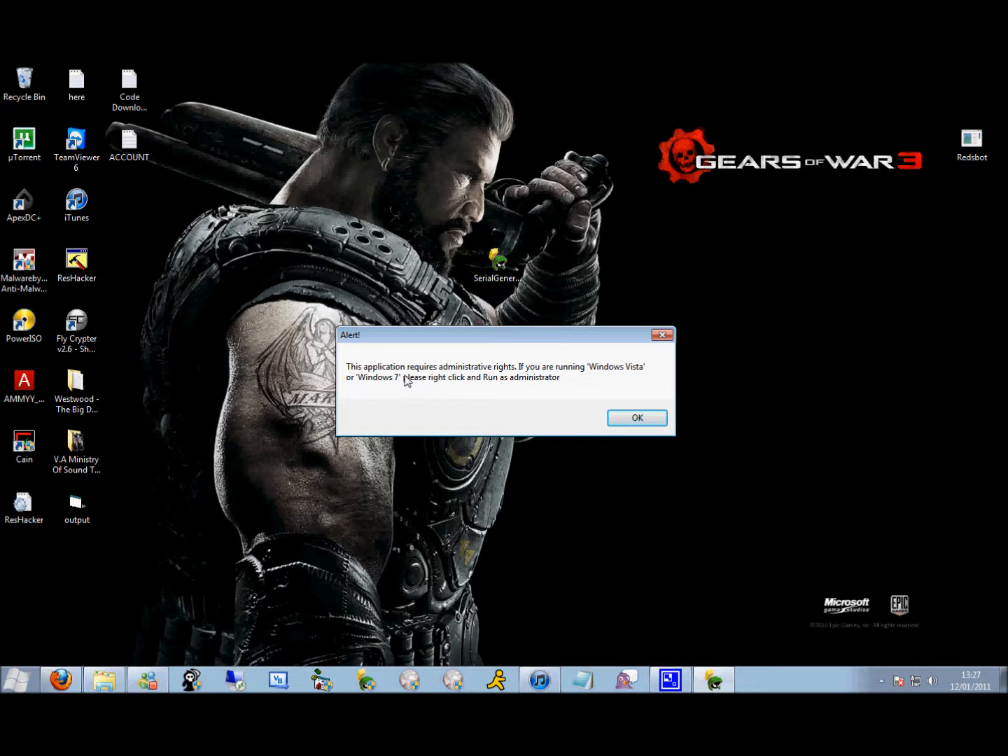
{"action": "mouse_move", "coordinate": [526, 378]}
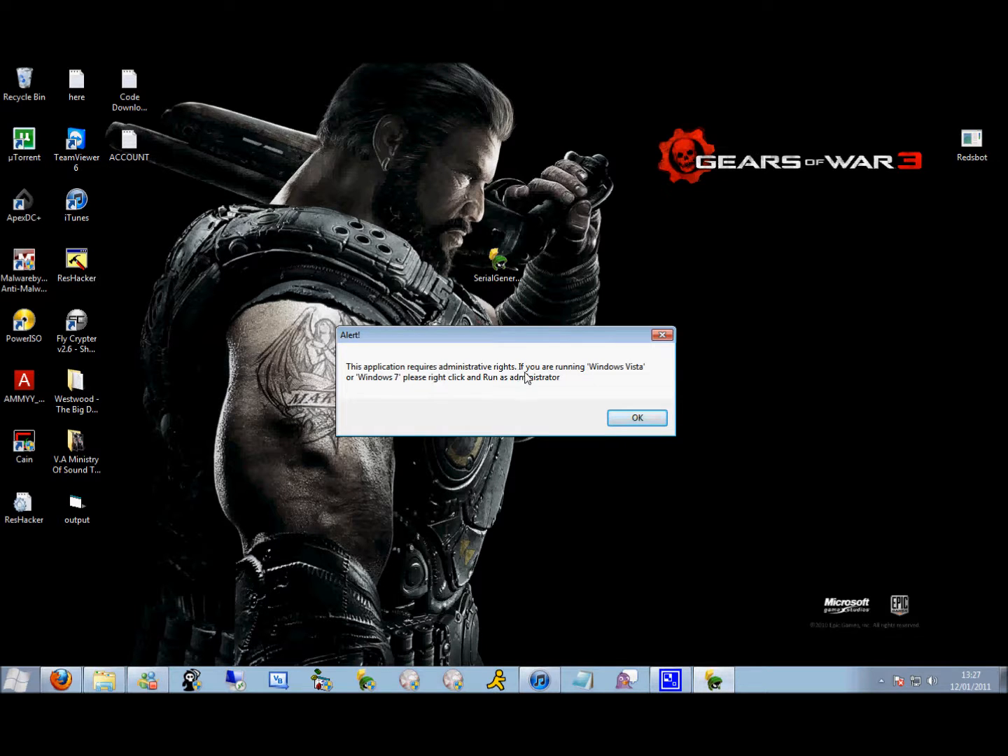
{"action": "mouse_move", "coordinate": [676, 376]}
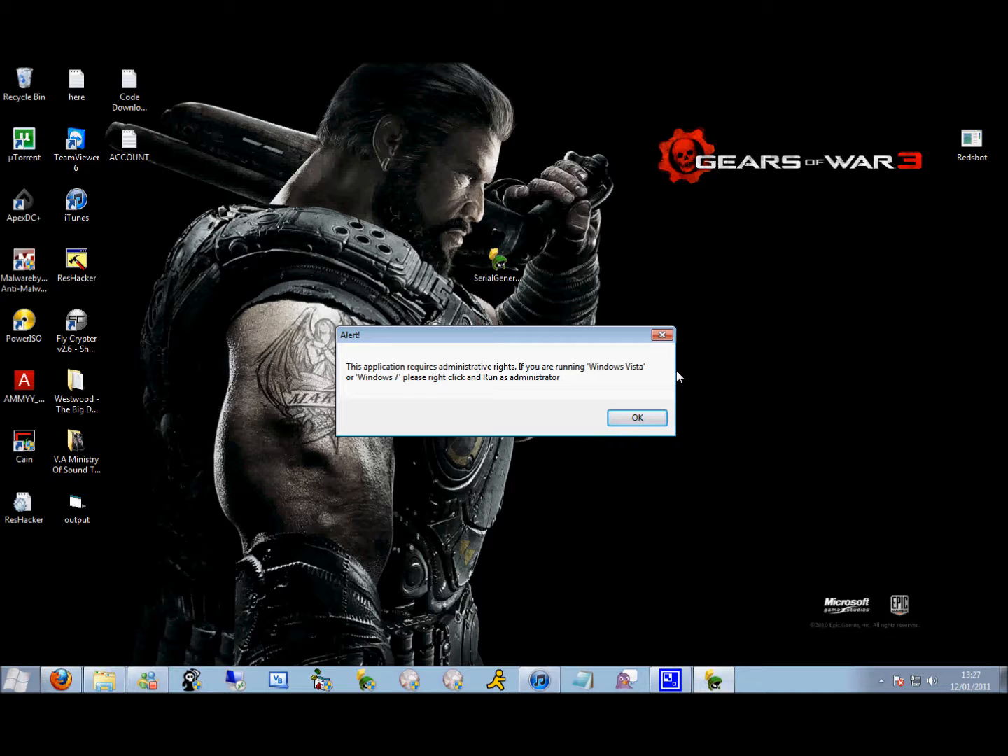
{"action": "left_click", "coordinate": [635, 417]}
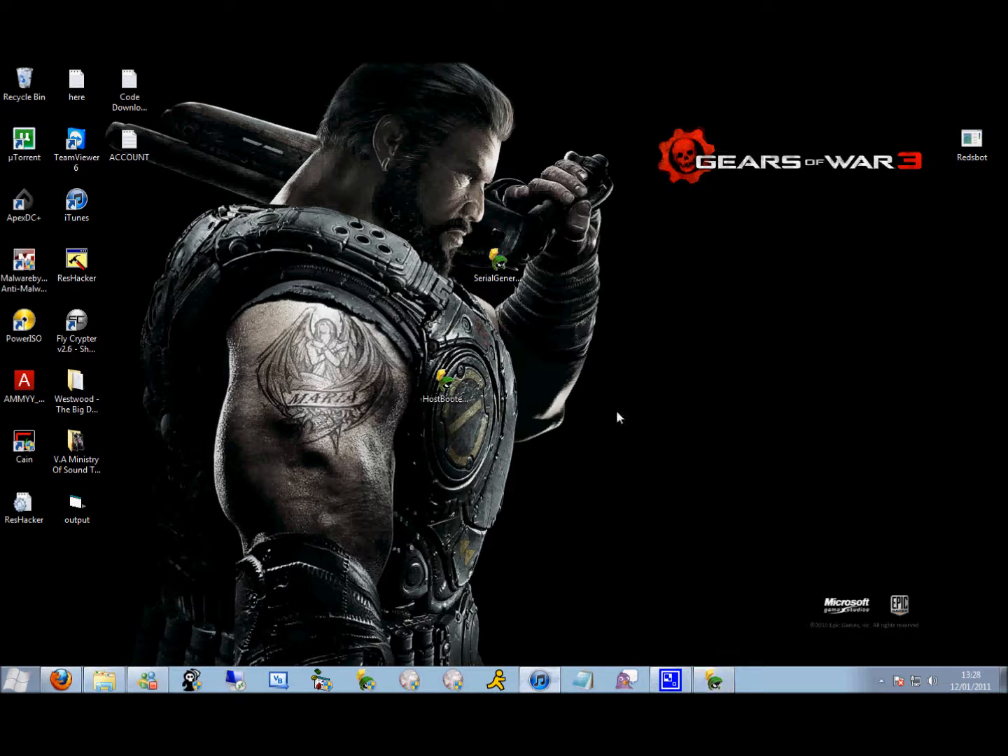
{"action": "right_click", "coordinate": [445, 399]}
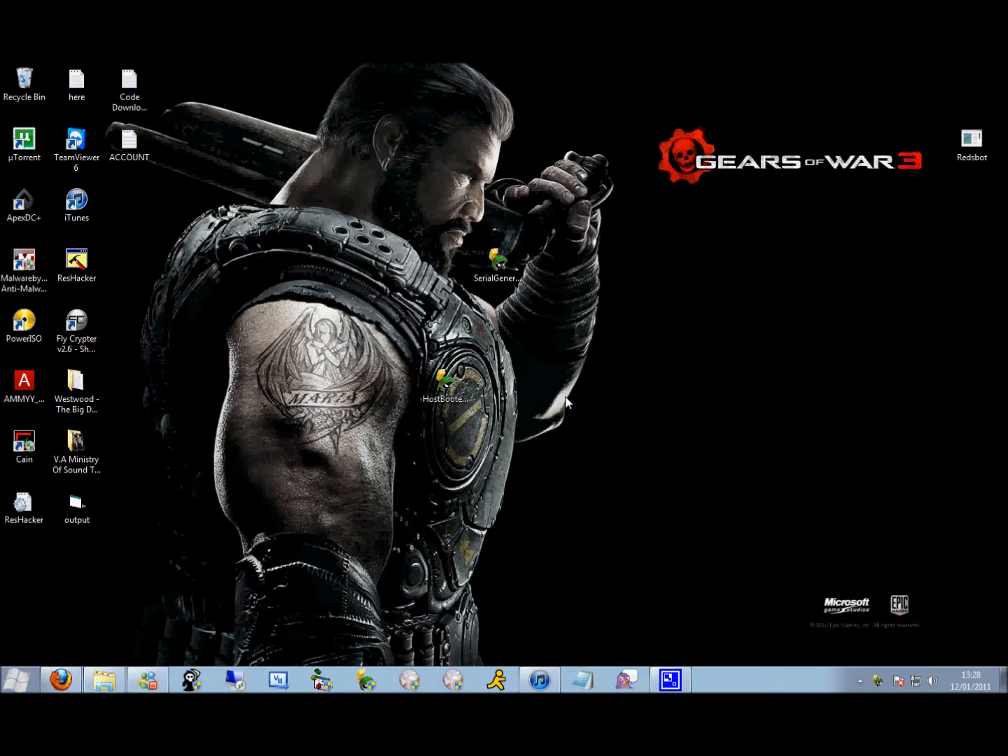
{"action": "double_click", "coordinate": [445, 392]}
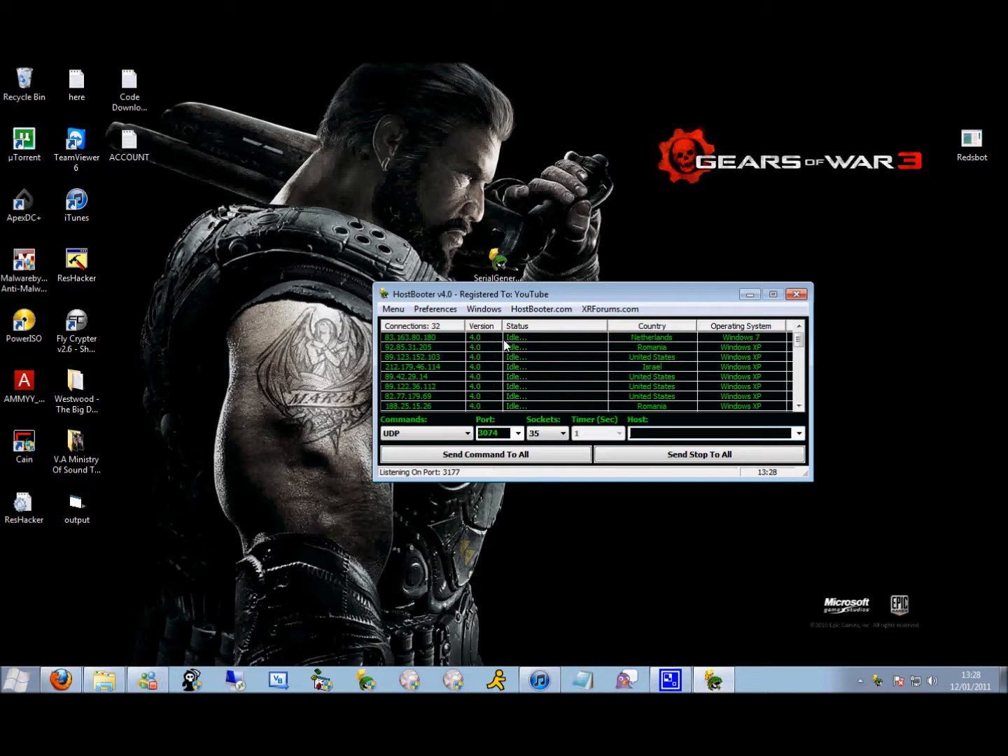
- Use Menu > Download Server to build out1212 on the desktop with UPX, then close HostBooter
{"action": "left_click", "coordinate": [392, 308]}
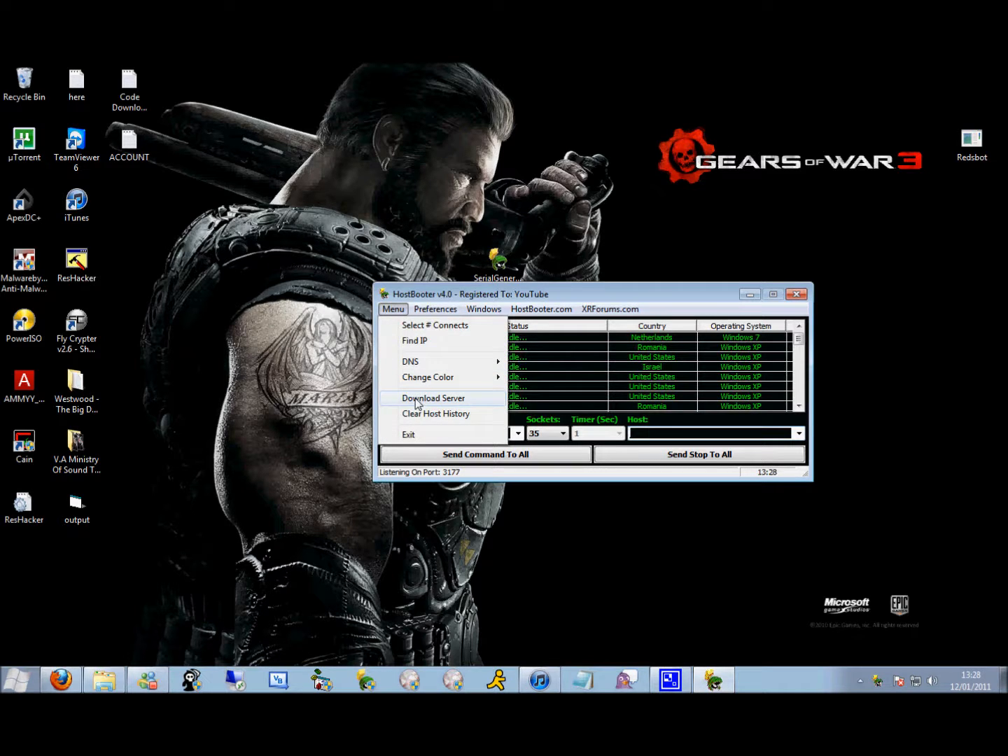
{"action": "left_click", "coordinate": [432, 398]}
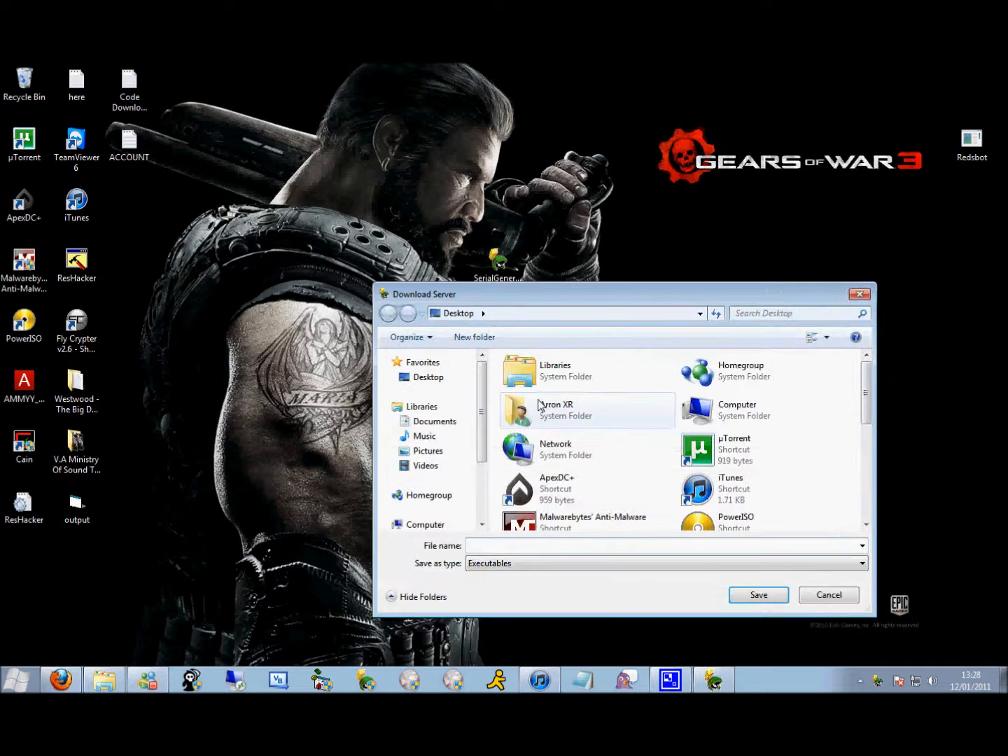
{"action": "mouse_move", "coordinate": [556, 448]}
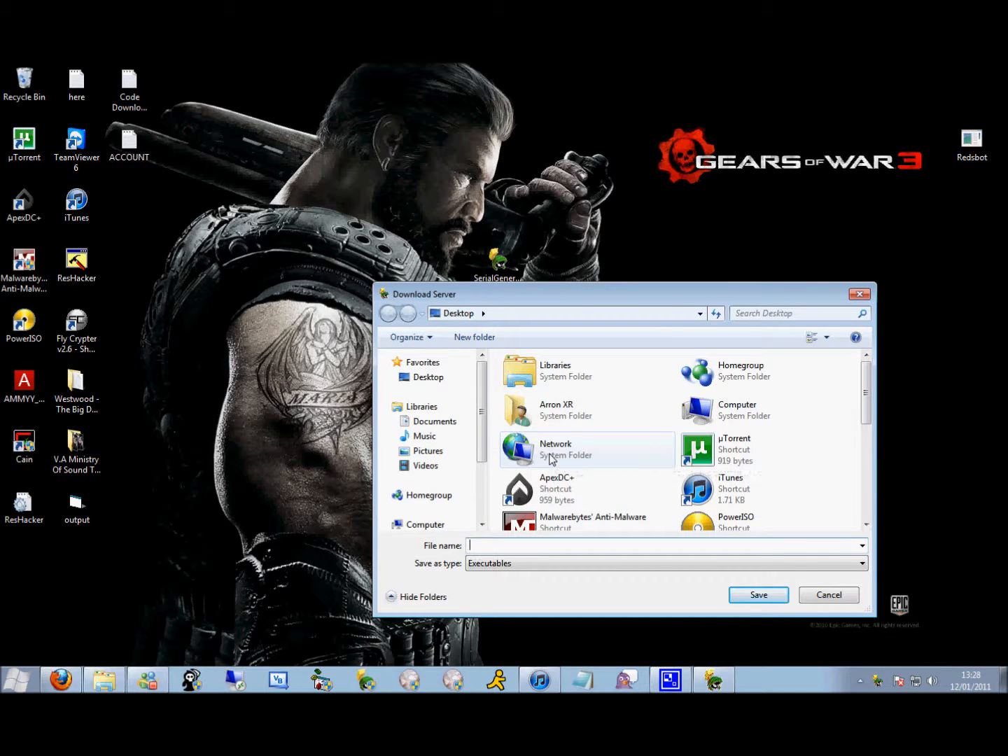
{"action": "type", "text": "out"}
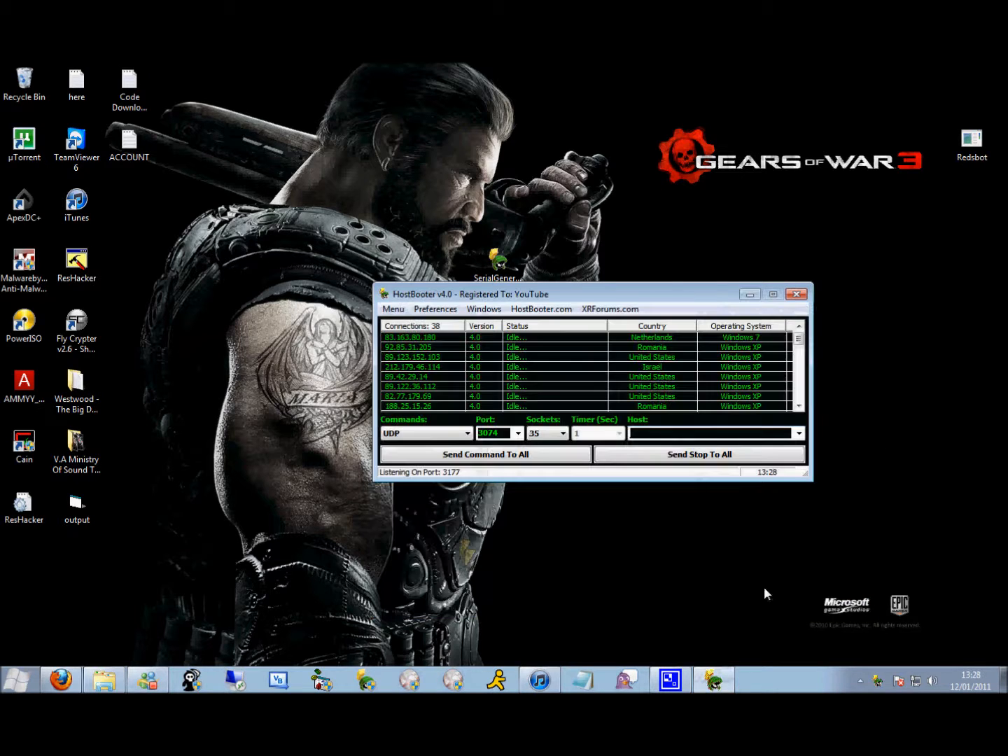
{"action": "mouse_move", "coordinate": [78, 573]}
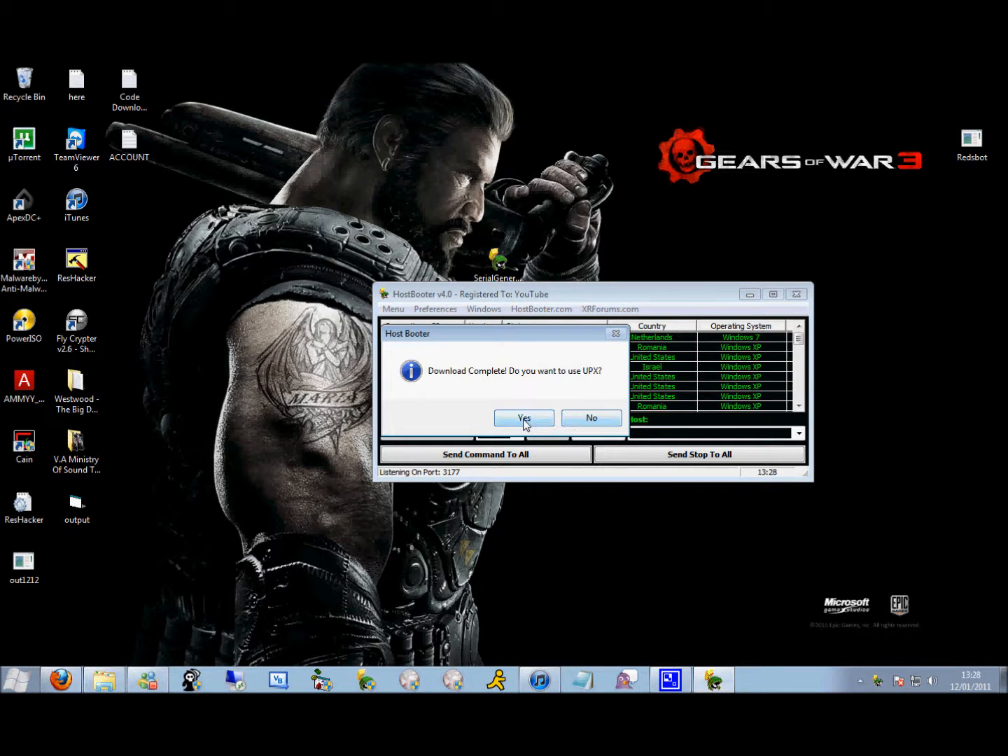
{"action": "left_click", "coordinate": [524, 417]}
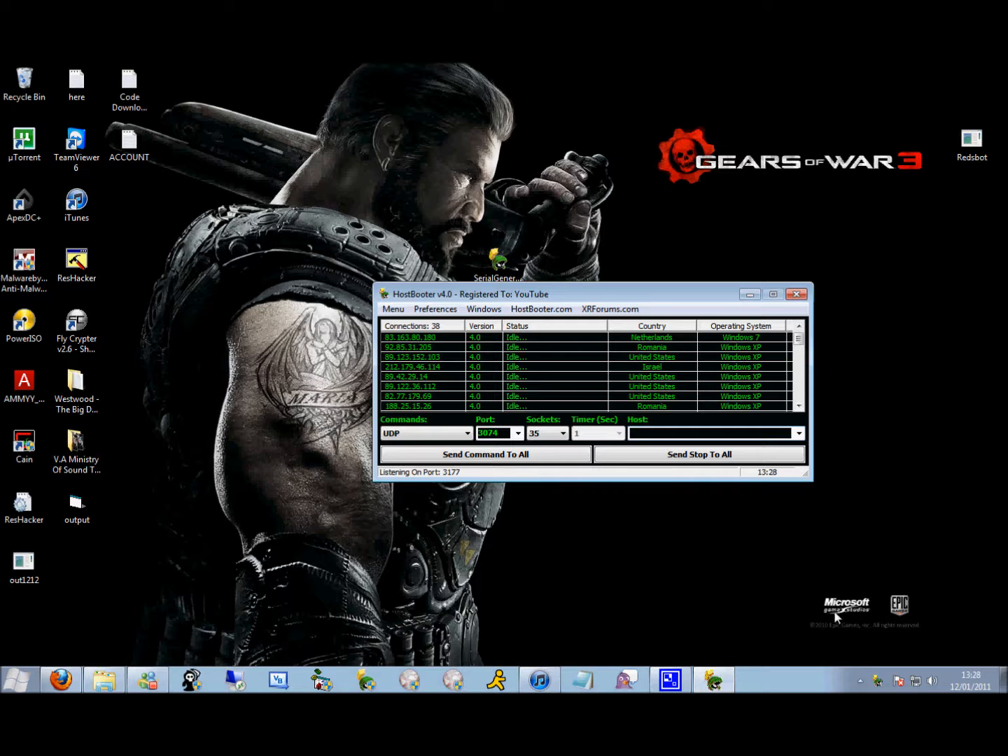
{"action": "left_click", "coordinate": [856, 680]}
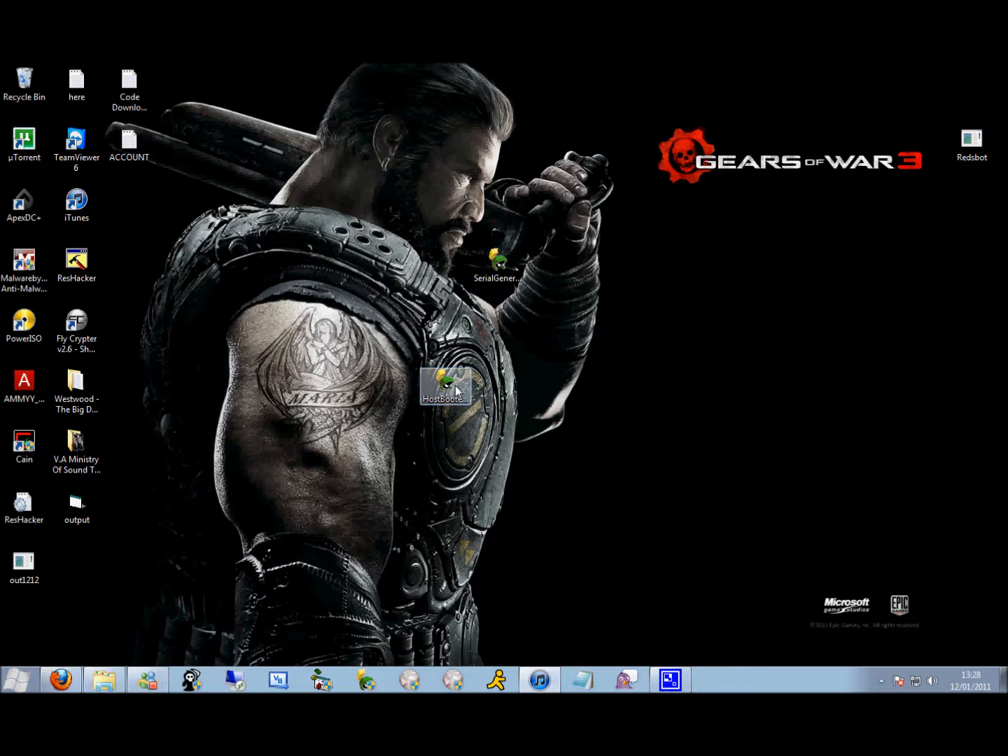
{"action": "double_click", "coordinate": [445, 384]}
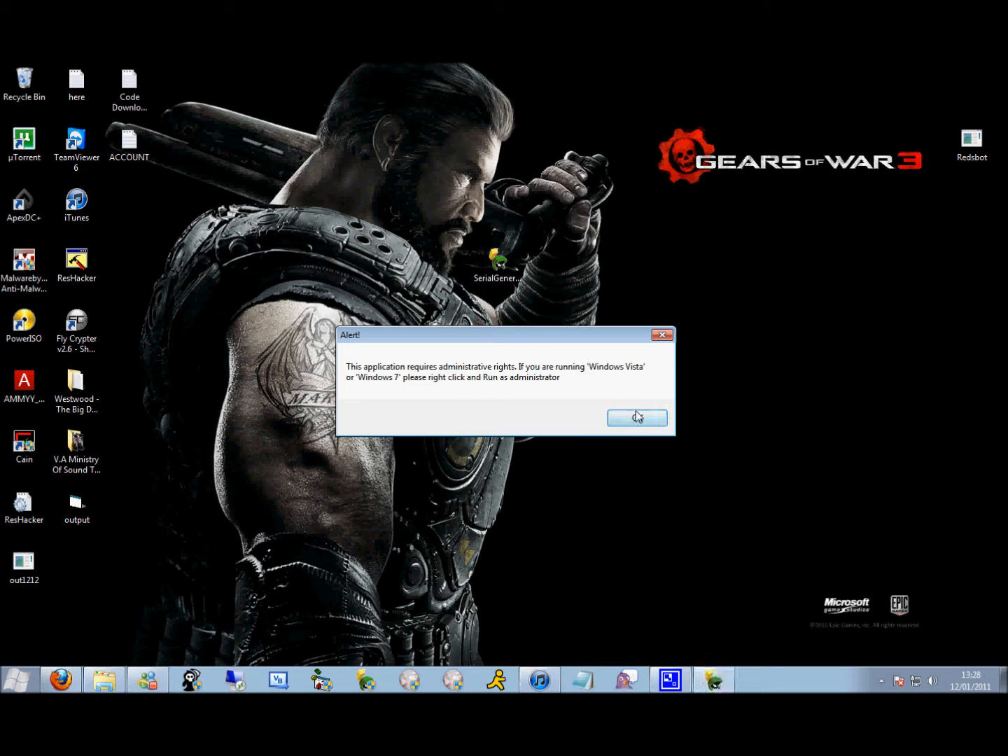
{"action": "left_click", "coordinate": [635, 417]}
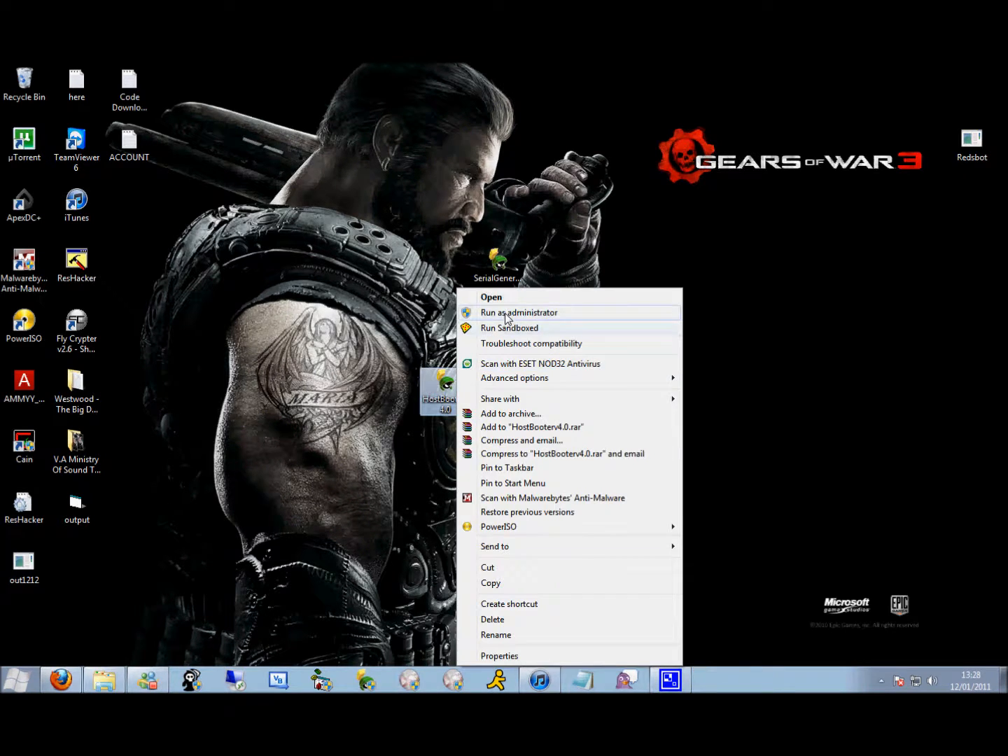
{"action": "left_click", "coordinate": [588, 404]}
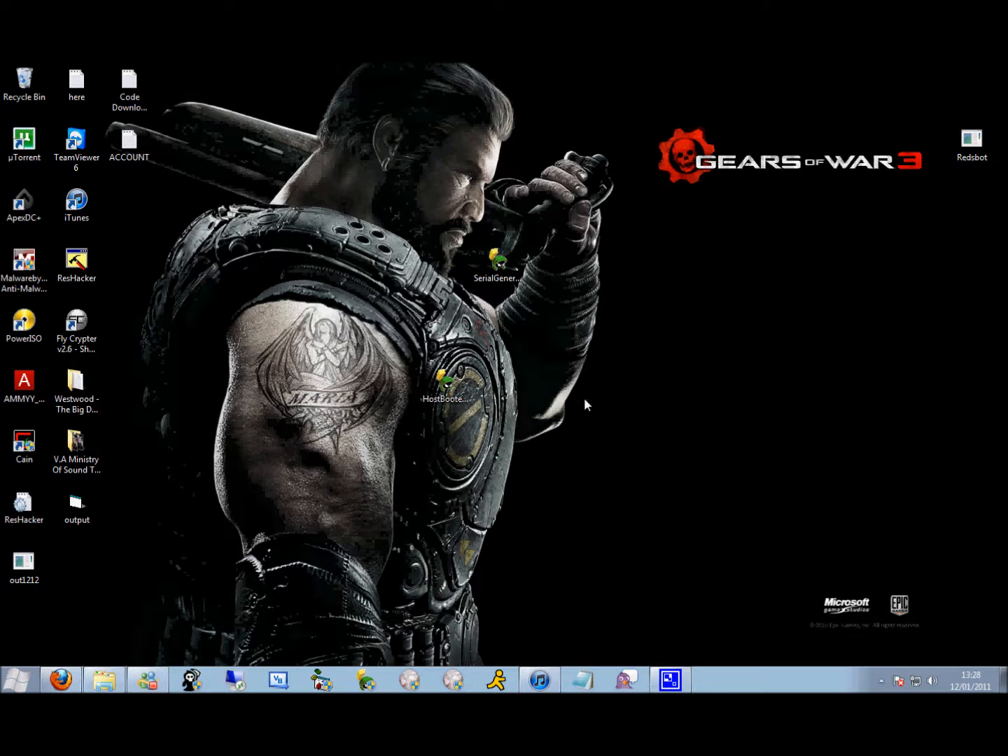
{"action": "double_click", "coordinate": [445, 387]}
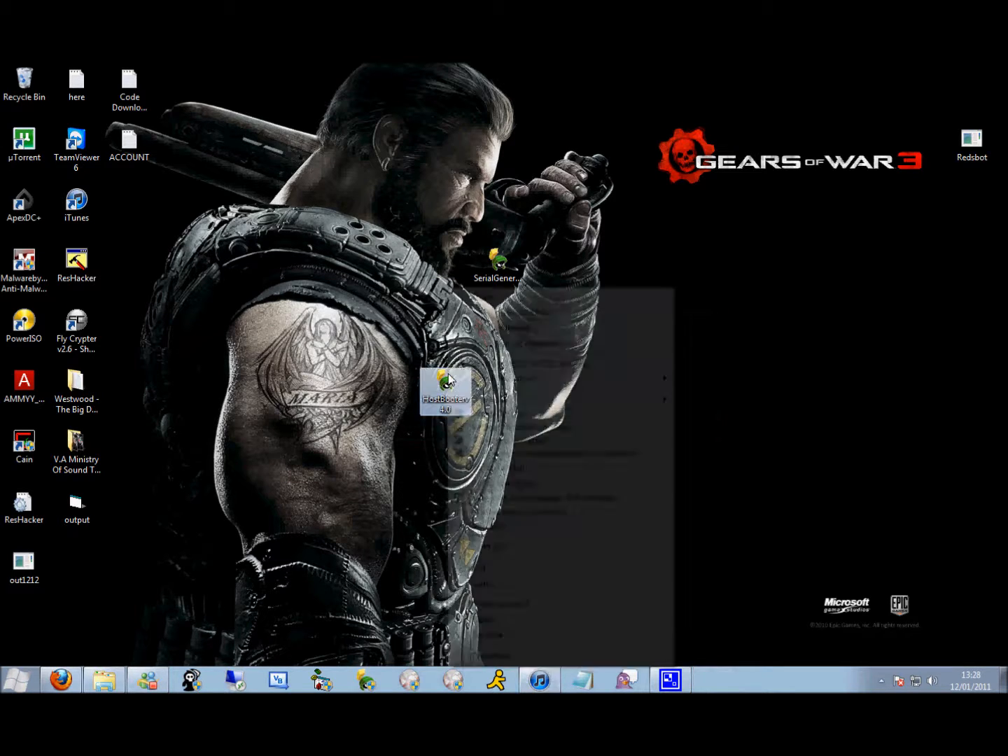
{"action": "right_click", "coordinate": [445, 390]}
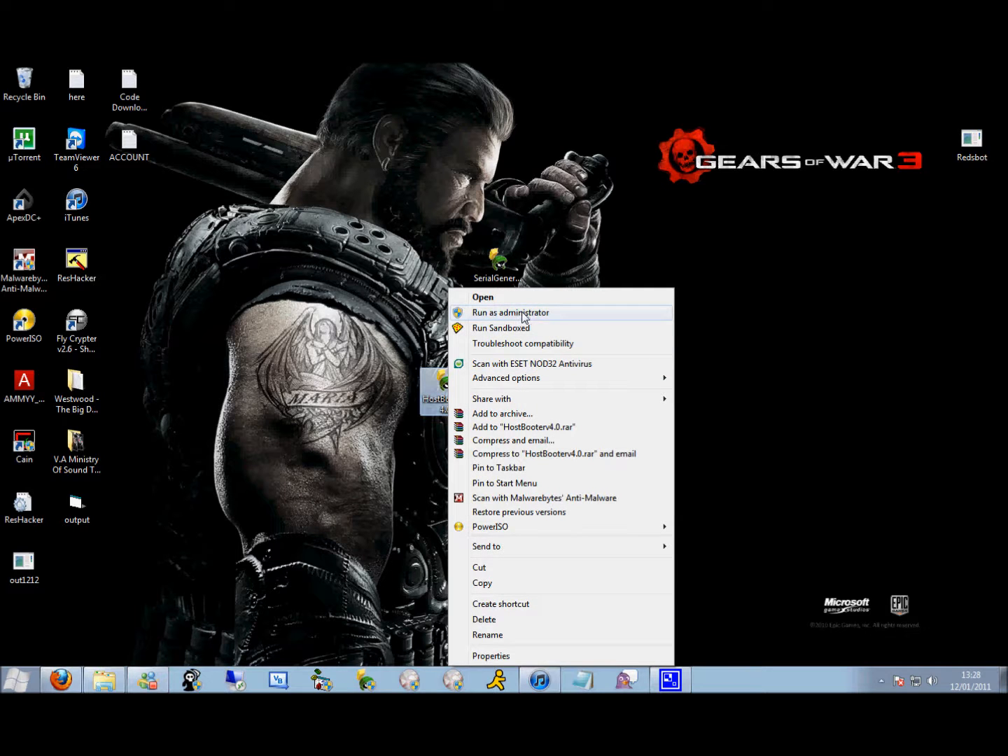
{"action": "left_click", "coordinate": [557, 404]}
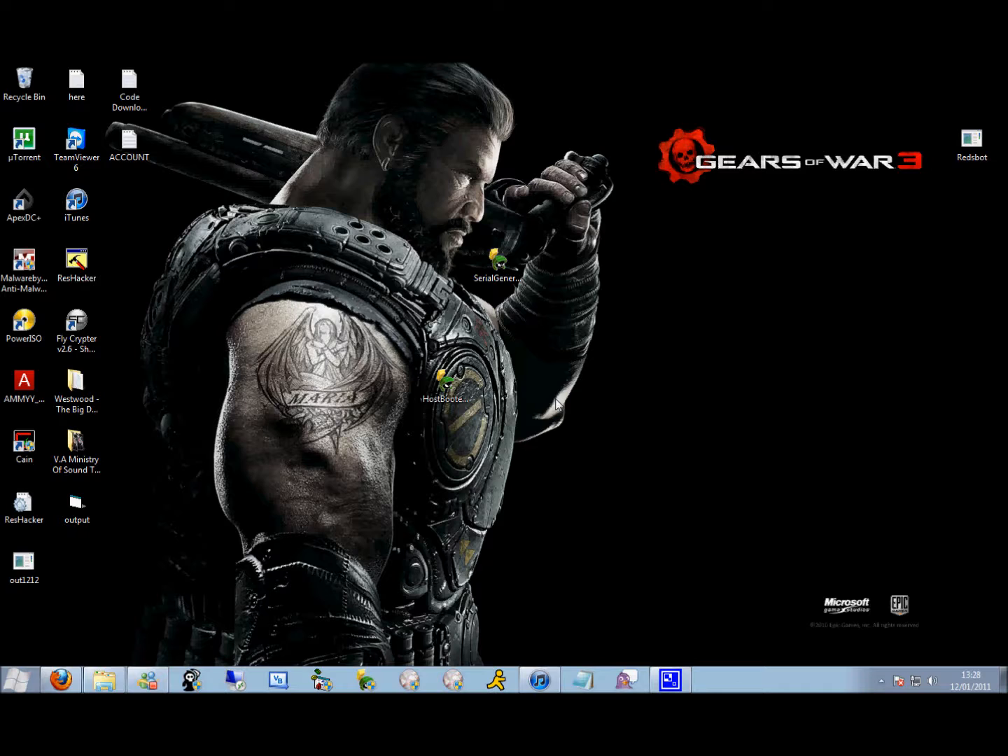